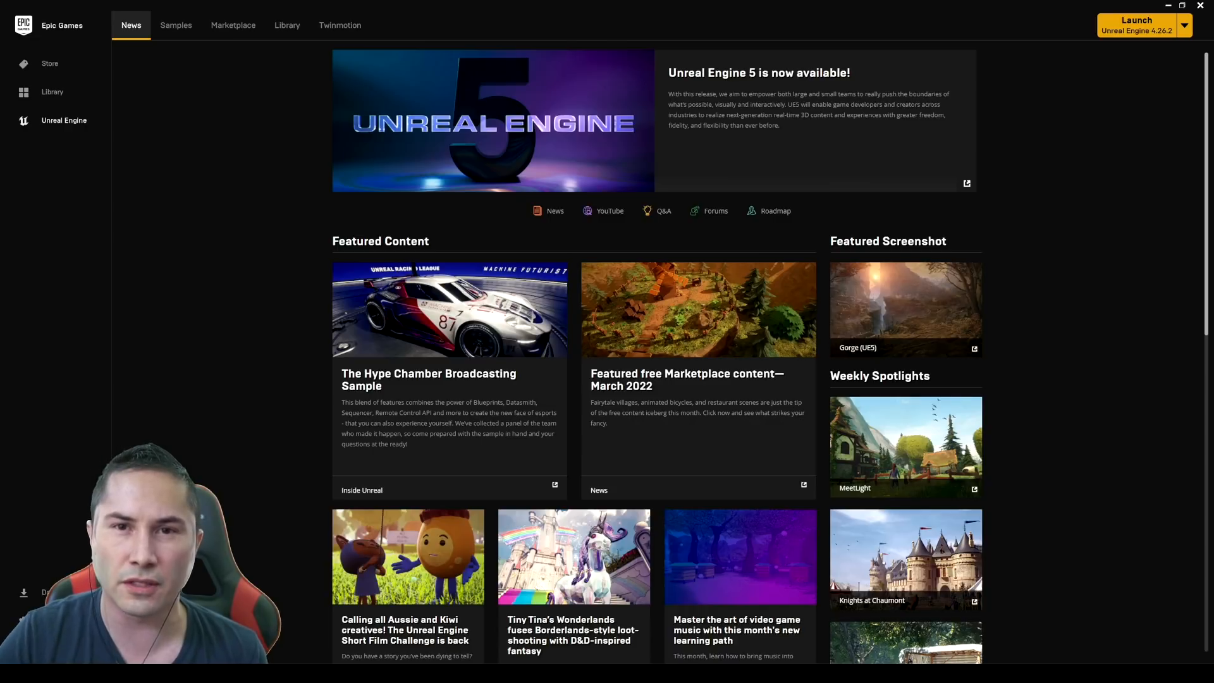
mouse_move(233, 25)
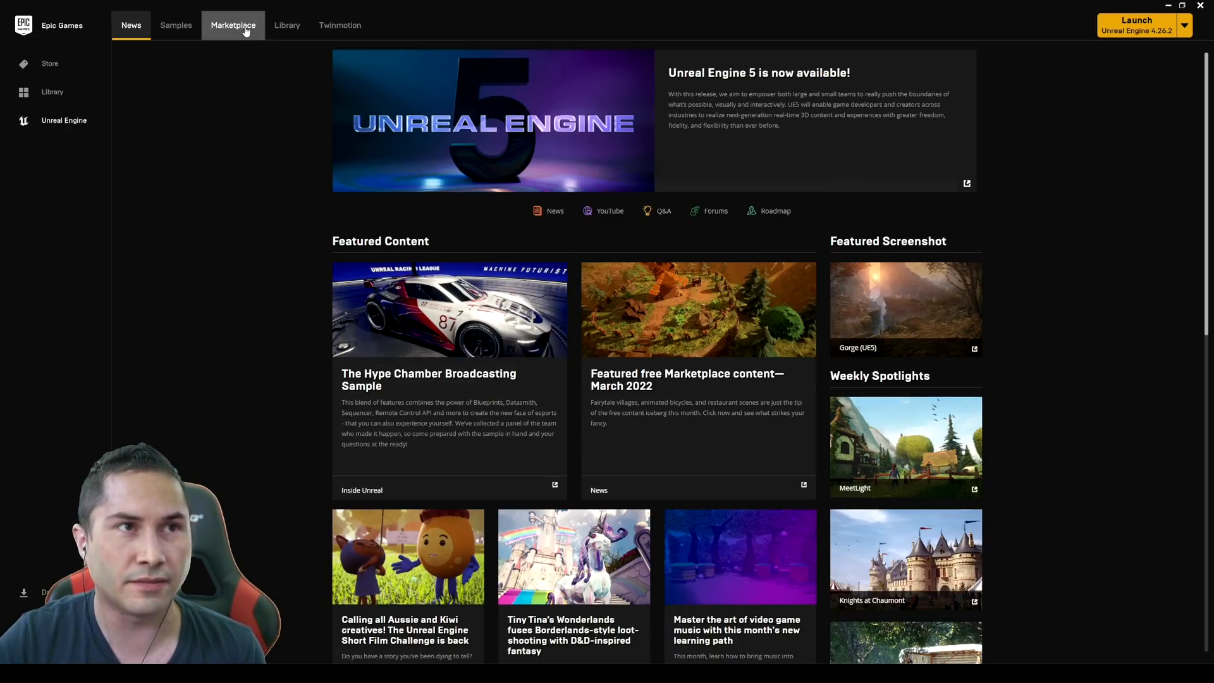
- List the Marketplace's free Epic Games content, including the City Sample packs
left_click(233, 25)
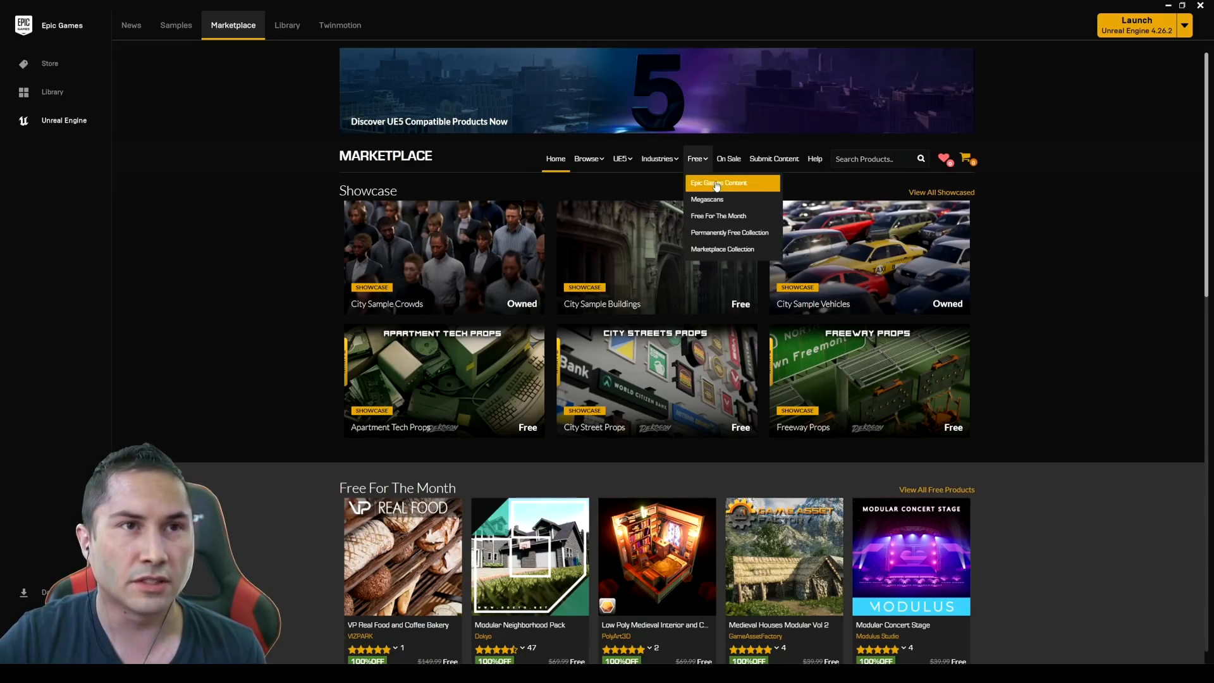
left_click(719, 182)
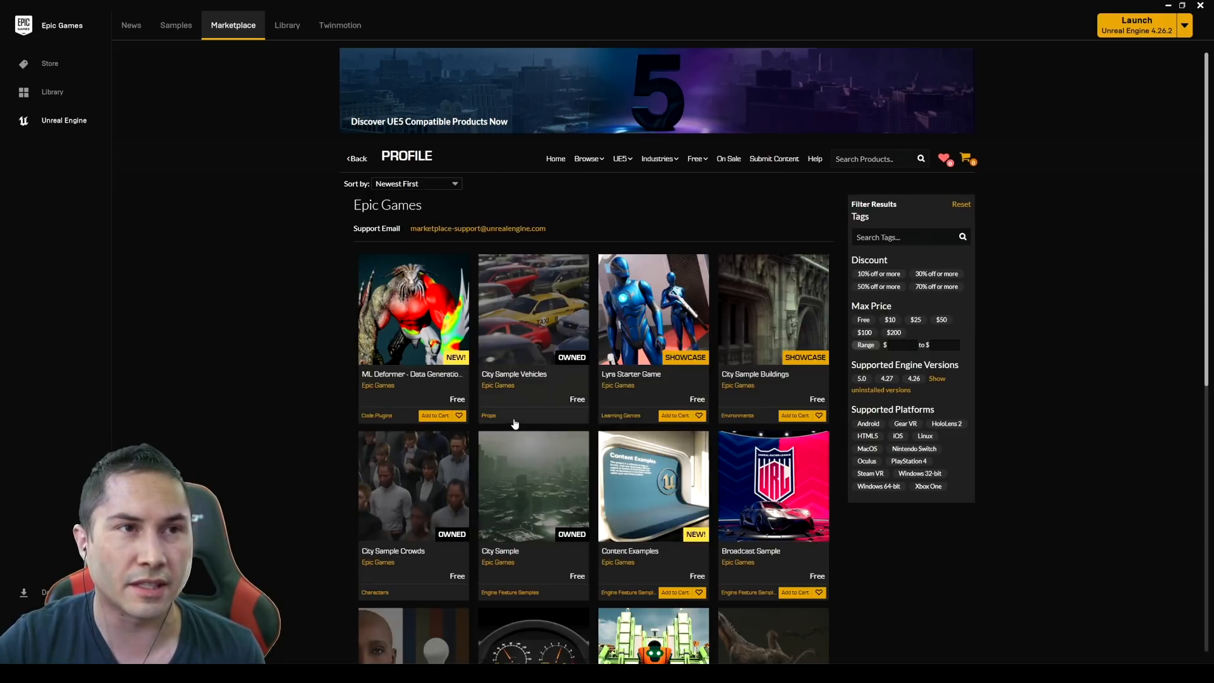
mouse_move(542, 325)
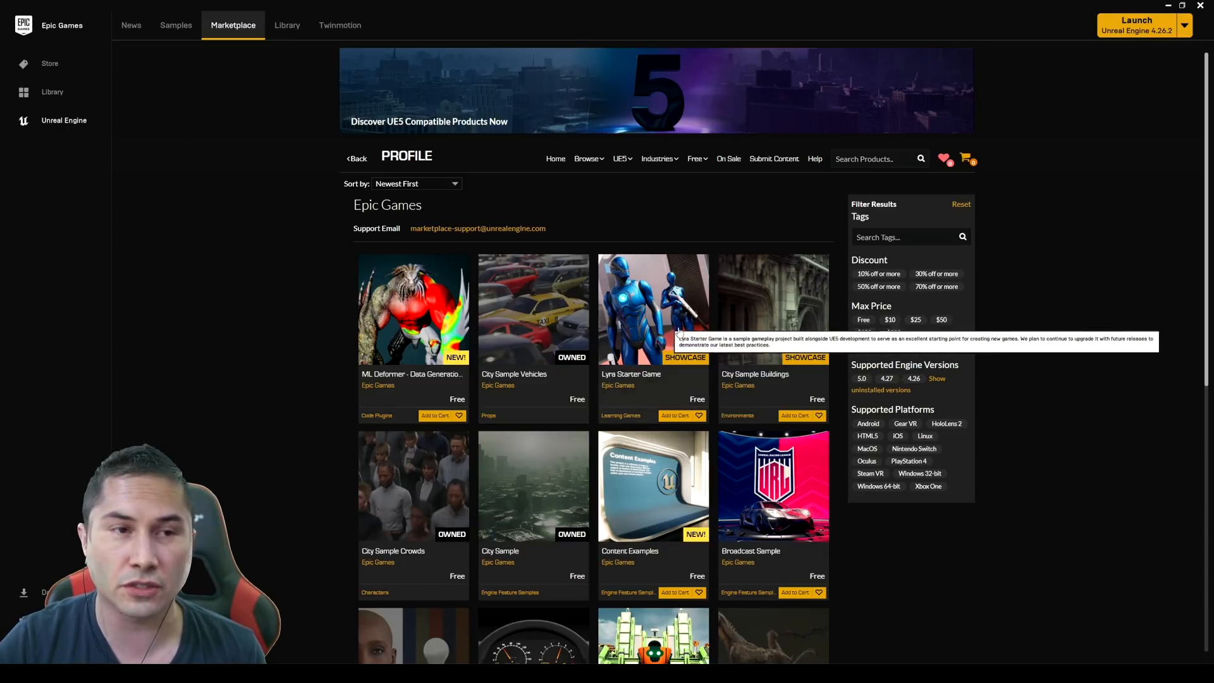
mouse_move(379, 499)
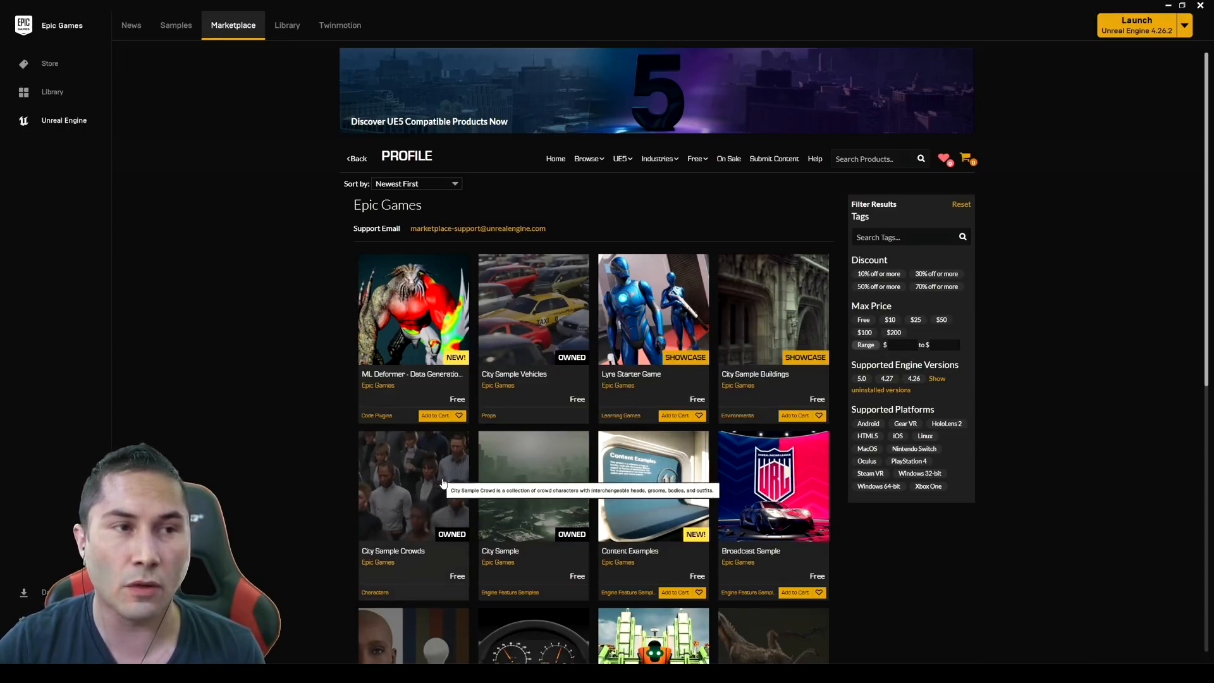
mouse_move(410, 492)
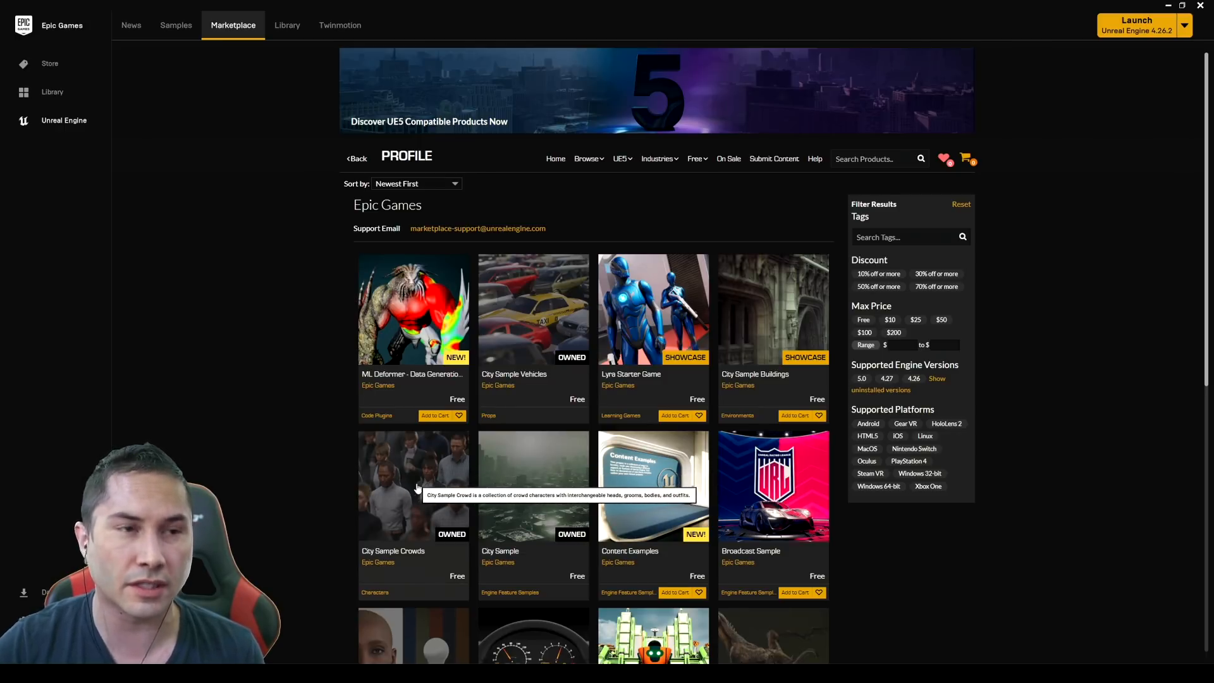
mouse_move(543, 488)
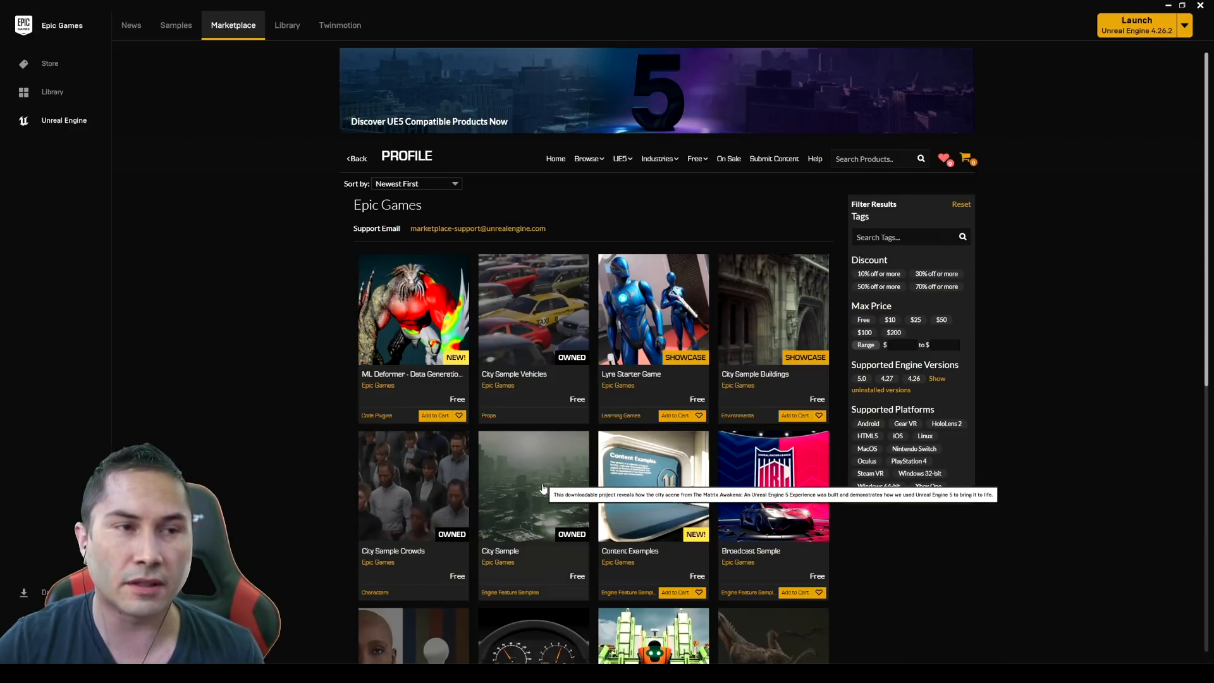
mouse_move(533, 488)
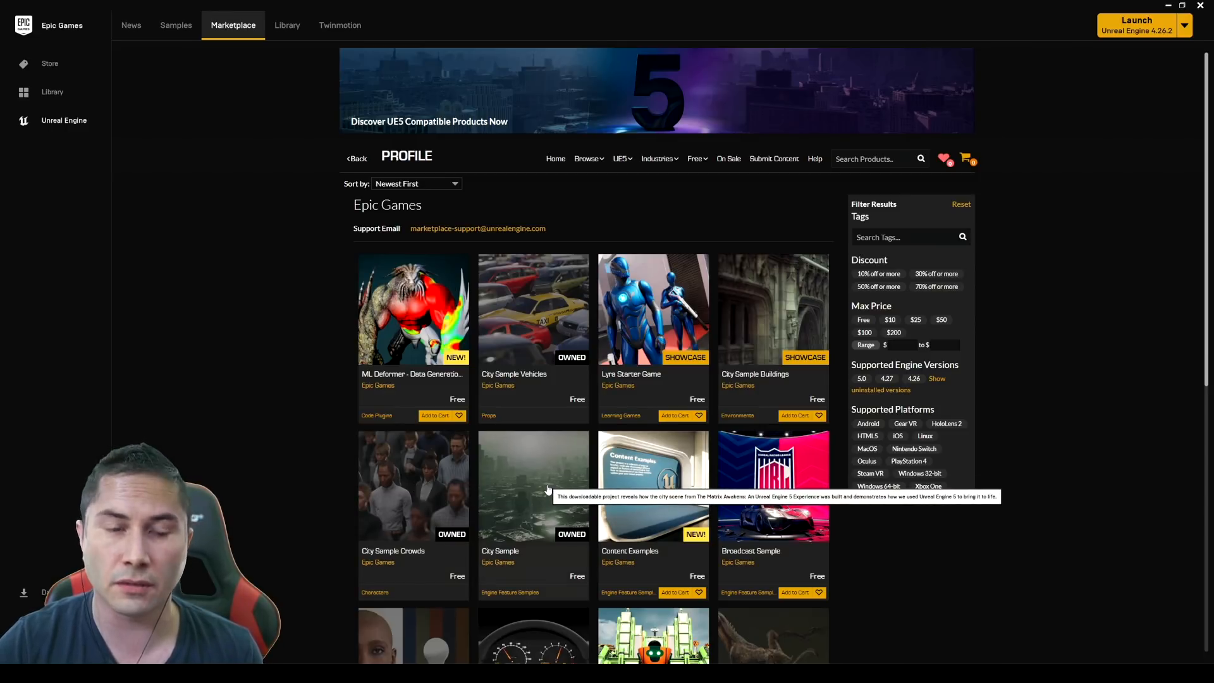
mouse_move(749, 384)
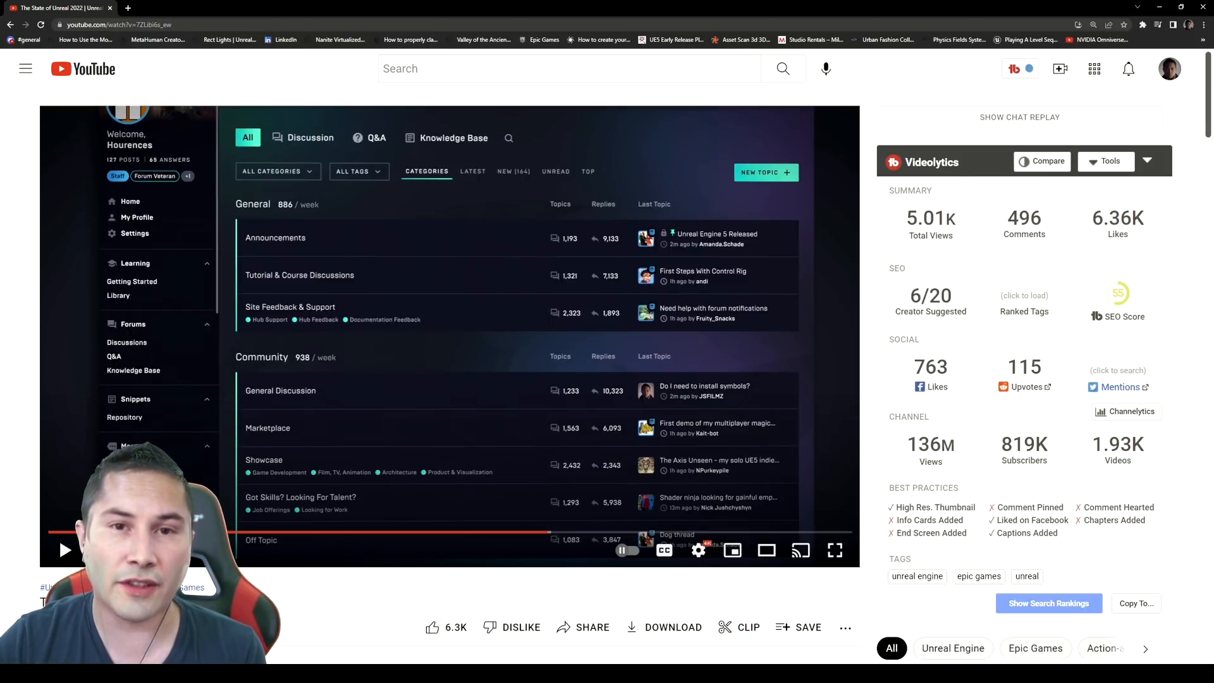
mouse_move(463, 196)
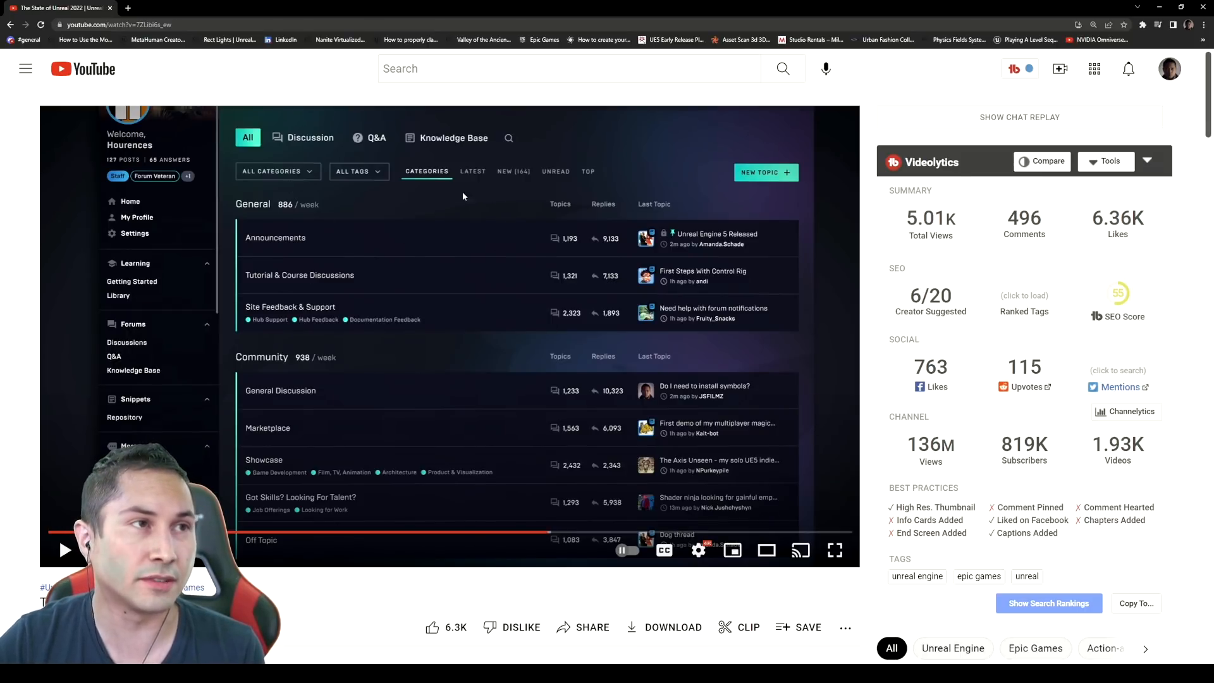
- Scroll the State of Unreal video page before returning to the Unreal editor
scroll("down", 3)
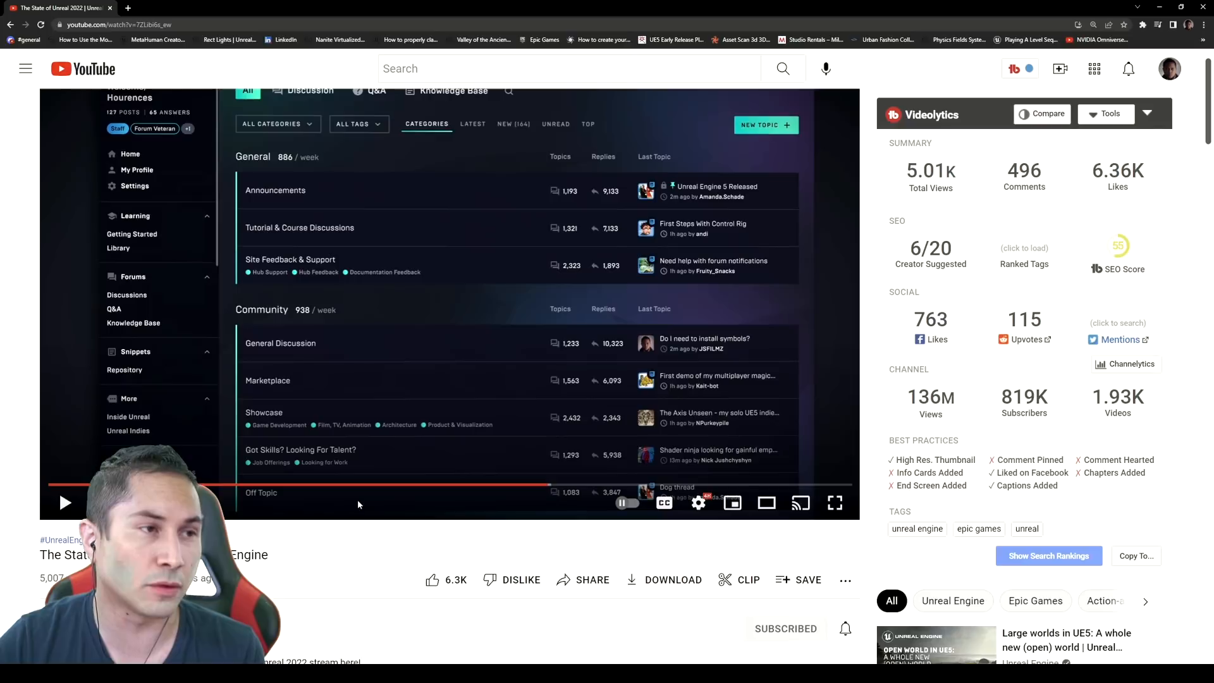
scroll("up", 3)
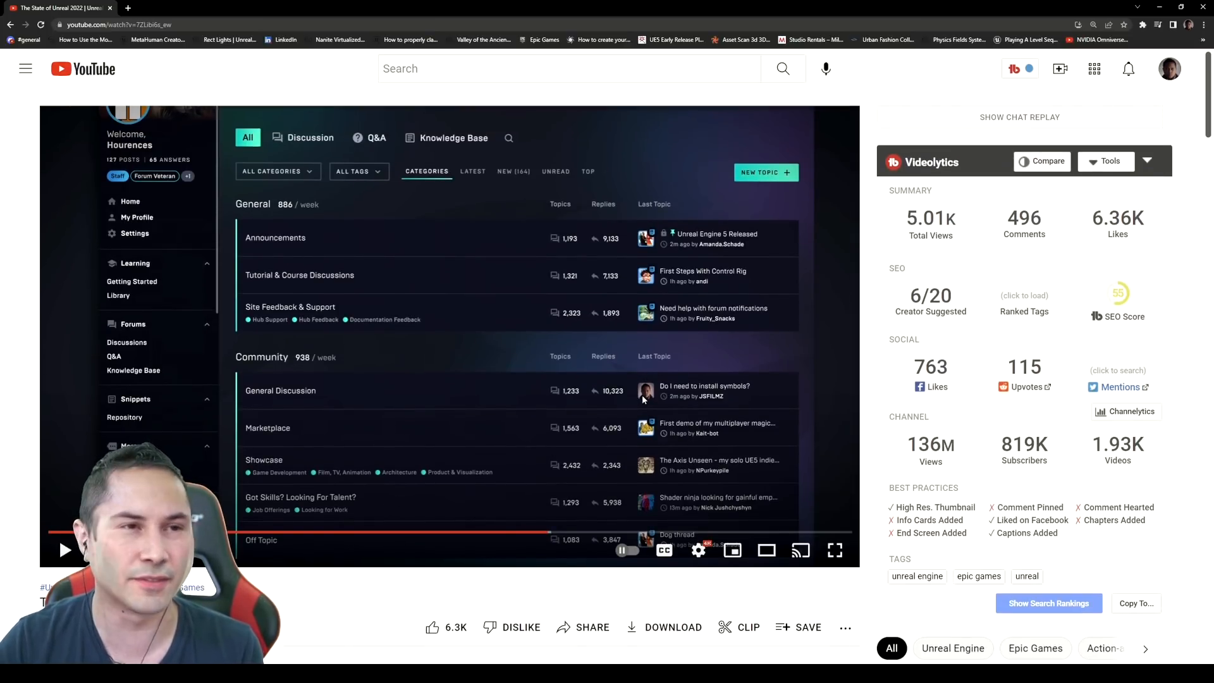
scroll("down", 3)
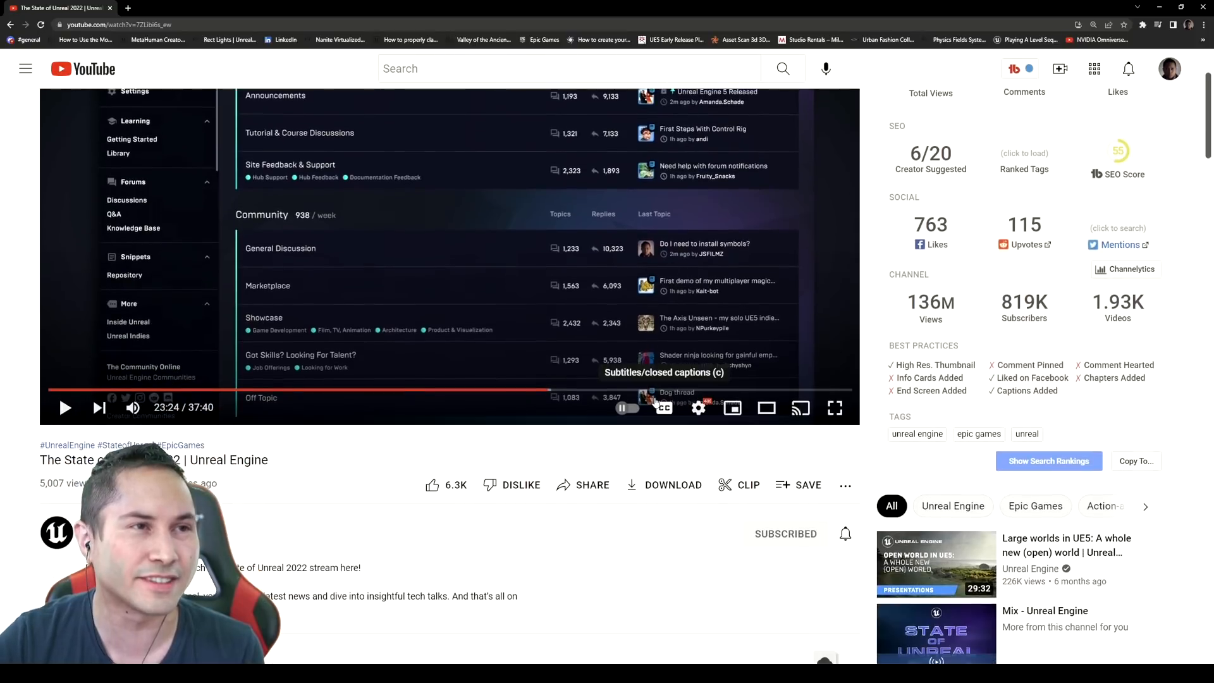
scroll("down", 3)
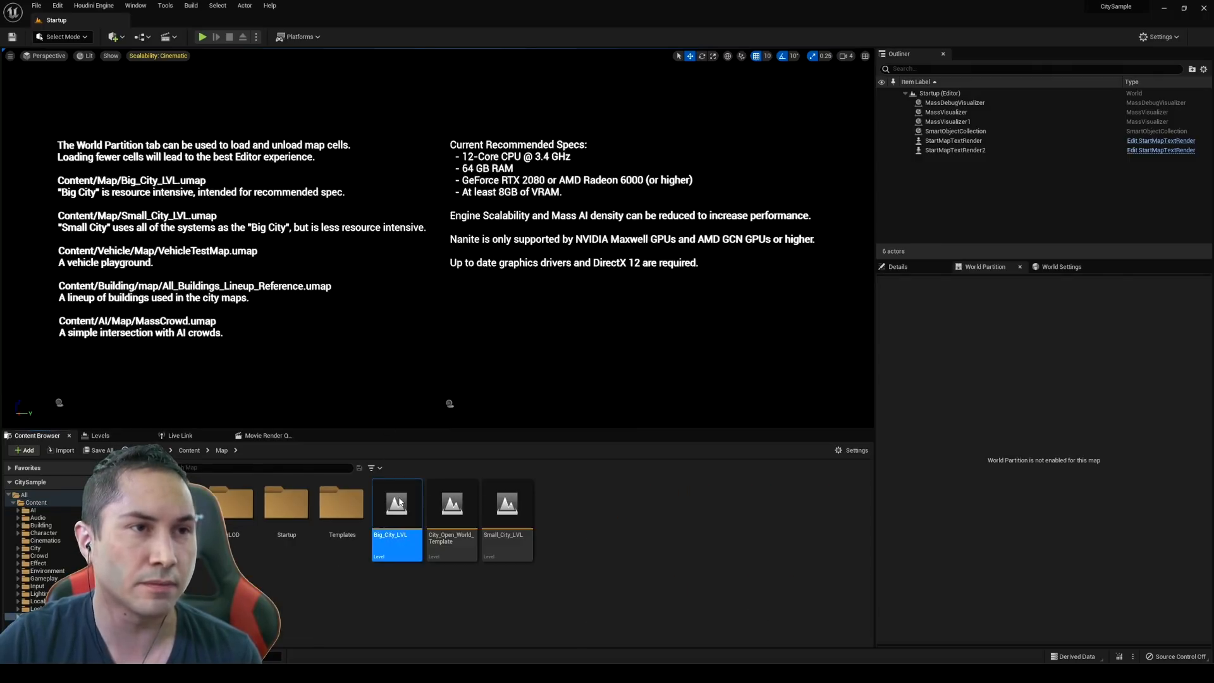
- Load the Big_City_LVL map from the Content Browser's Map folder
double_click(396, 503)
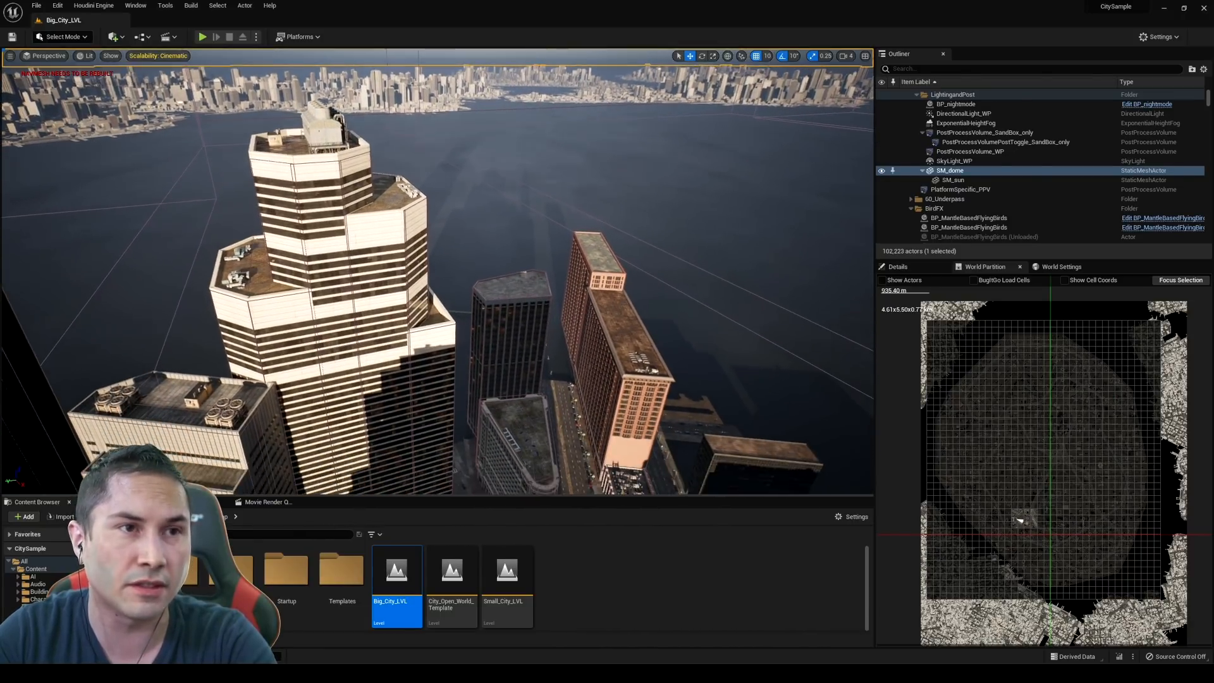
left_click(111, 54)
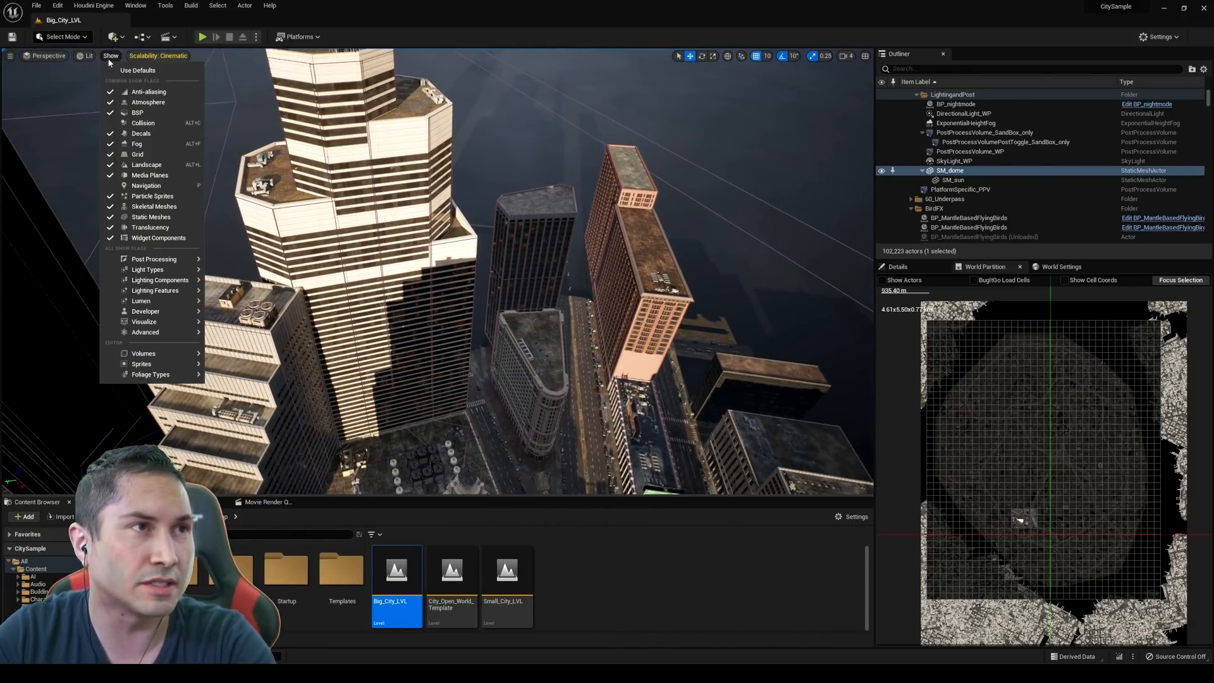
left_click(89, 54)
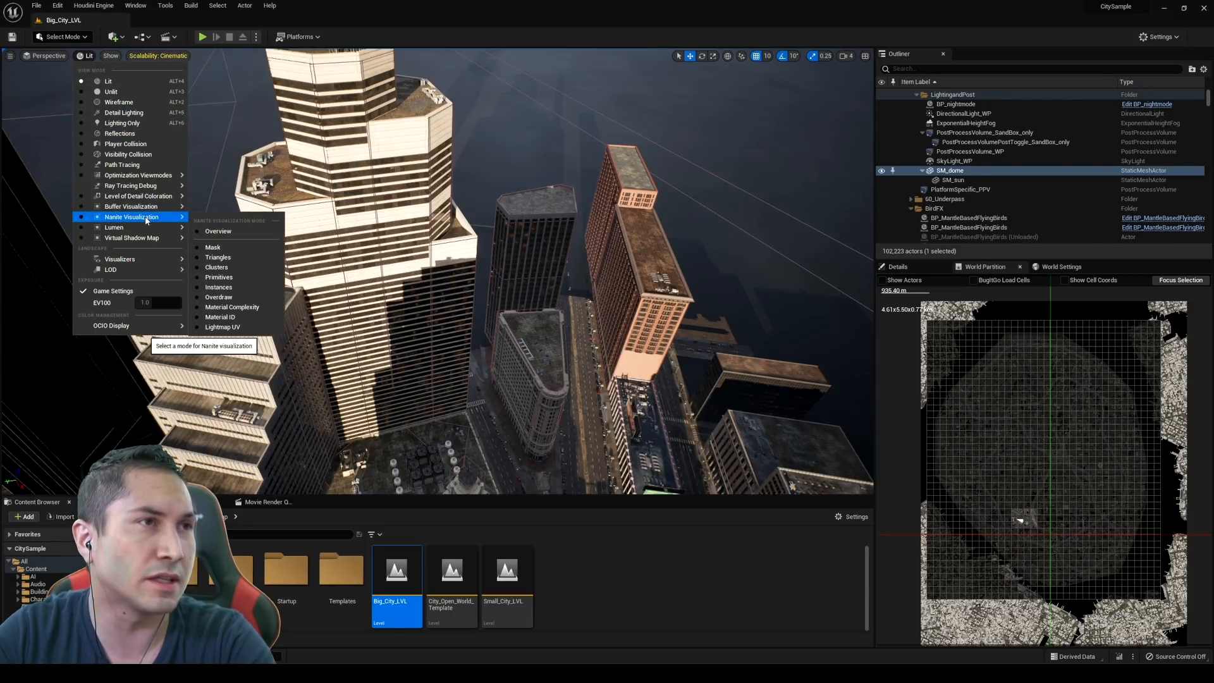
left_click(218, 257)
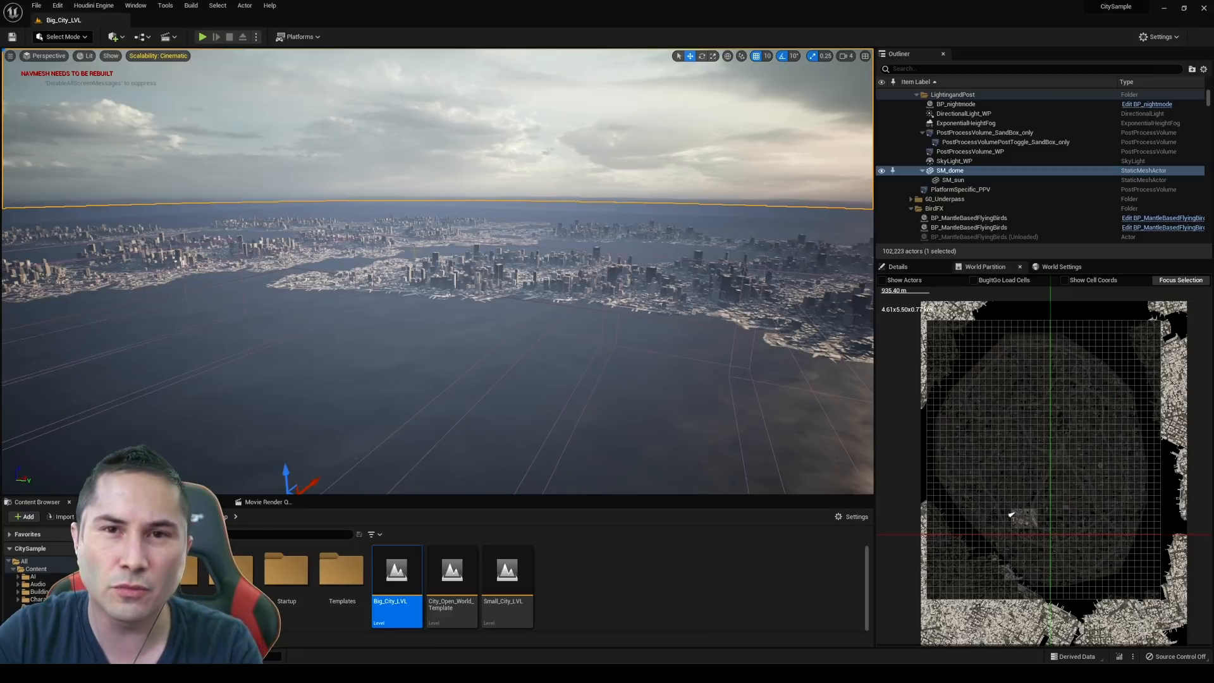
- Show the level's Primitive Stats table via Window > Statistics, sorted by Size
left_click(136, 5)
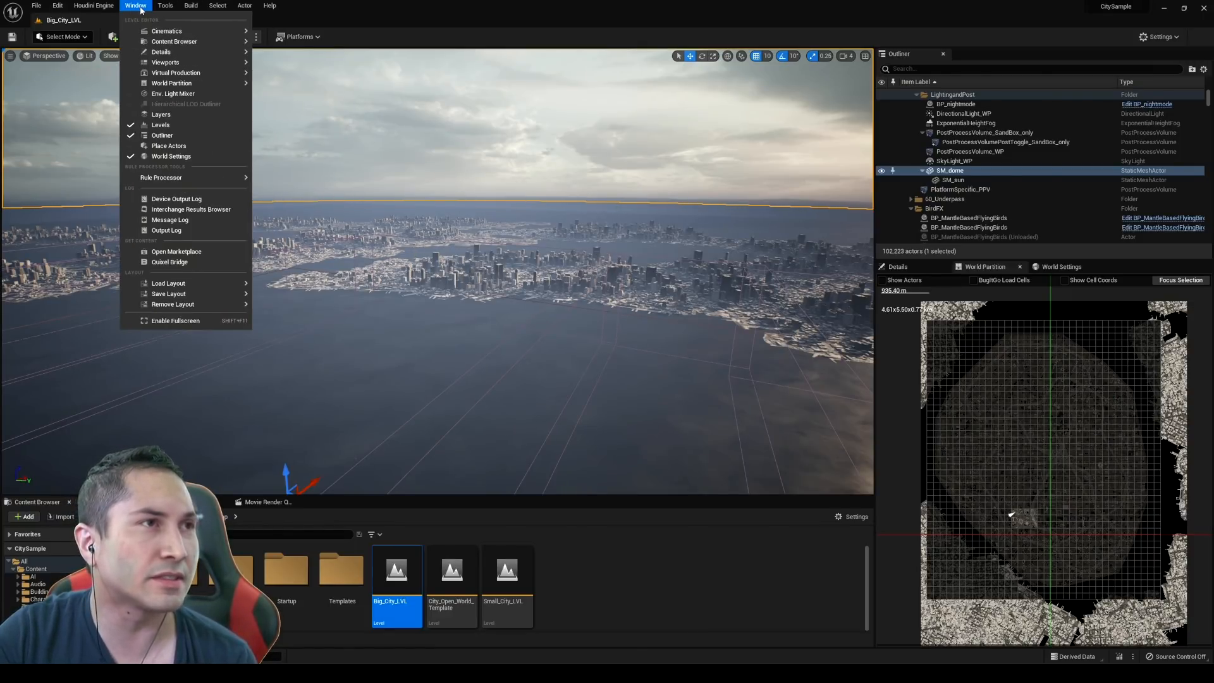
left_click(164, 5)
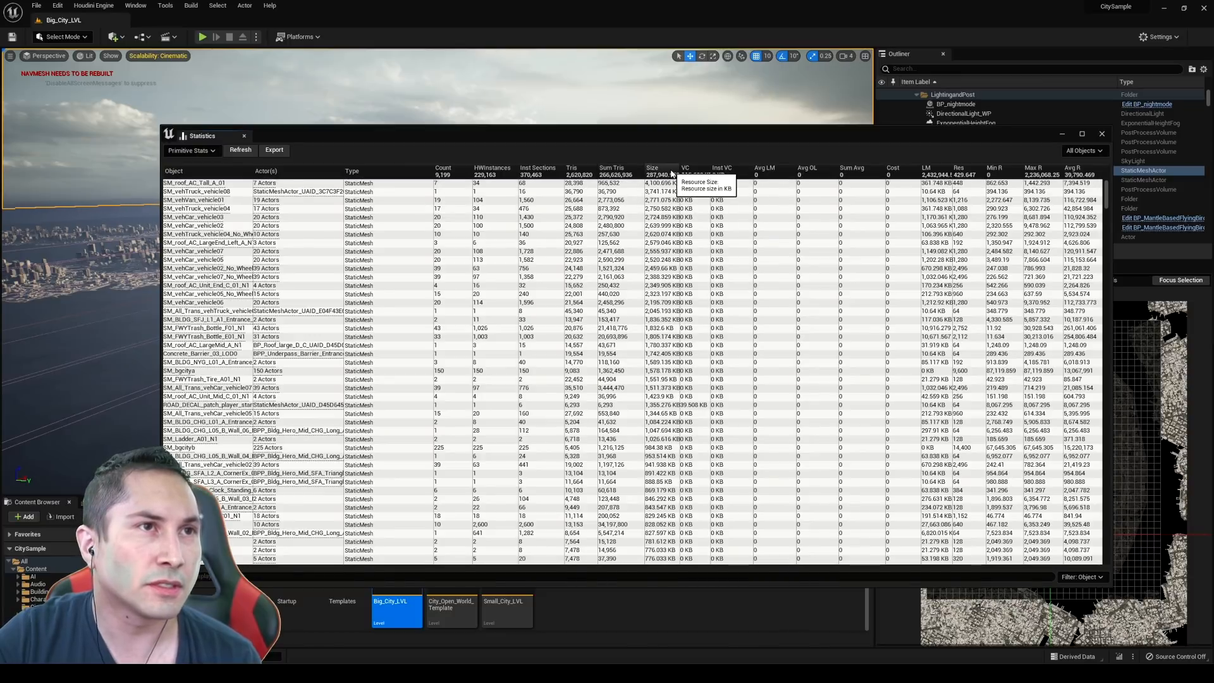
mouse_move(579, 171)
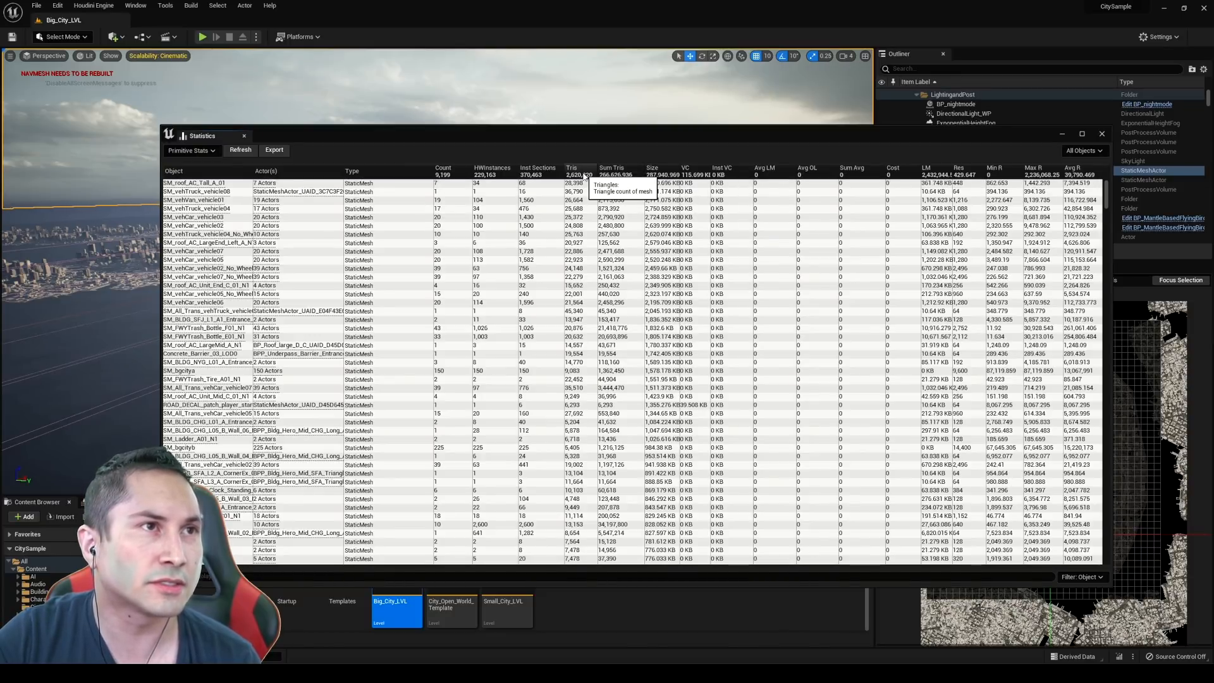
mouse_move(620, 175)
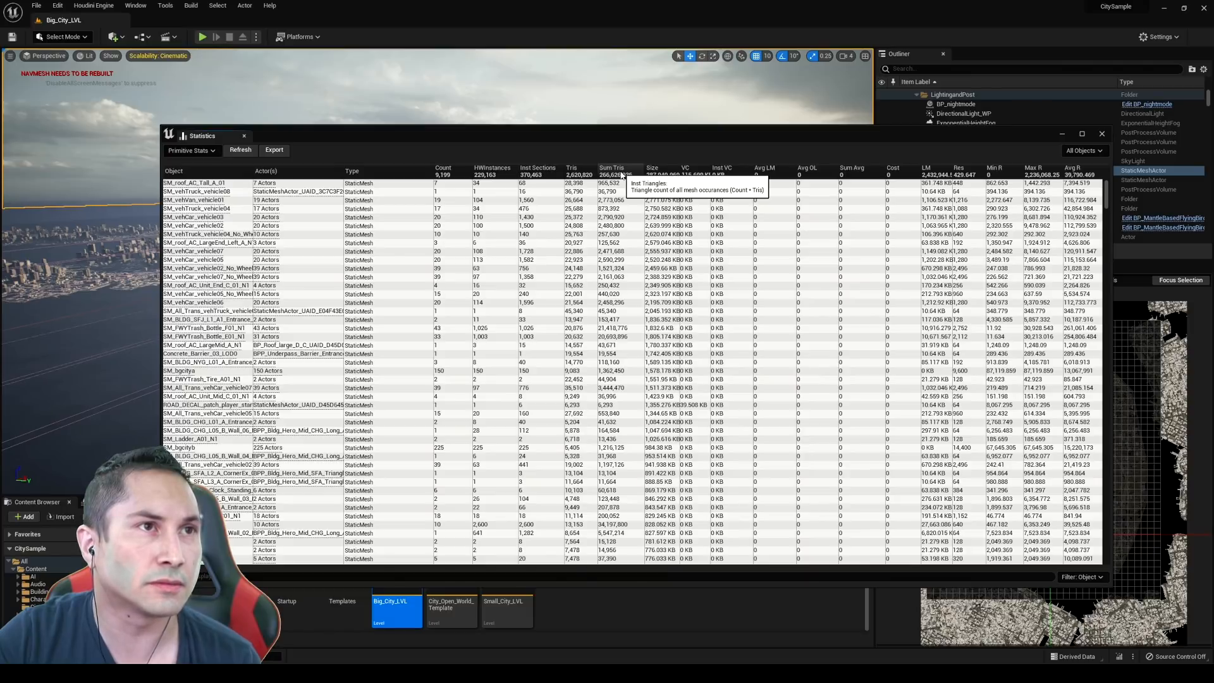
mouse_move(573, 175)
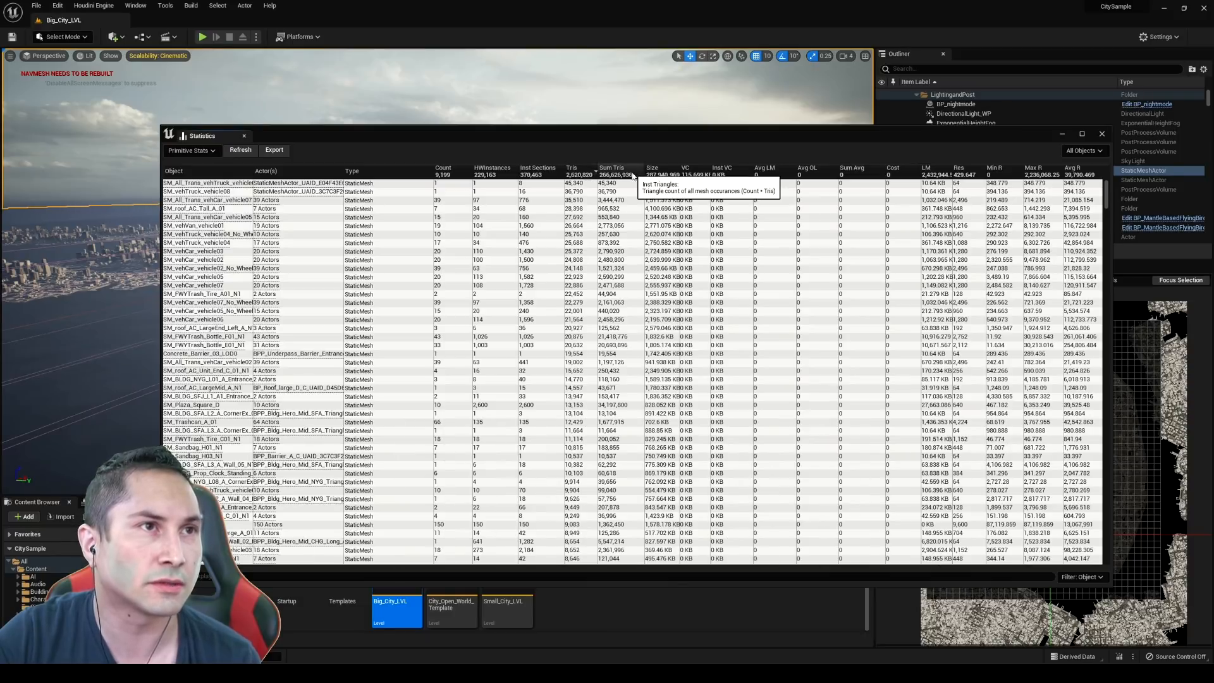
left_click(653, 169)
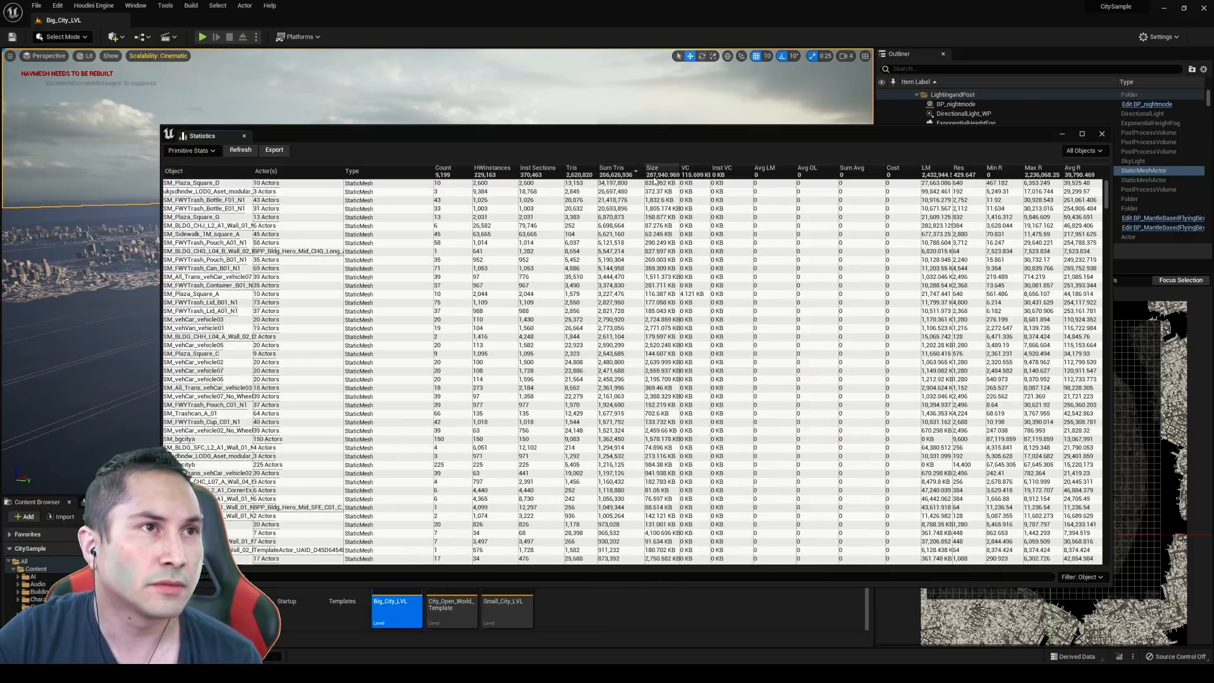
mouse_move(646, 169)
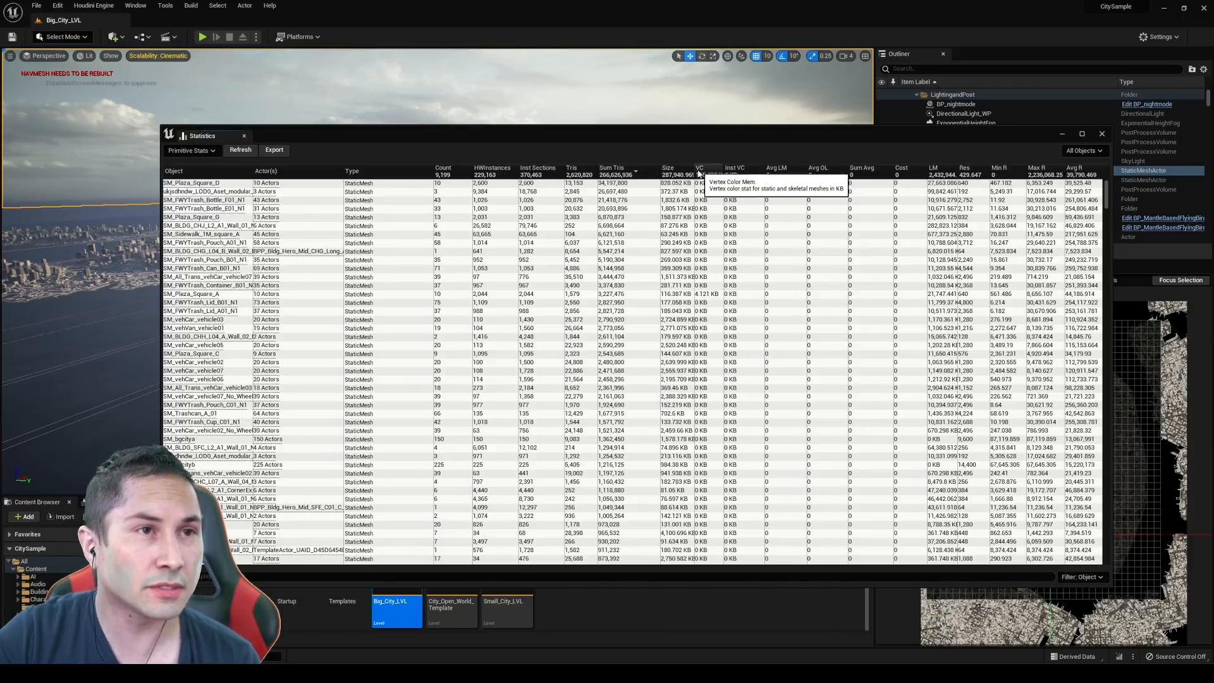
mouse_move(616, 175)
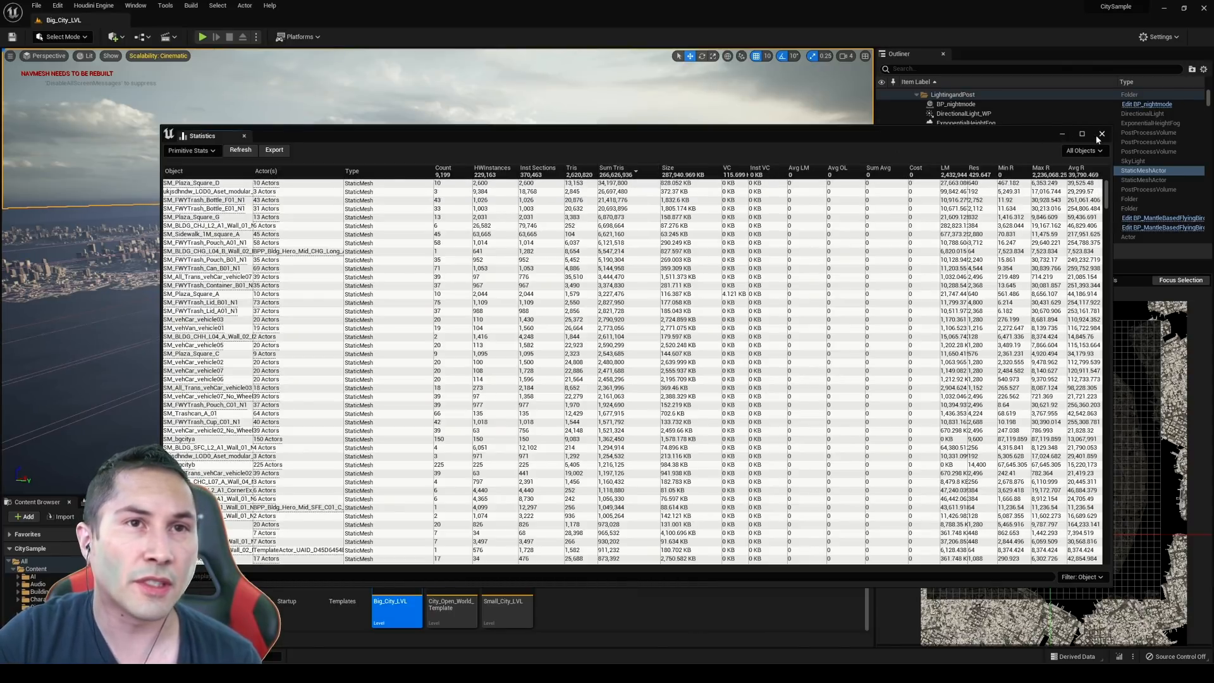
- Close the statistics, view the street in Nanite triangle visualization, and select the silver minivan
left_click(1101, 134)
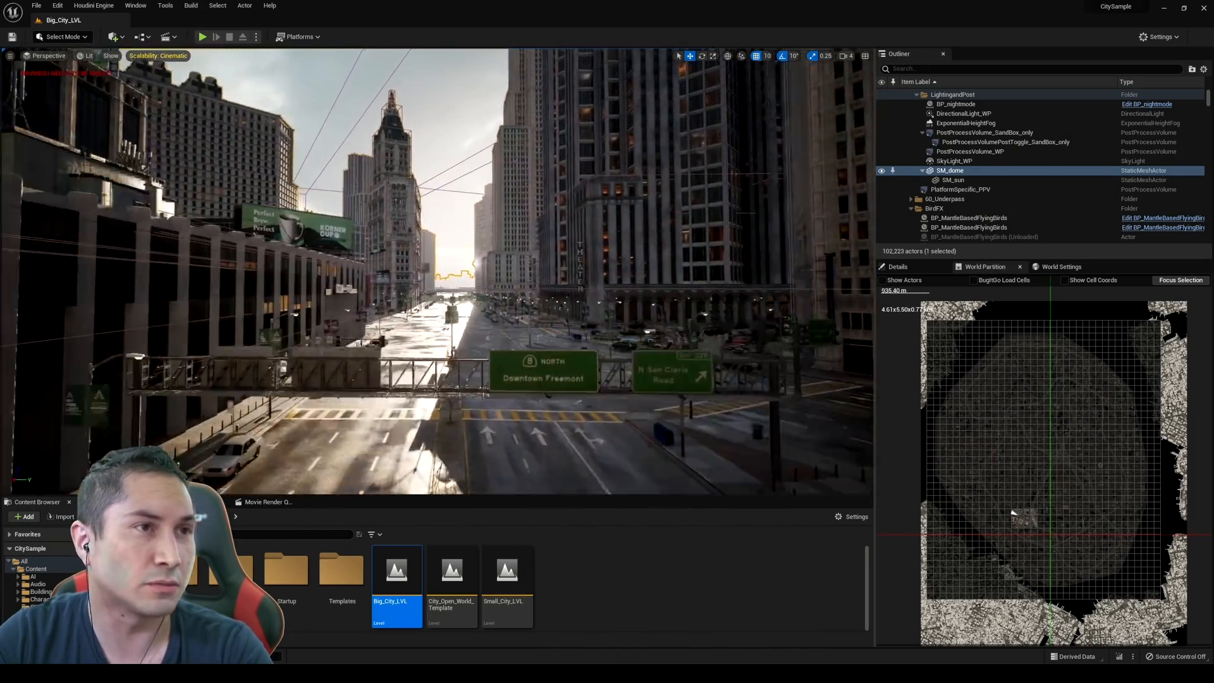
left_click(87, 55)
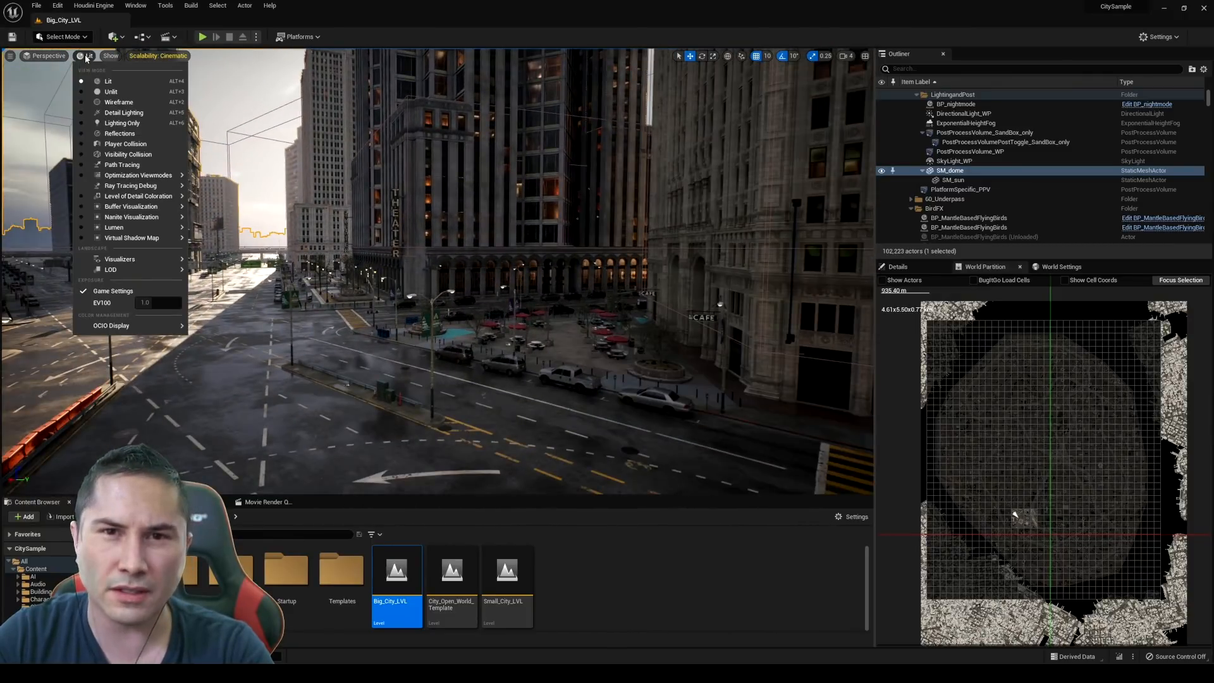
mouse_move(123, 113)
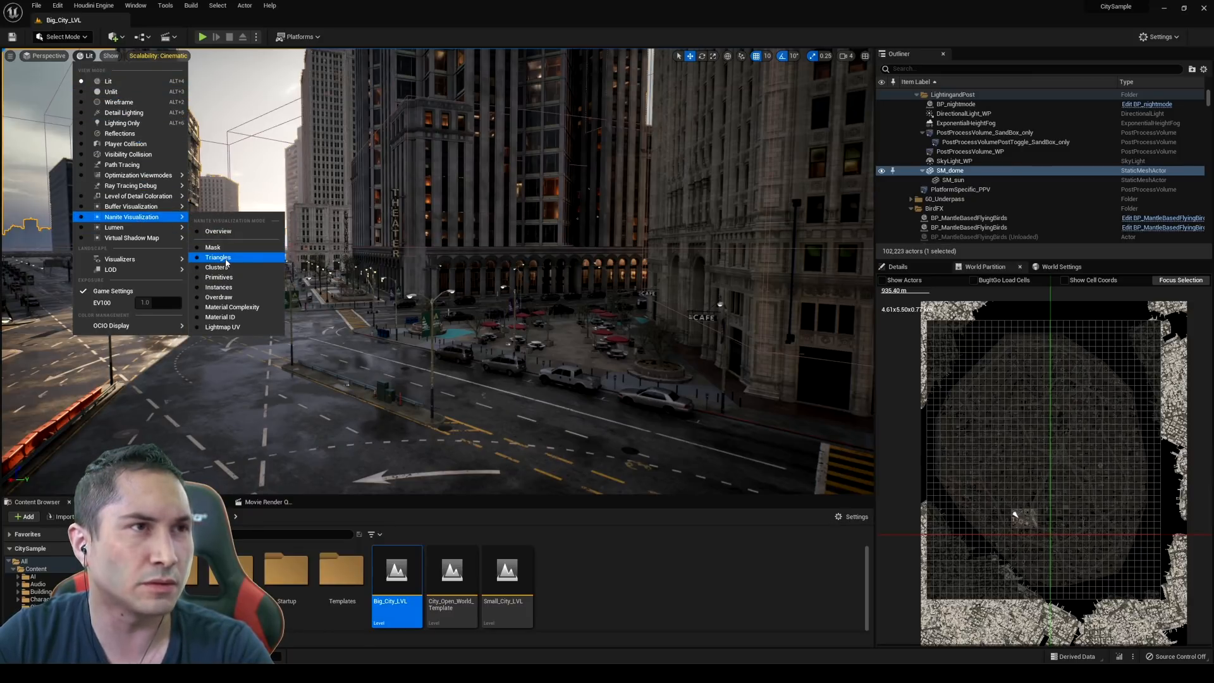
left_click(218, 257)
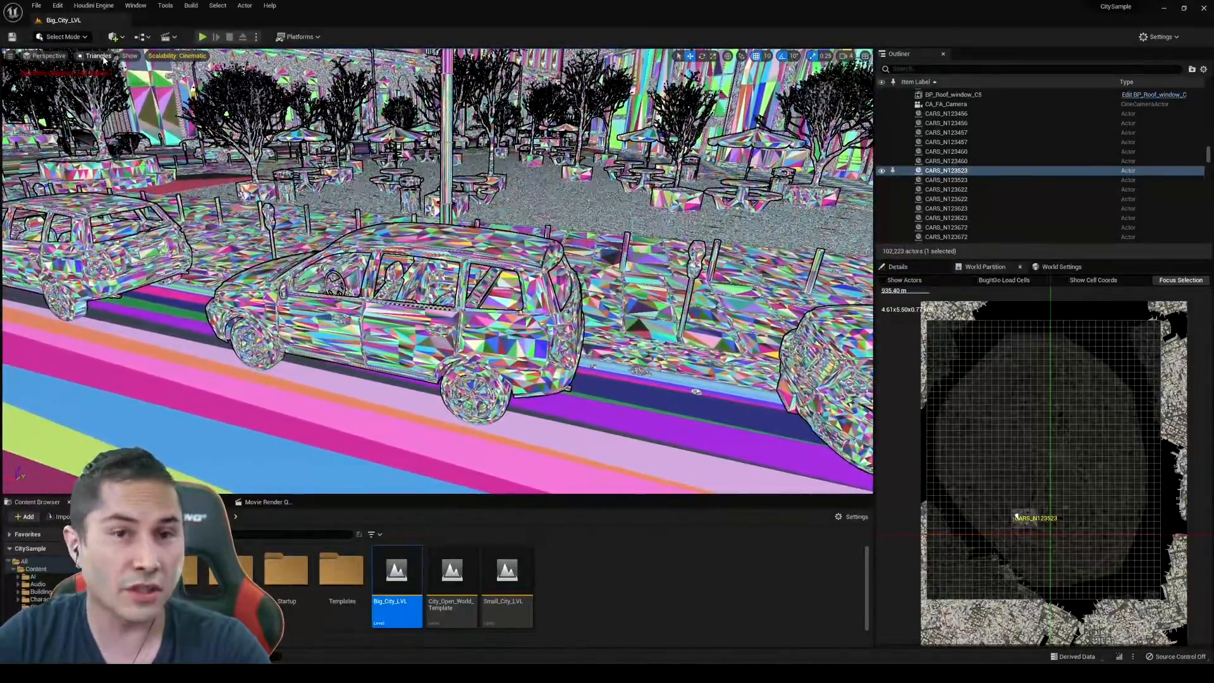
left_click(97, 54)
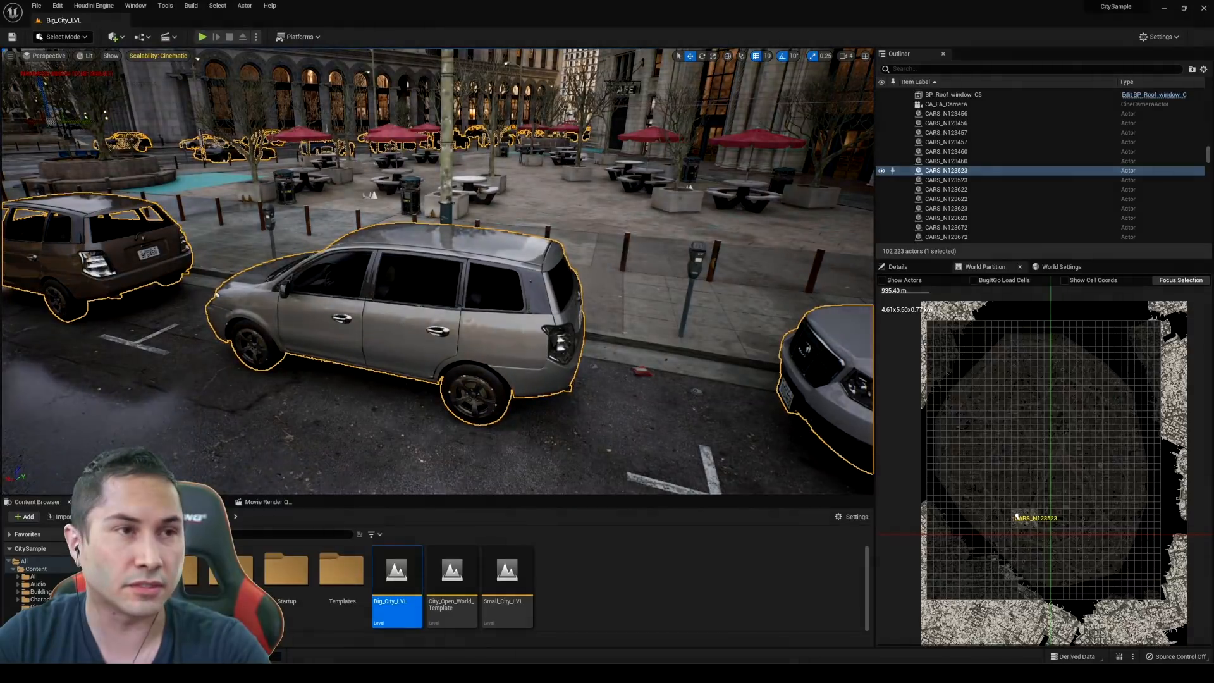
mouse_move(946, 170)
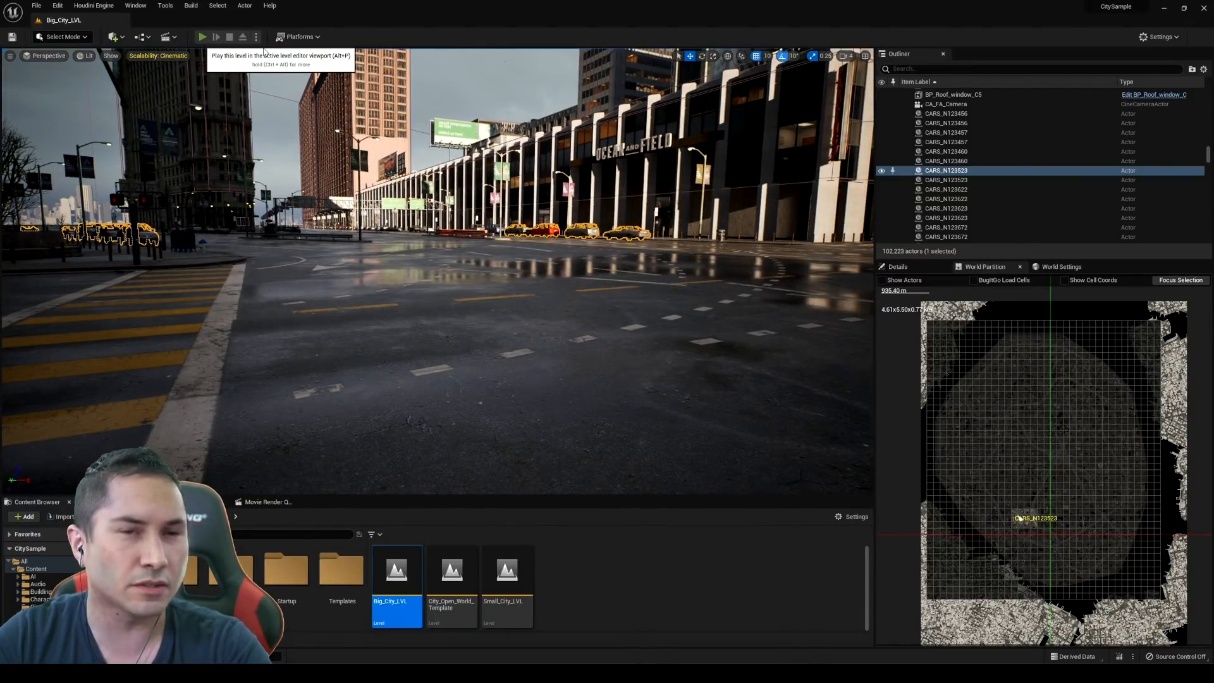
mouse_move(300, 101)
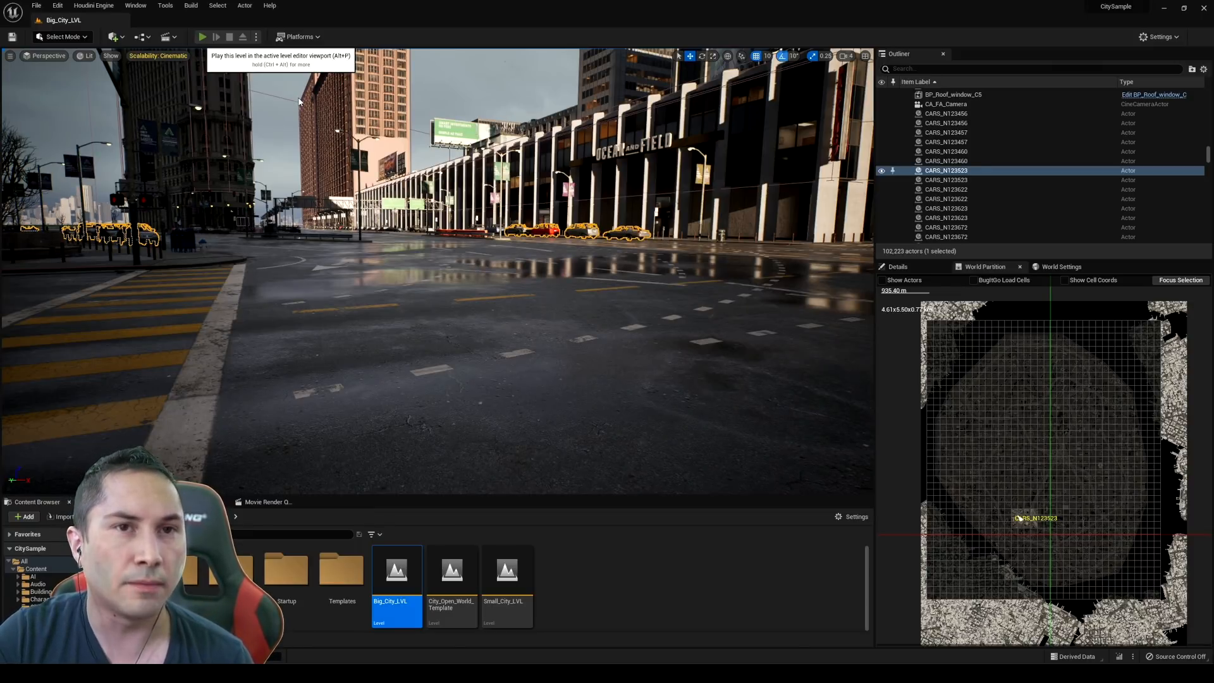
- Play the level as the third-person character and expand the game to full screen
left_click(202, 37)
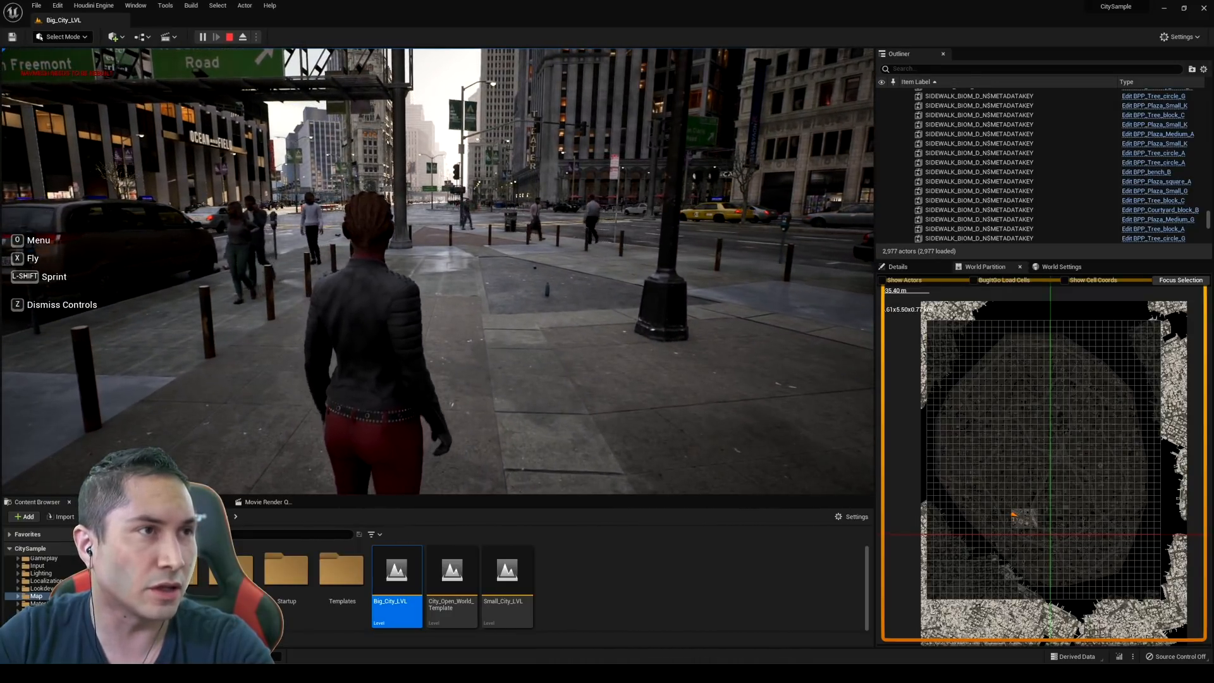
left_click(216, 37)
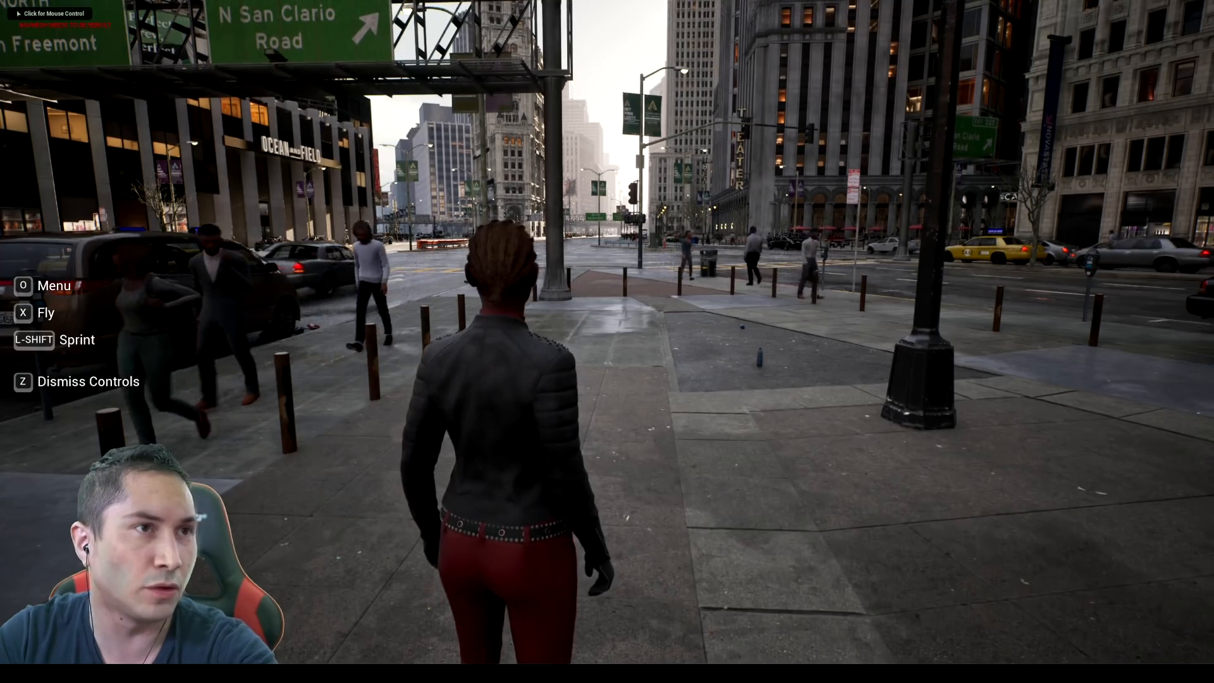
key("x")
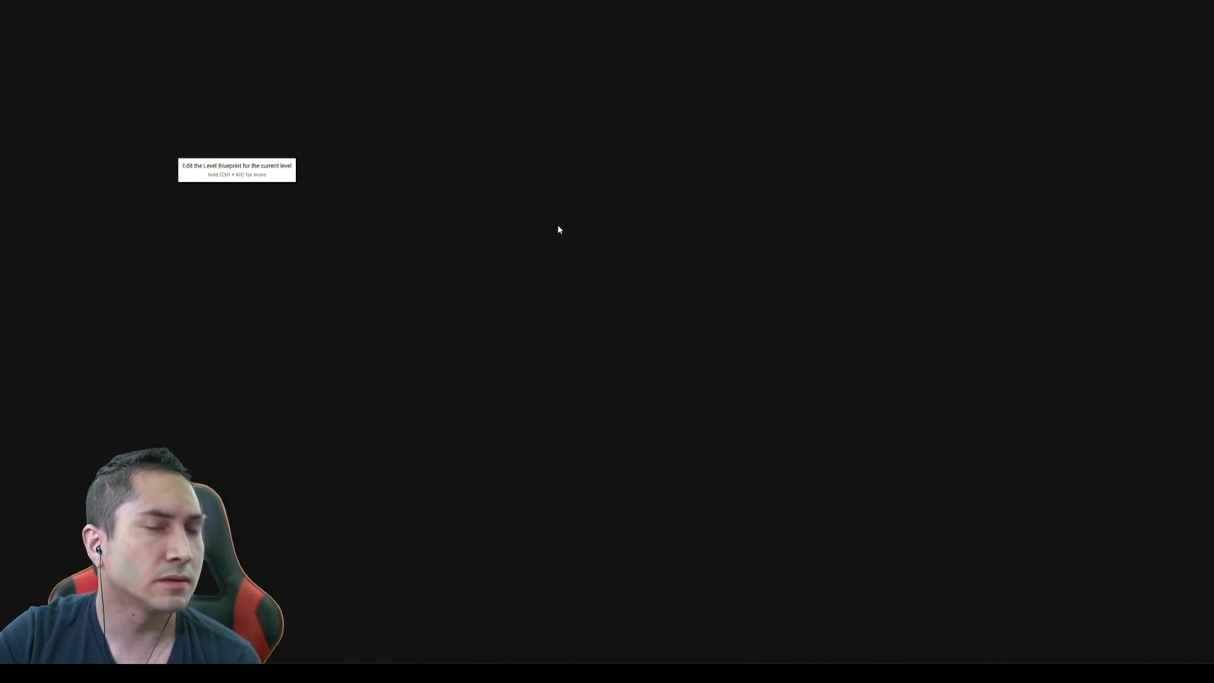
- Wire an Execute Console Command node after Event BeginPlay in the level blueprint
left_click(237, 168)
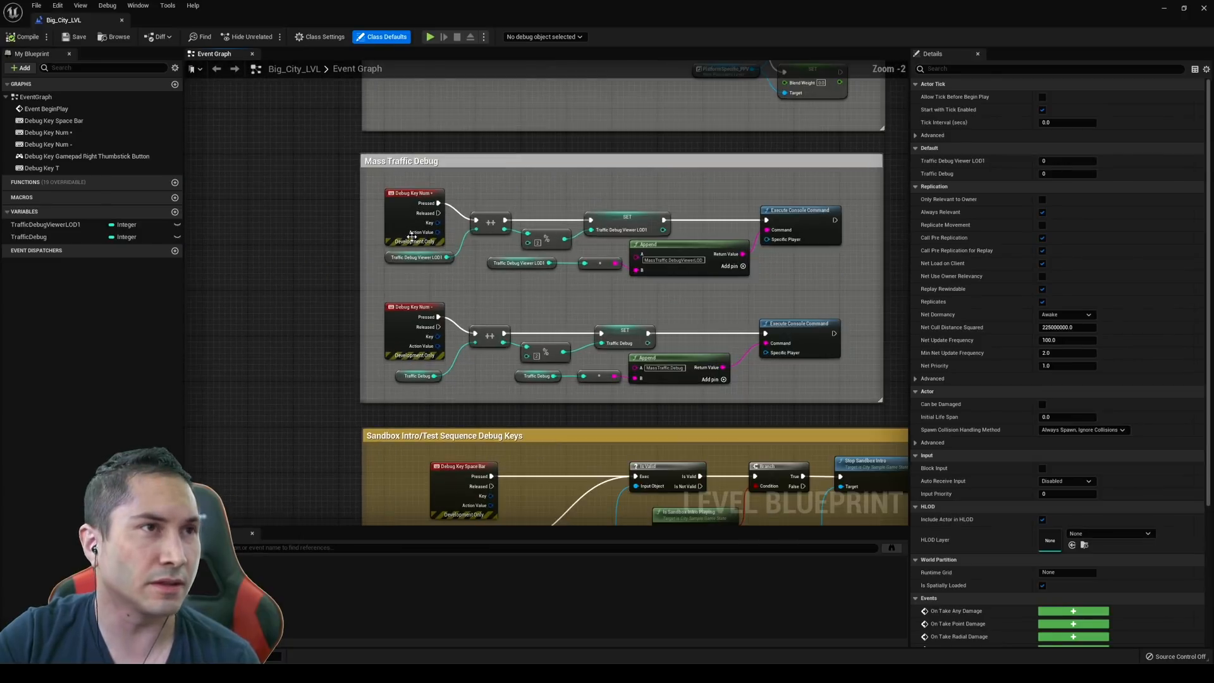
scroll("down", 3)
type("exec")
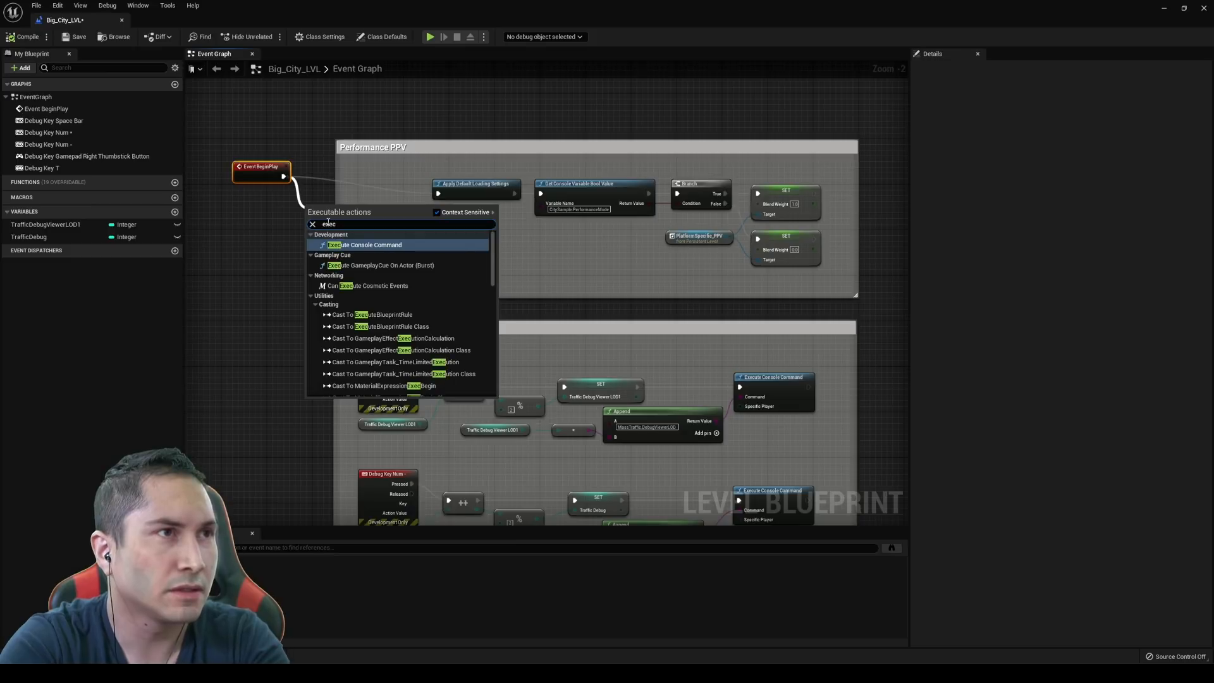
left_click(364, 244)
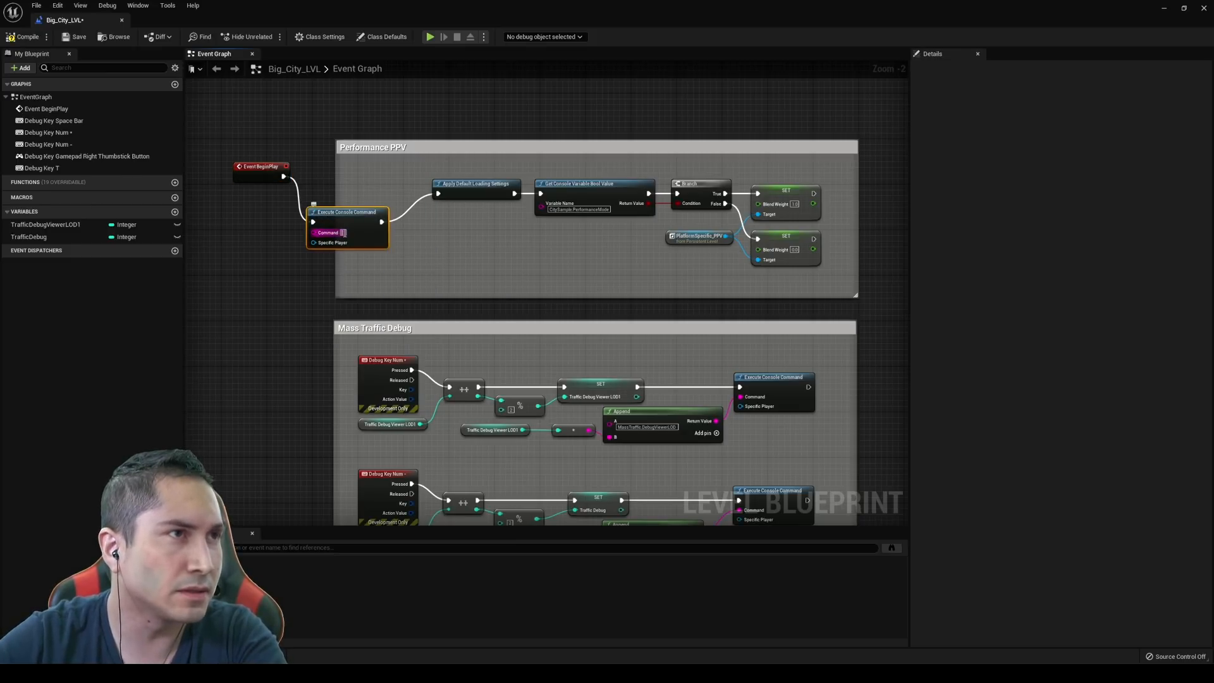
mouse_move(387, 231)
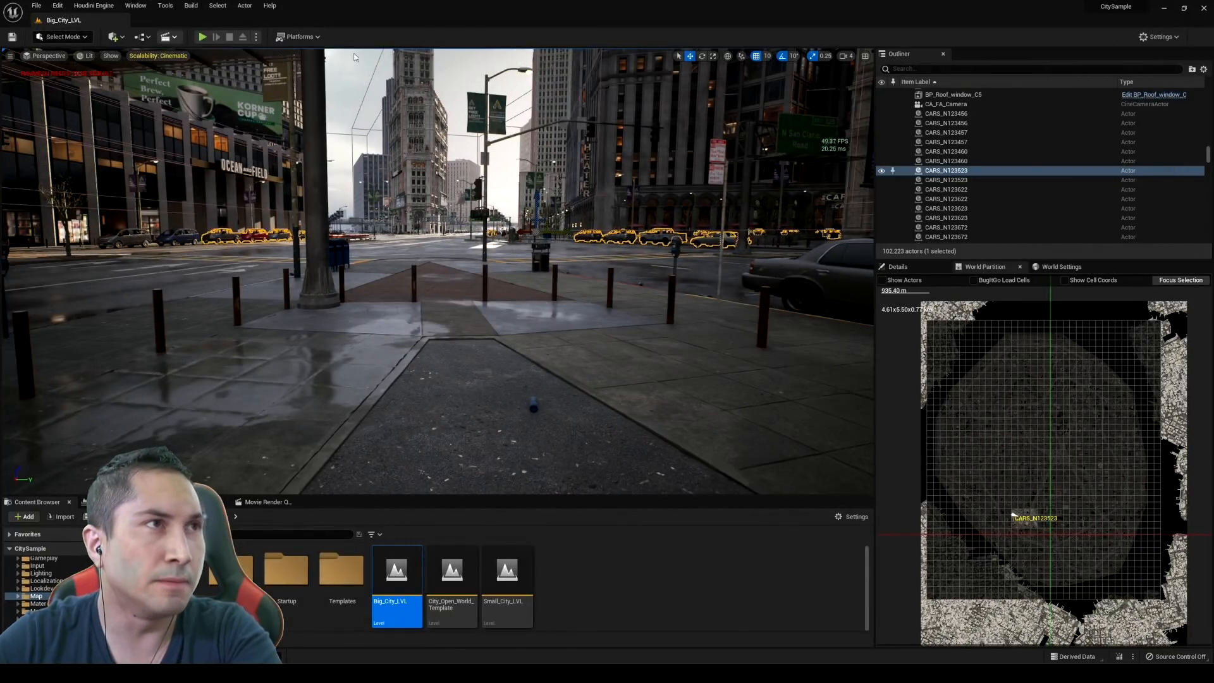
- Show the viewport scalability quality settings to lower Cinematic to Epic
left_click(1159, 37)
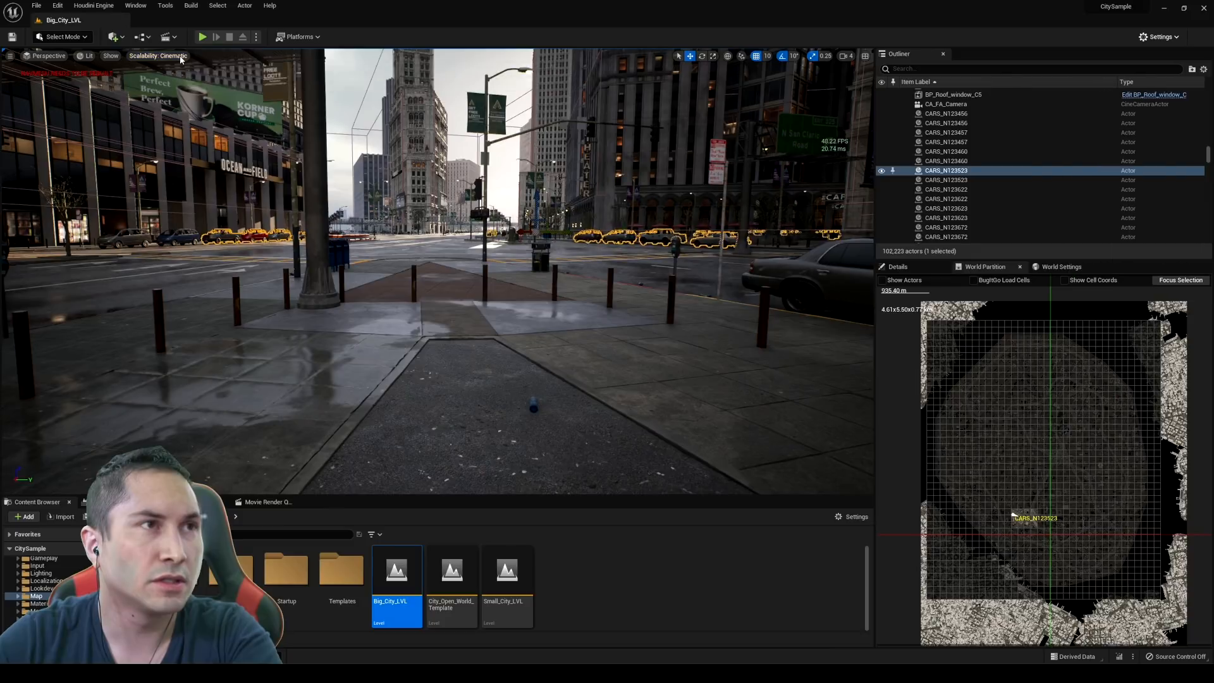
left_click(158, 54)
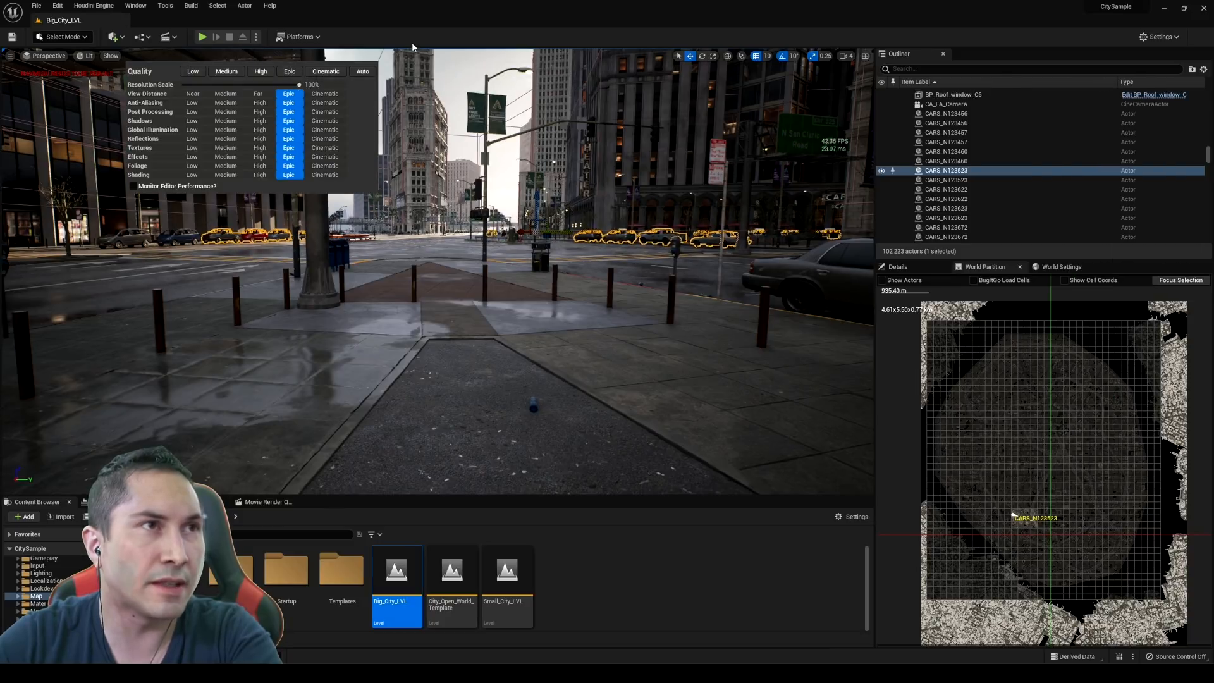
mouse_move(203, 37)
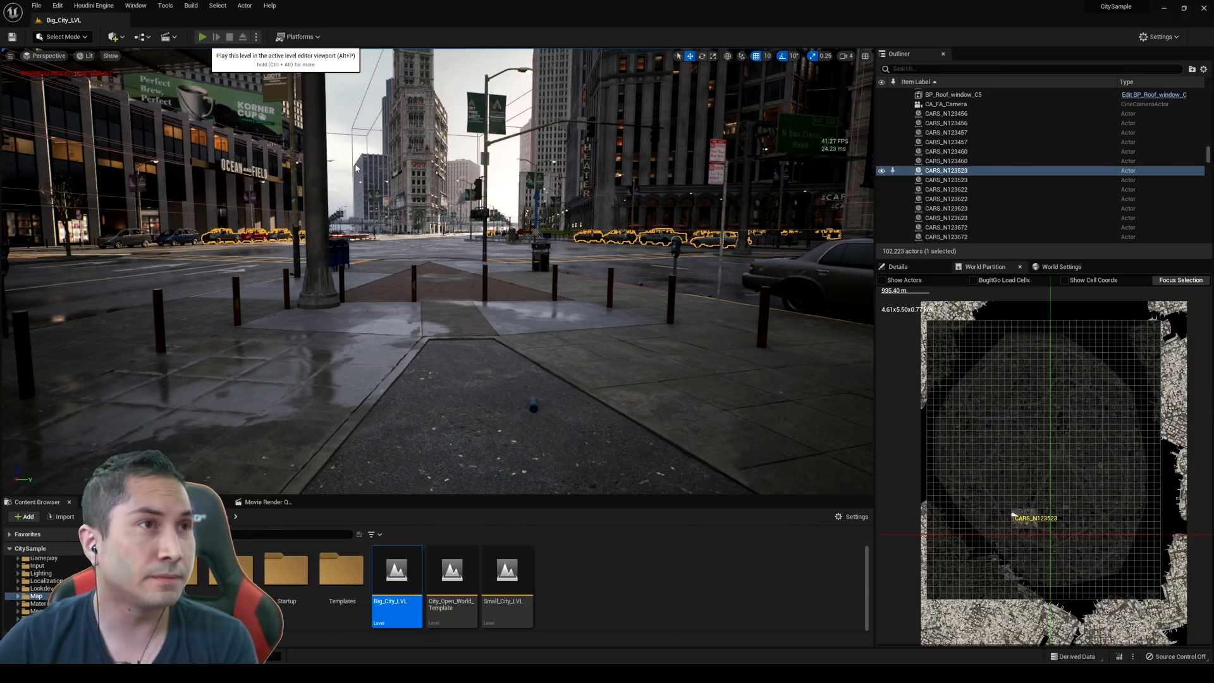
- Play the level, walking the character along the crowded sidewalk and sprinting down the street
left_click(203, 37)
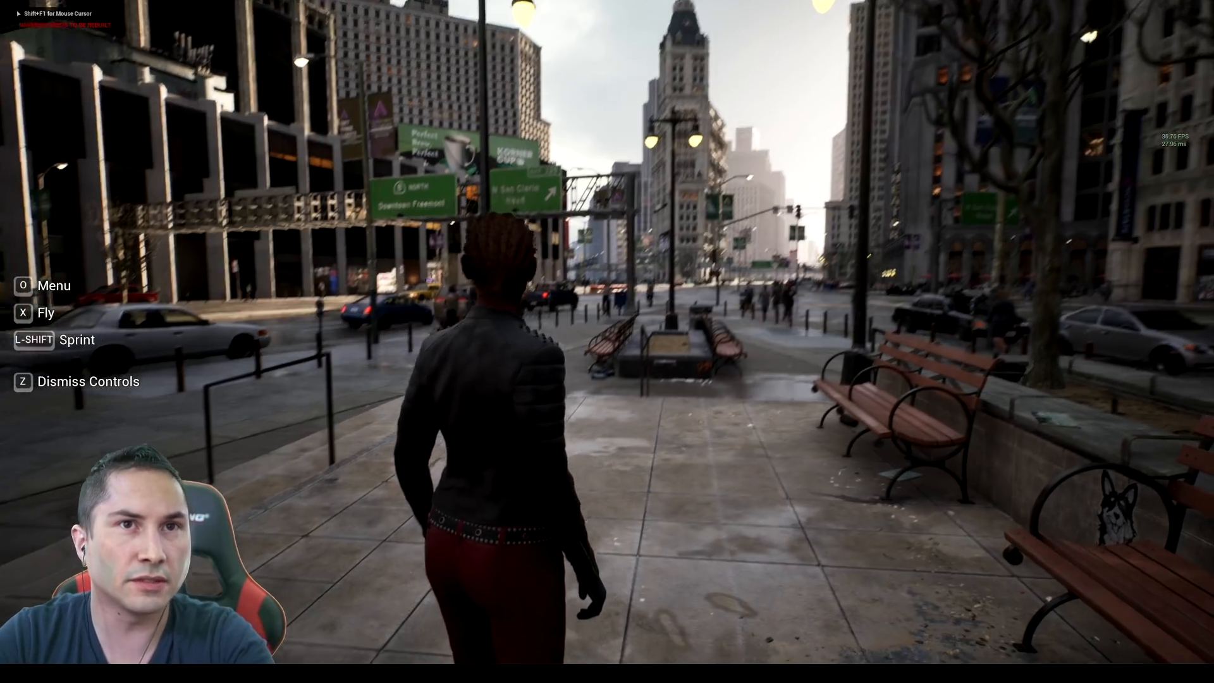
key("w")
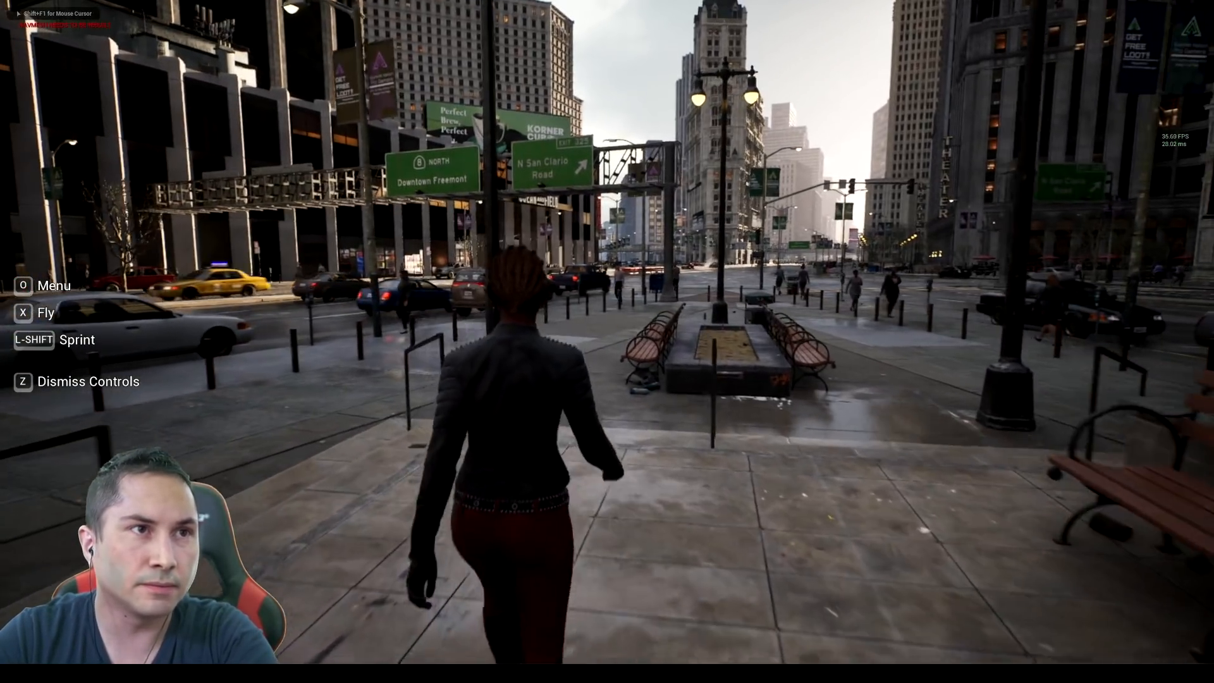
key("w")
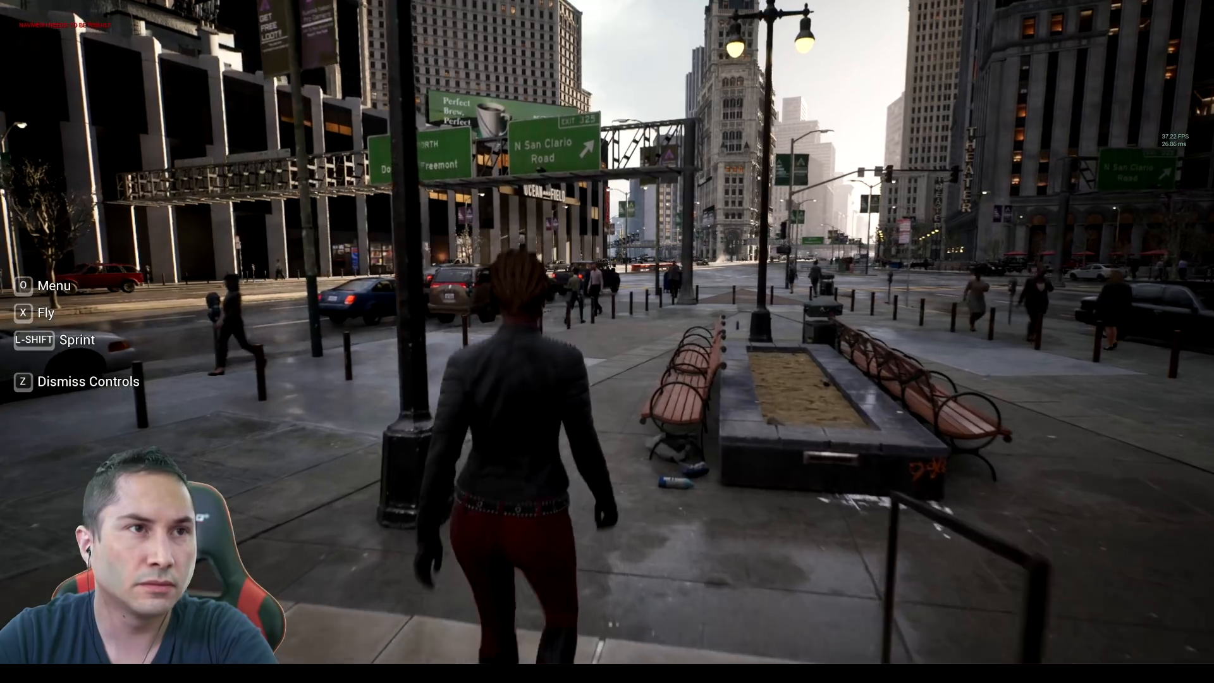
key("w")
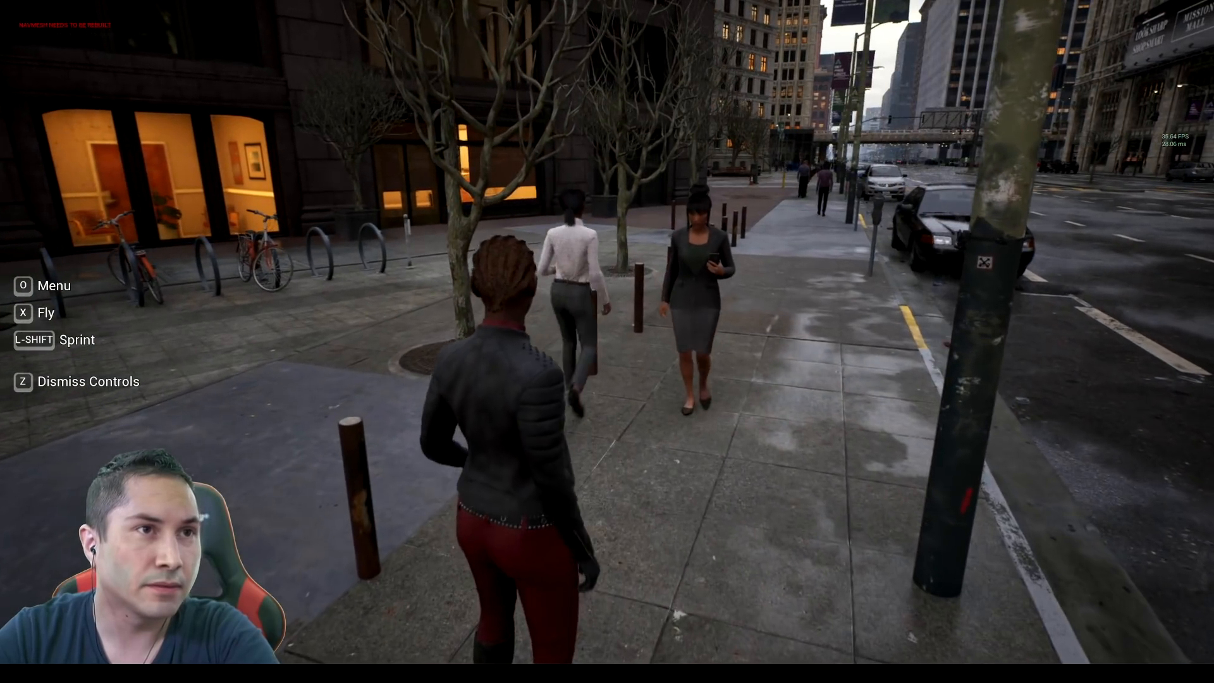
mouse_move(607, 341)
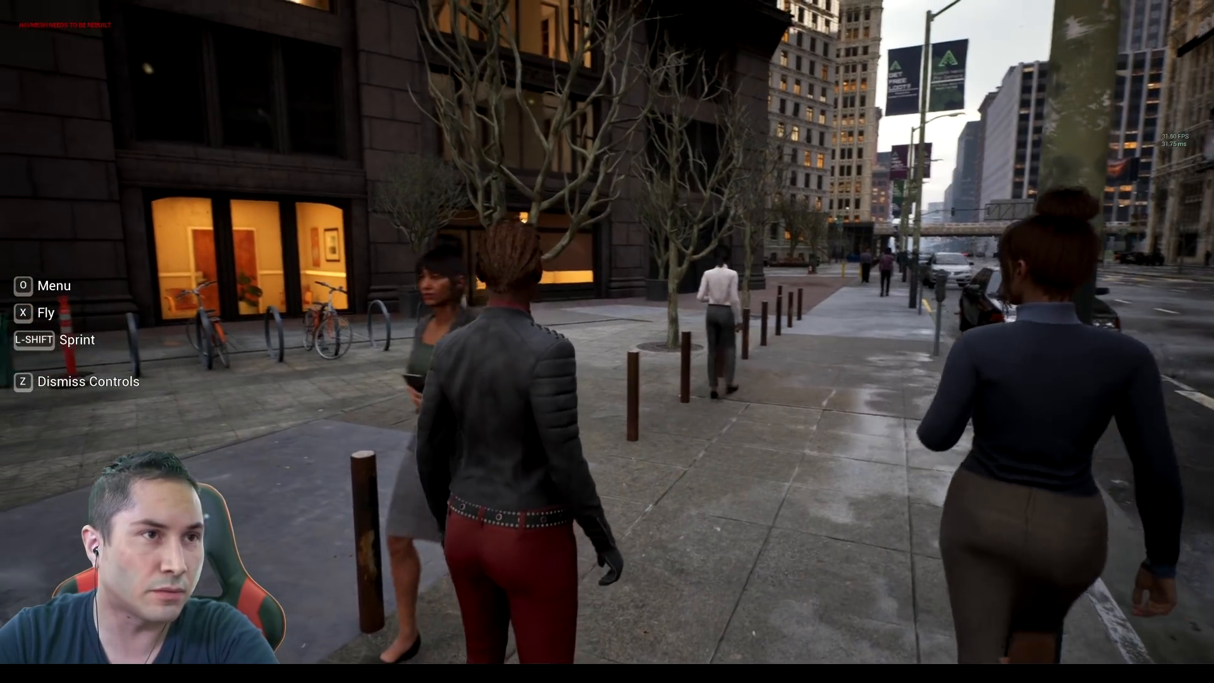
key("w")
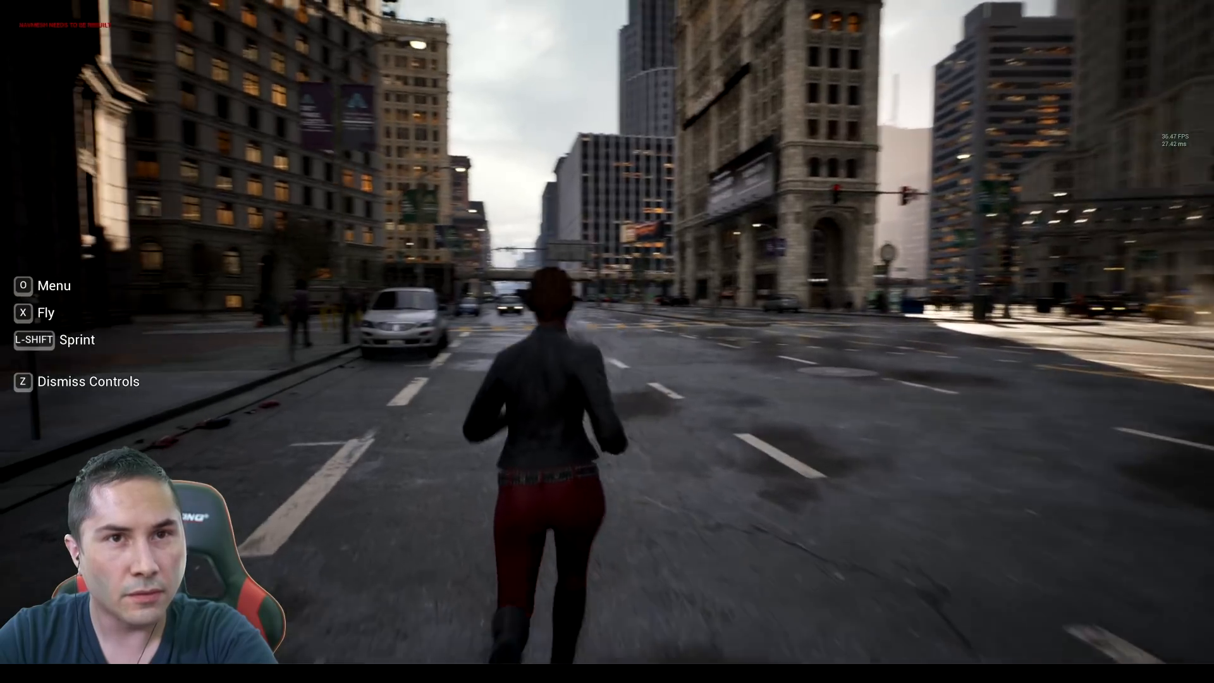
key("w")
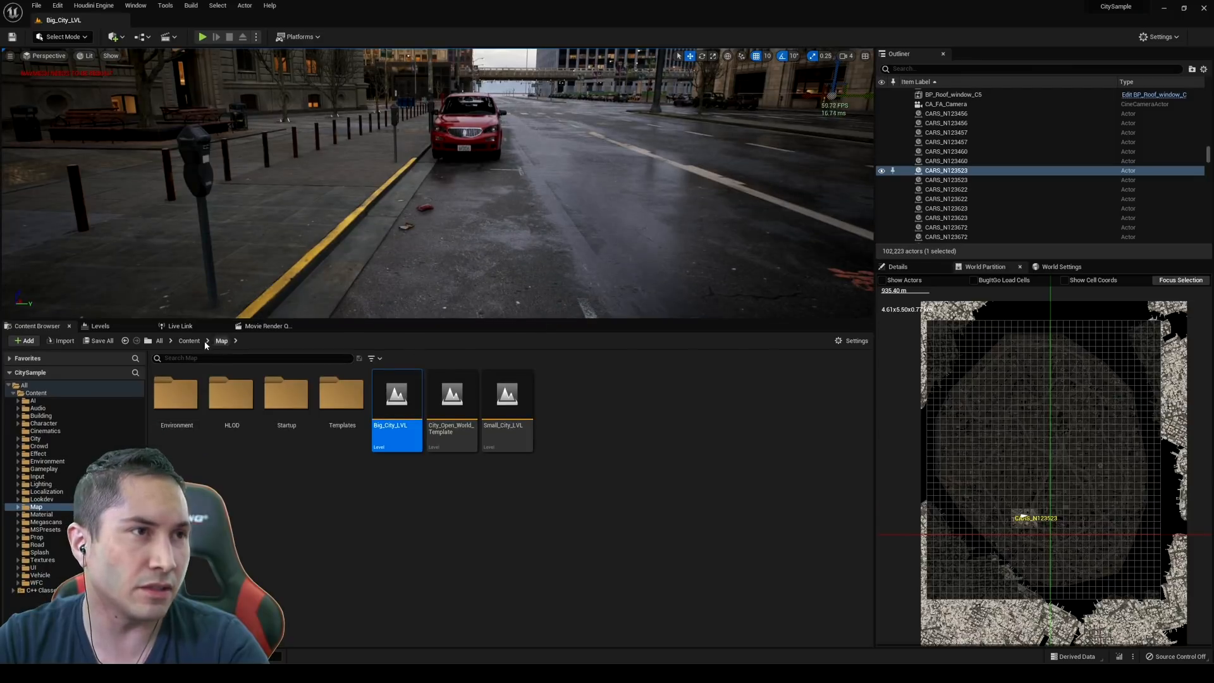
- Browse Crowd > Character > Male > m_001 Hair and select an afro fade hair card mesh
left_click(189, 341)
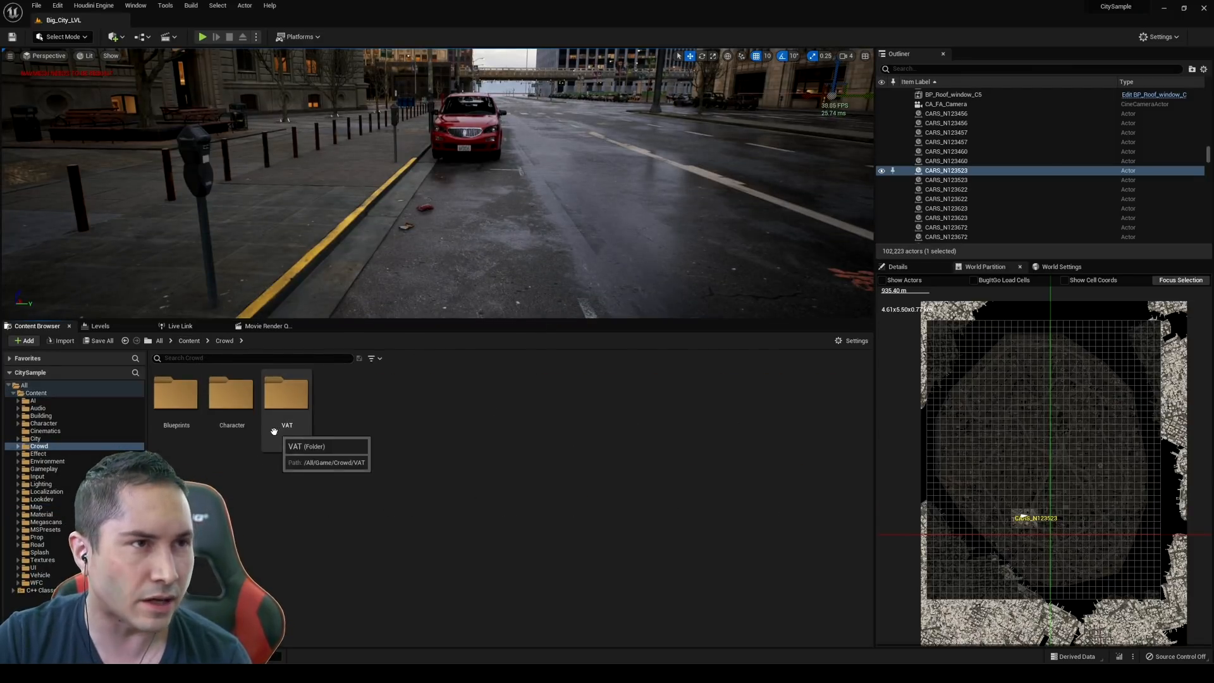
double_click(231, 392)
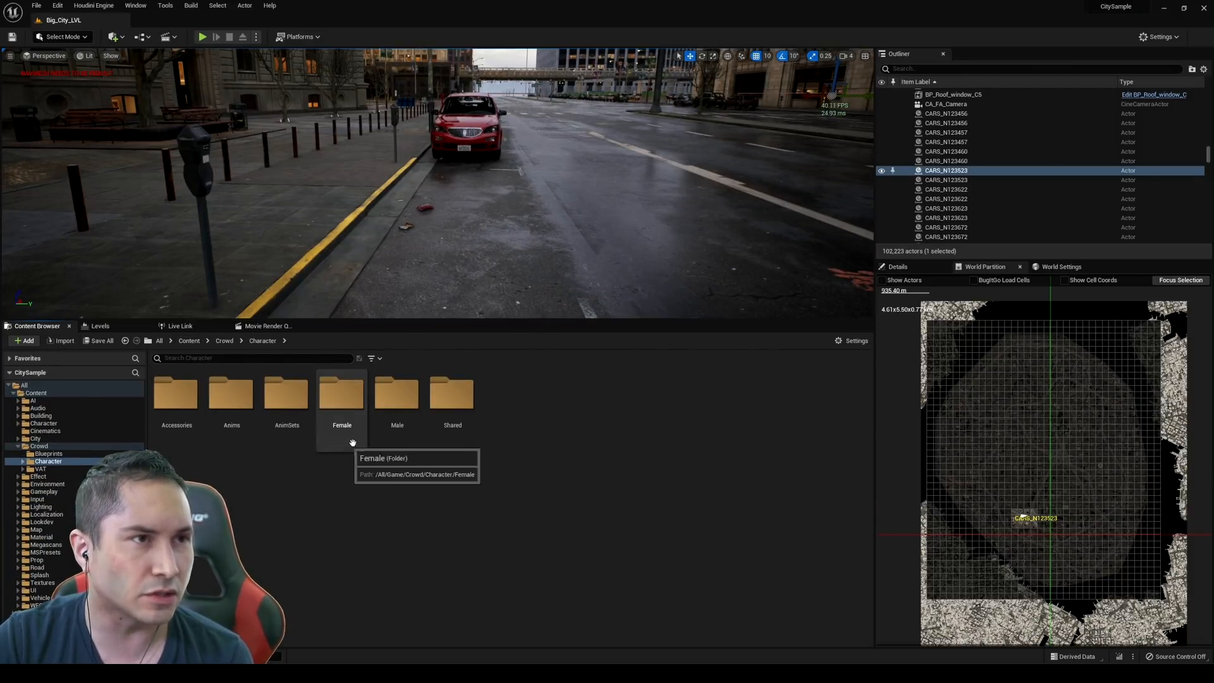
double_click(395, 393)
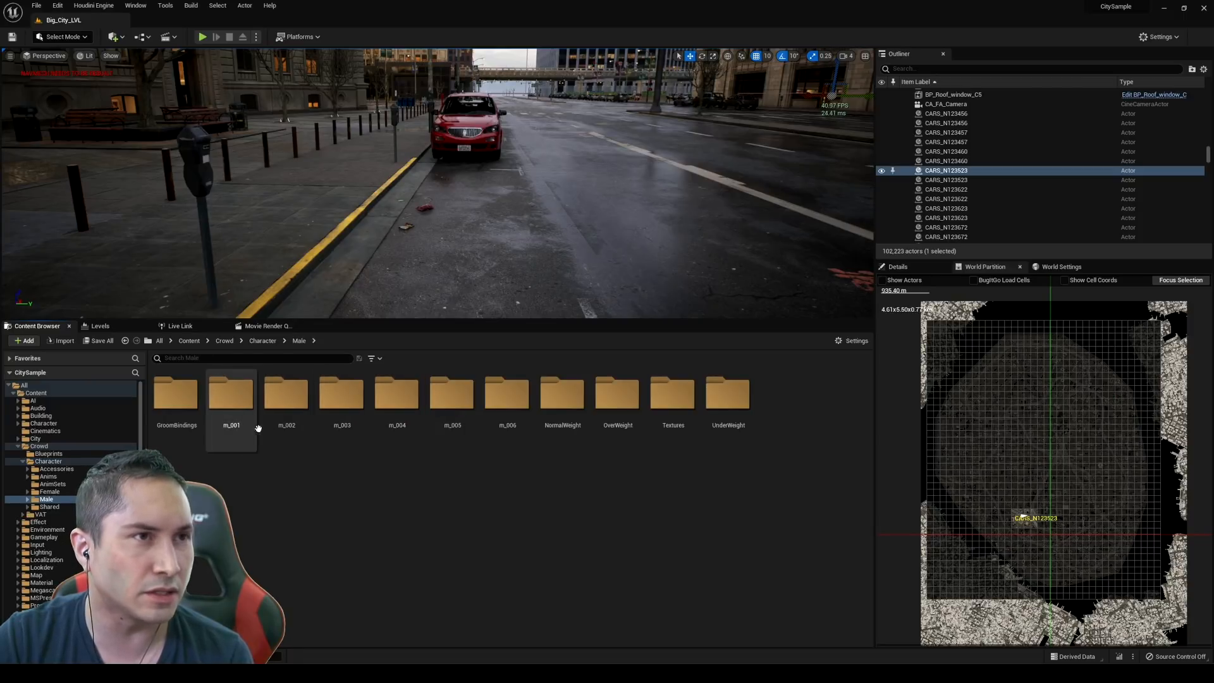
double_click(230, 394)
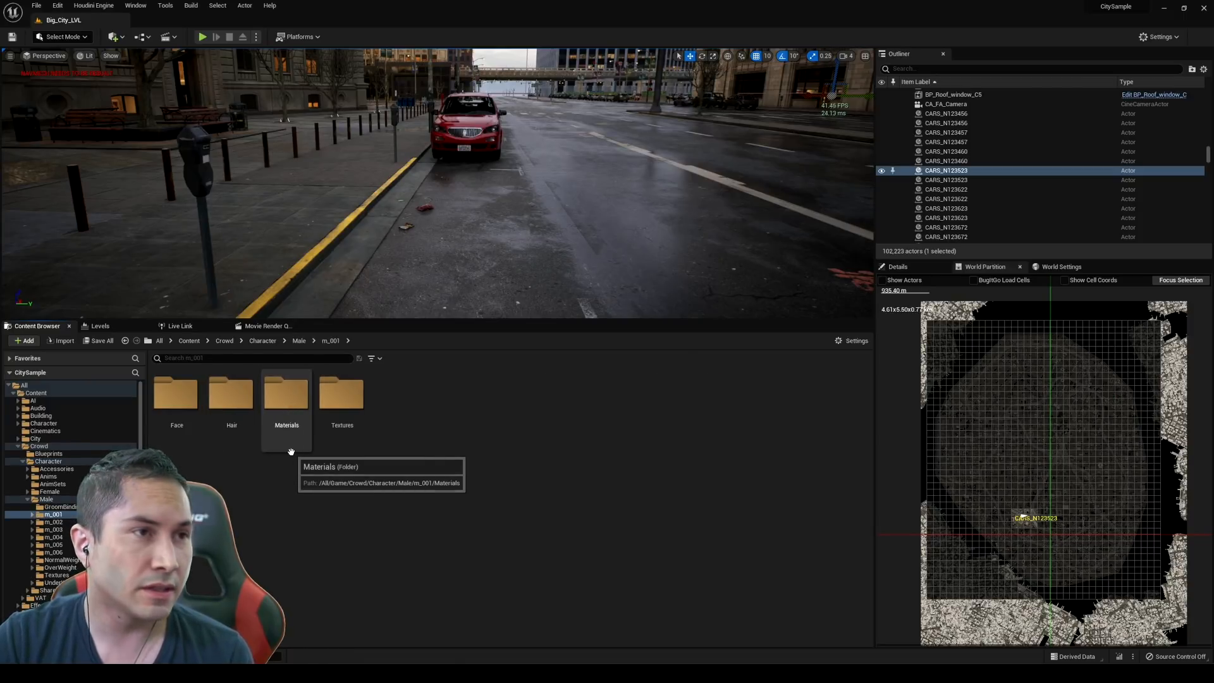
double_click(231, 391)
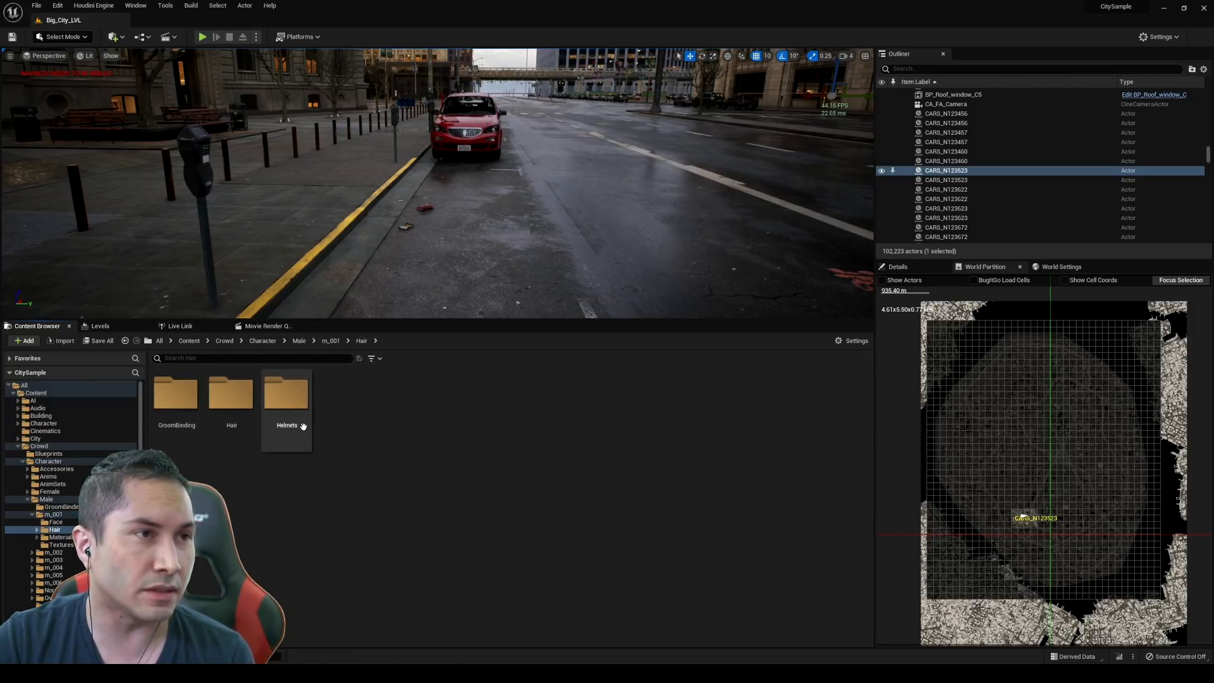
mouse_move(231, 393)
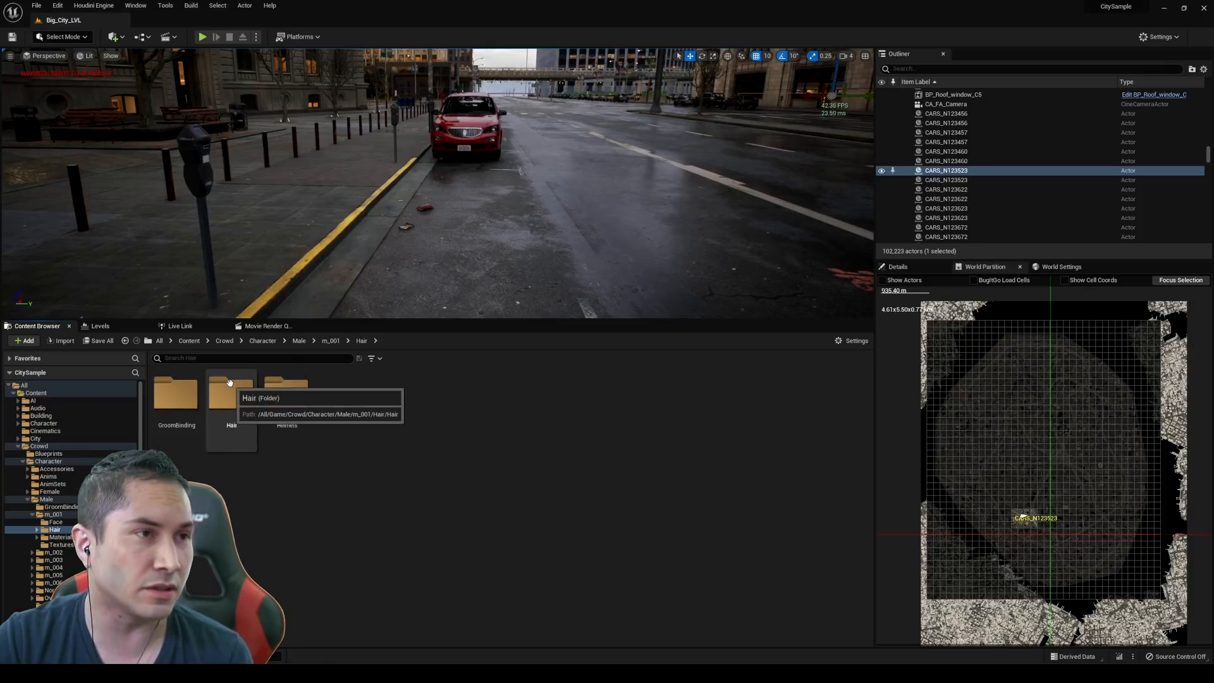
double_click(230, 393)
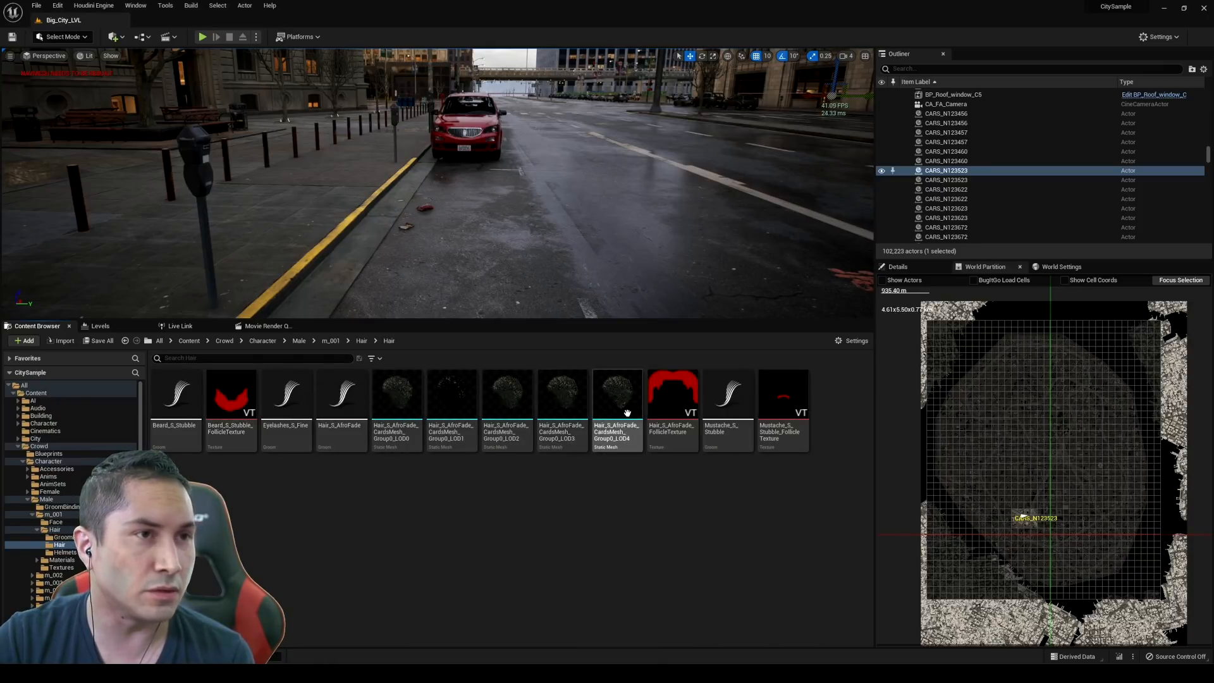
left_click(188, 340)
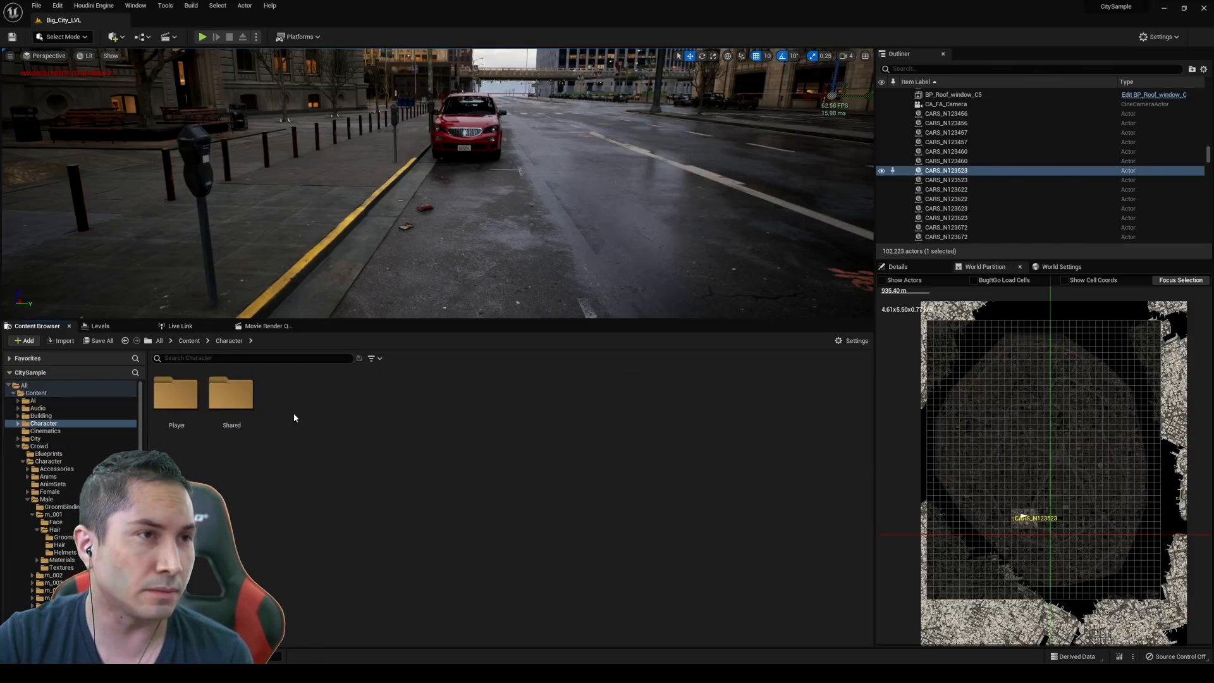
- Browse the crowd character and normal-weight female rig folders, then return to the top-level Content folder
left_click(189, 340)
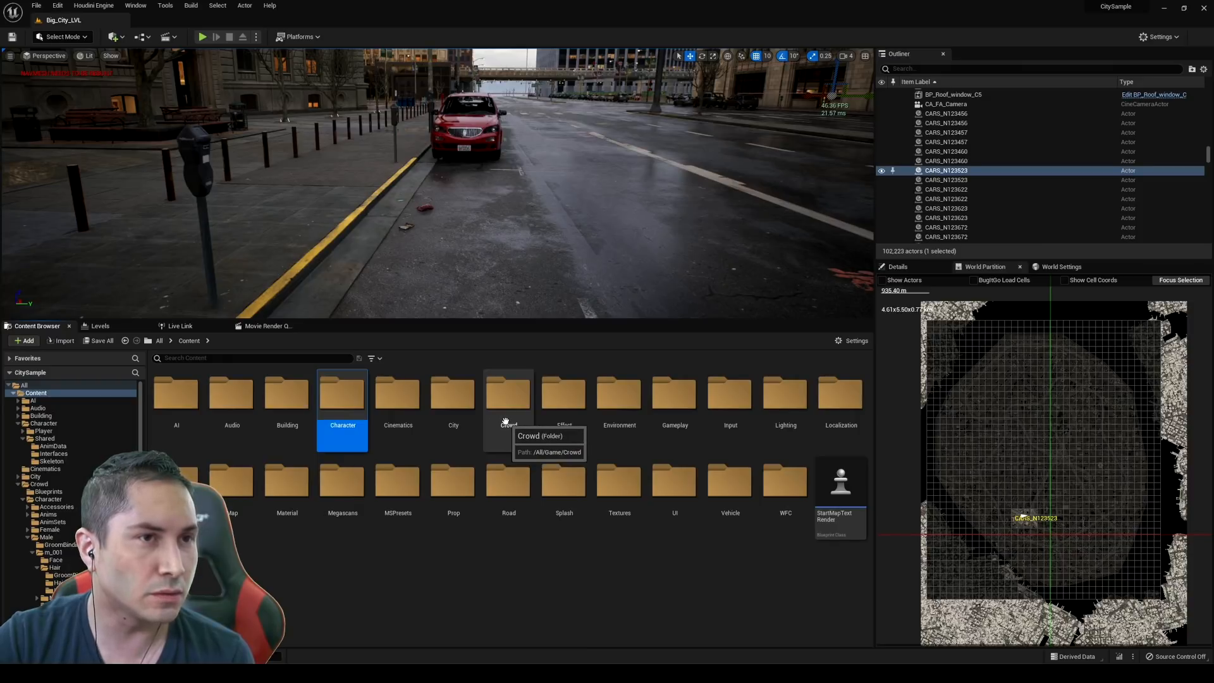
double_click(509, 392)
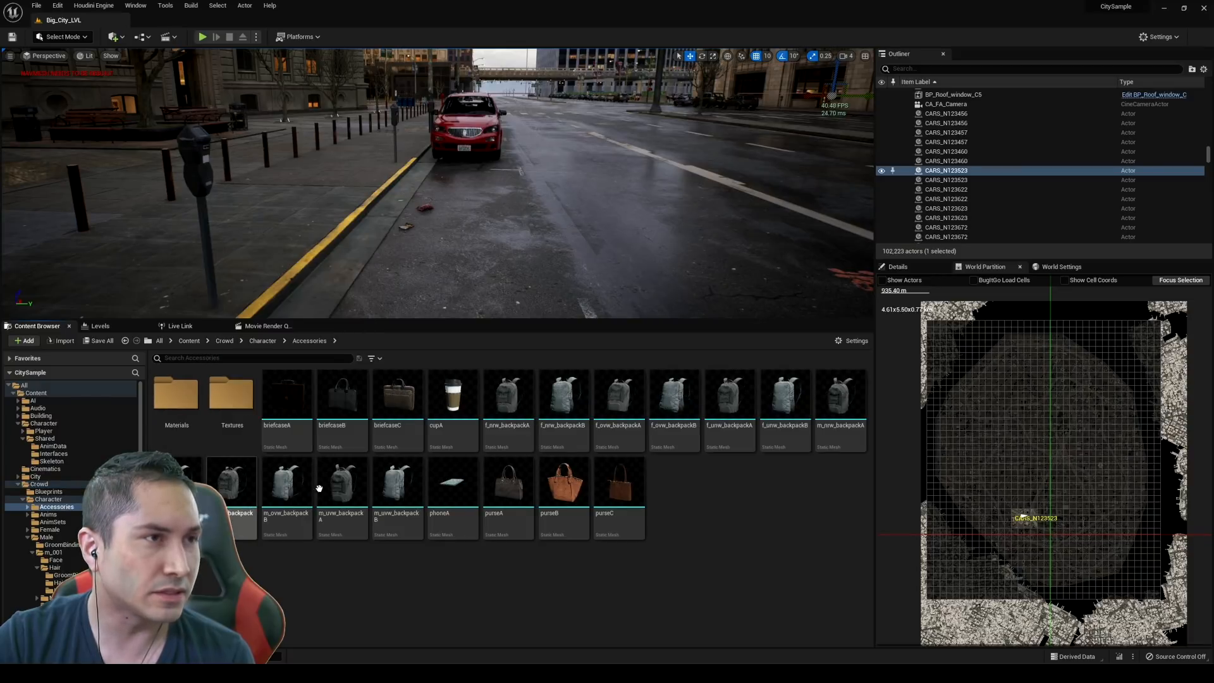
left_click(286, 394)
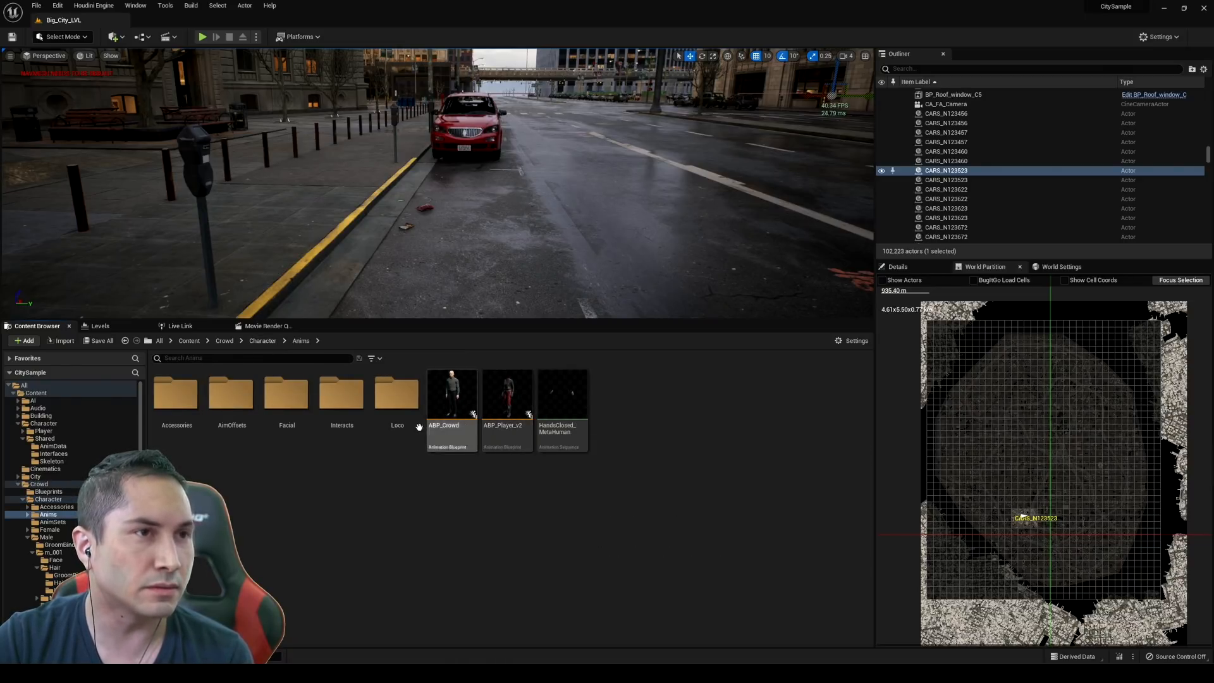
mouse_move(271, 352)
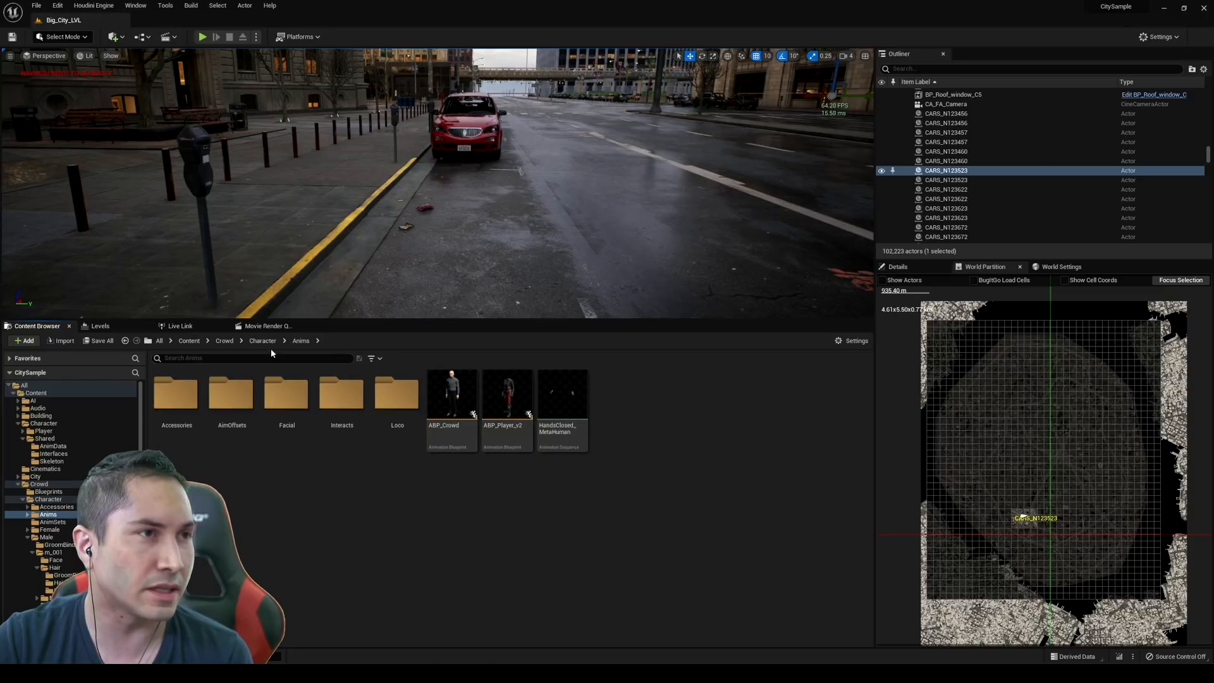
left_click(262, 341)
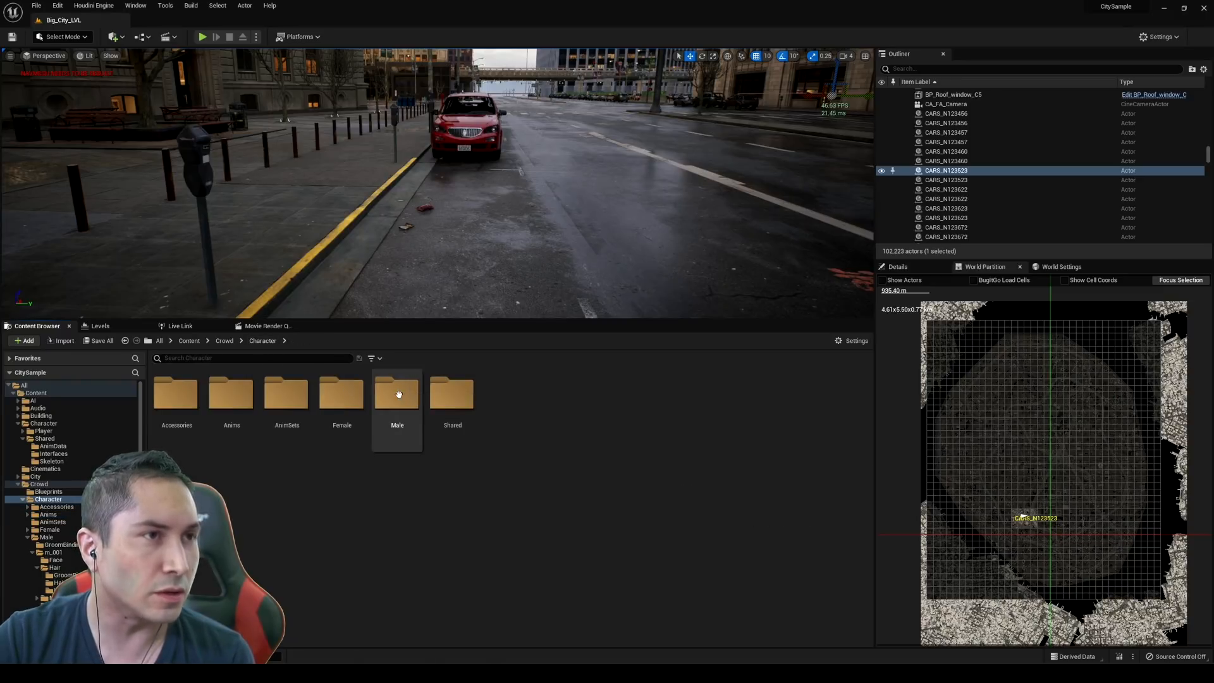
double_click(453, 393)
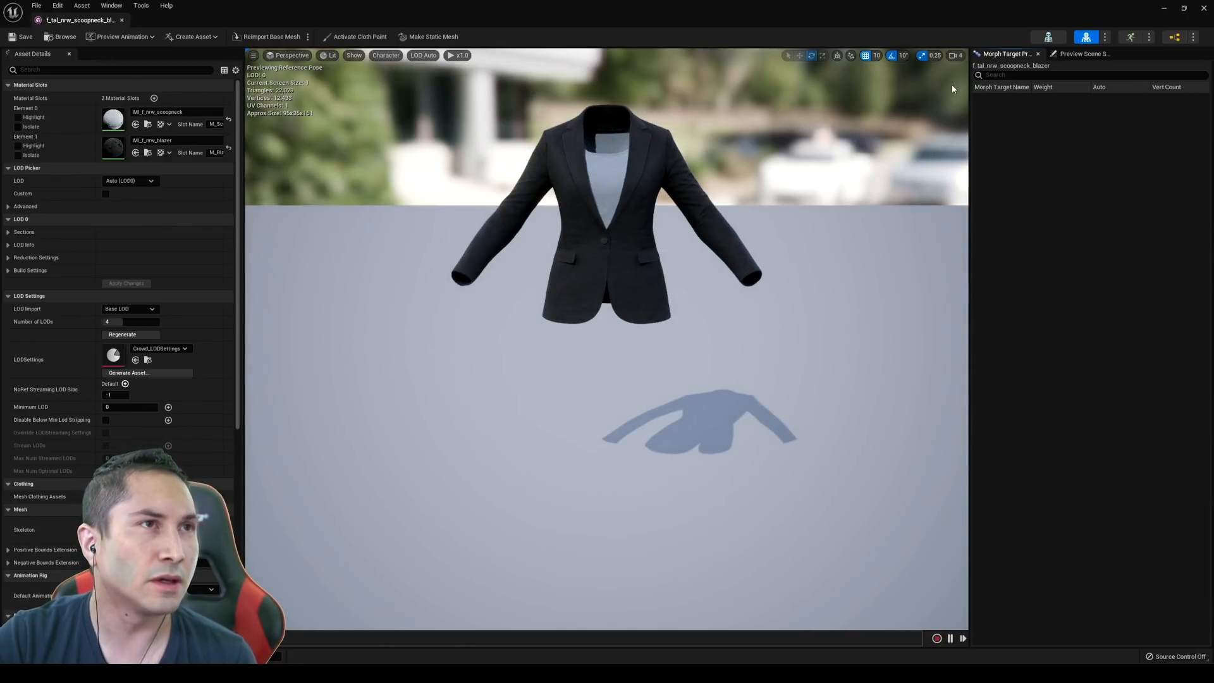
mouse_move(1047, 37)
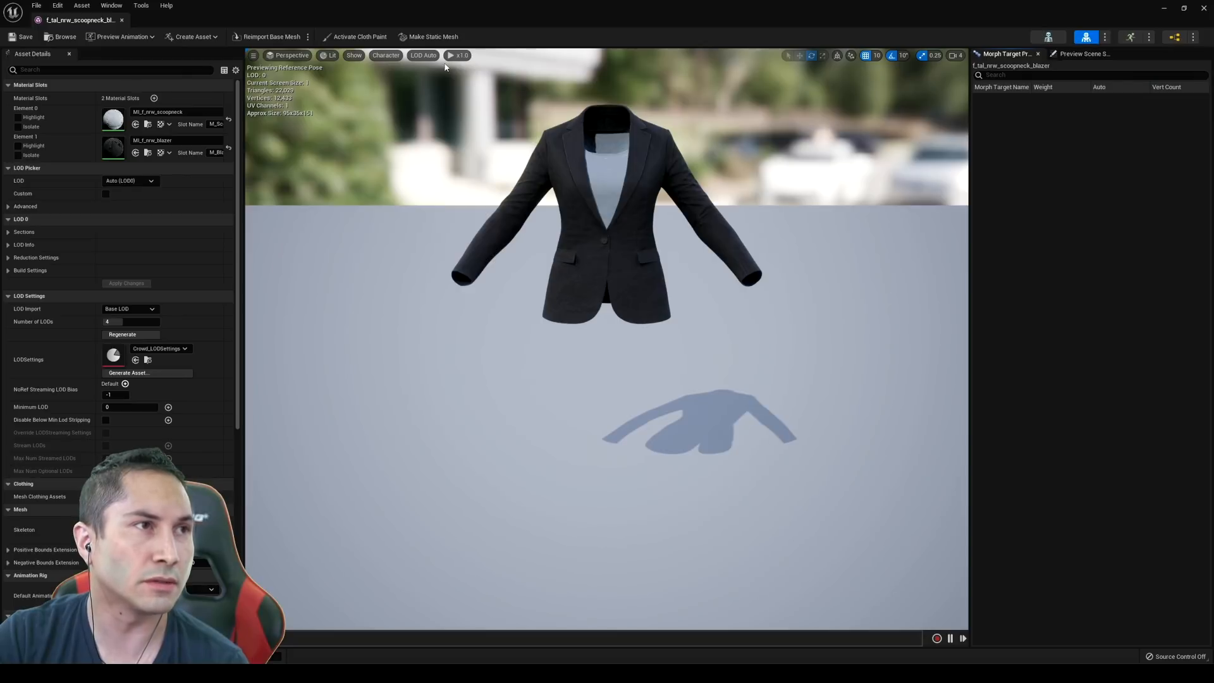
mouse_move(147, 124)
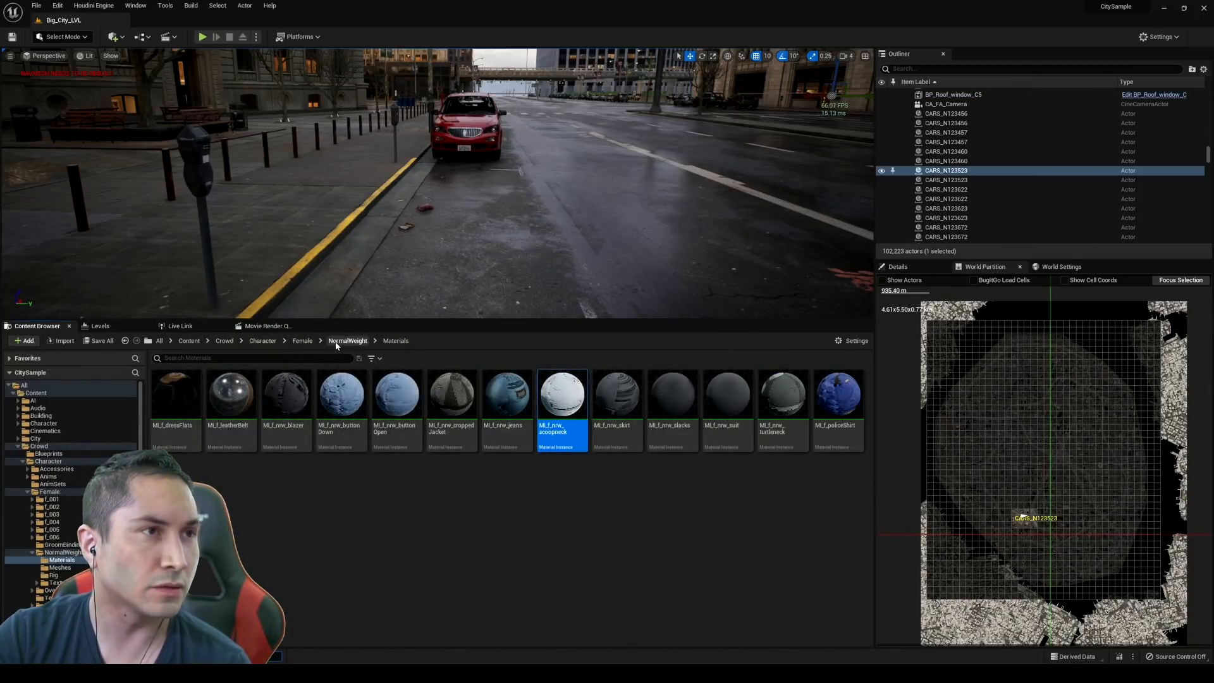
left_click(53, 574)
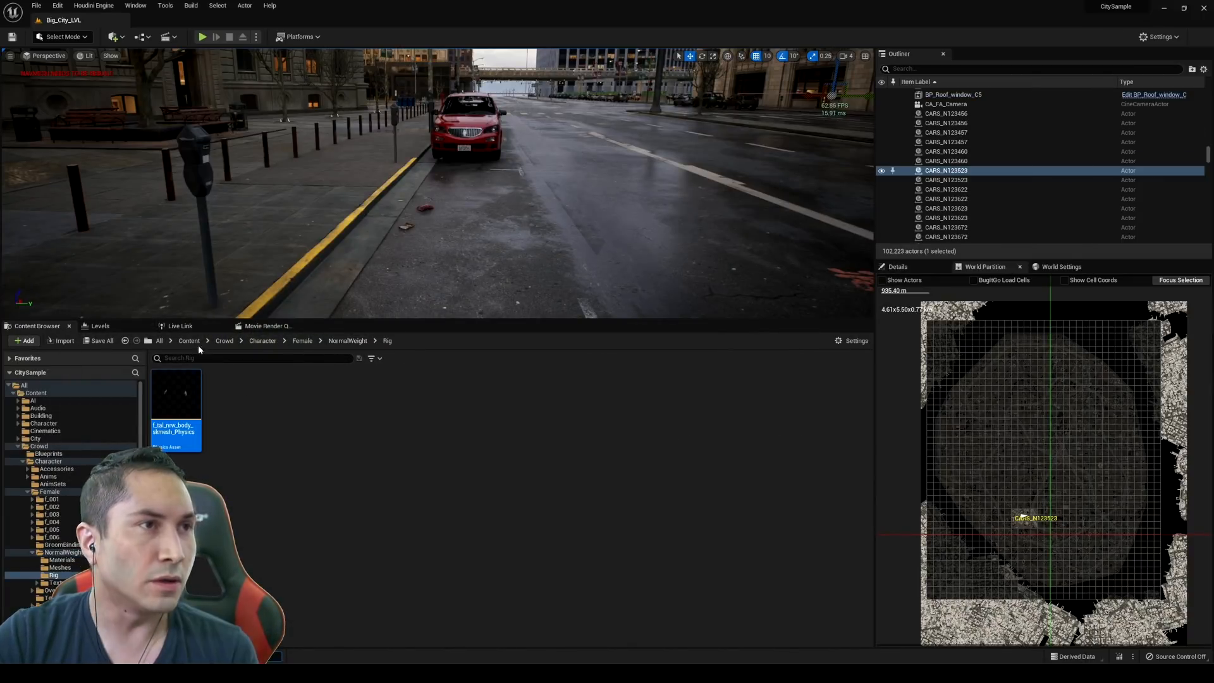
left_click(188, 340)
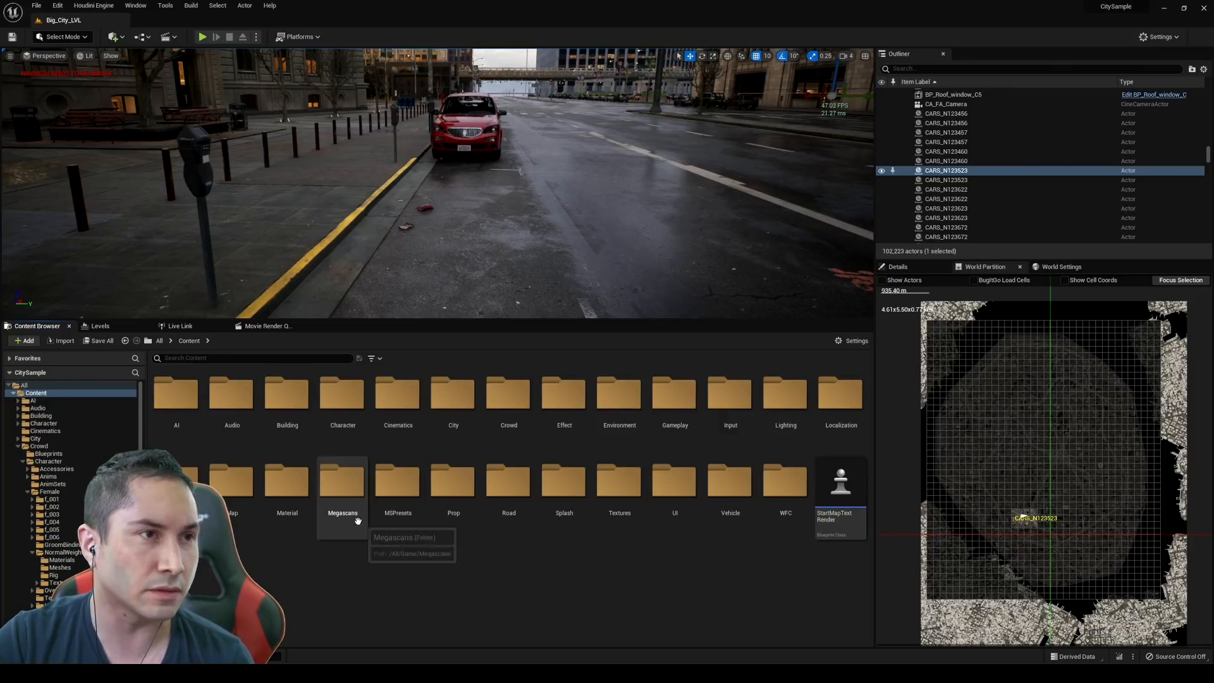
mouse_move(406, 551)
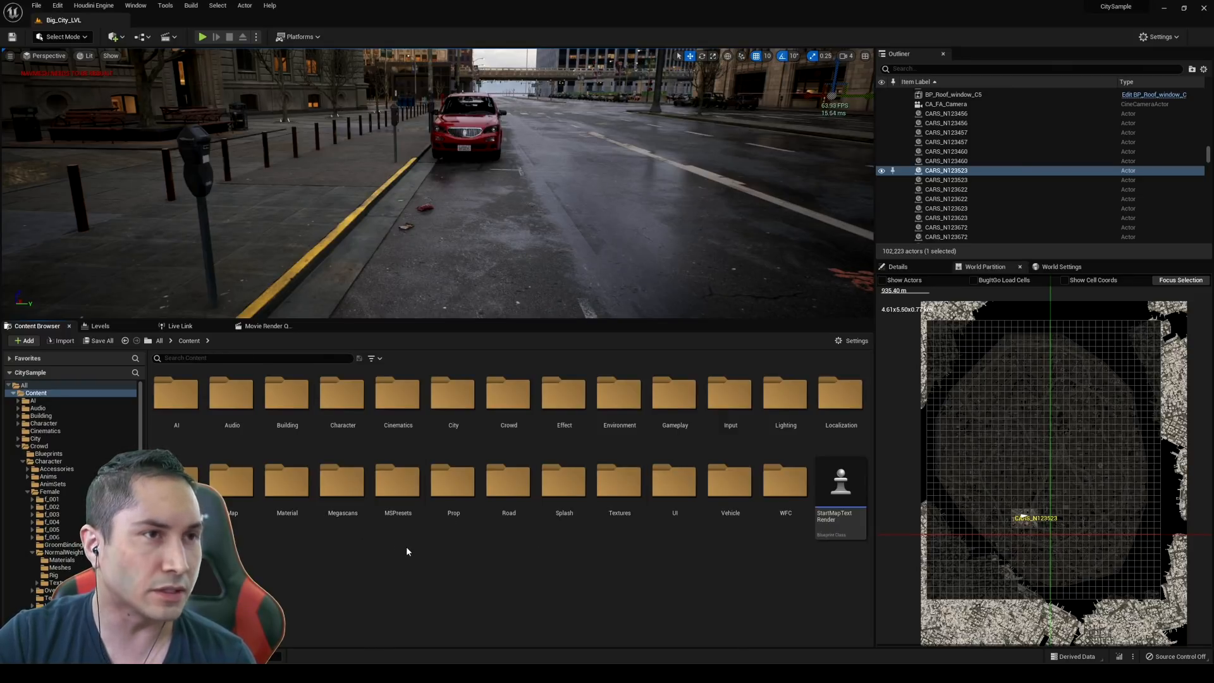
- Browse to vehBus_vehicle10, view its sandbox blueprint in 3D and select SM_Frame_Interior
double_click(452, 481)
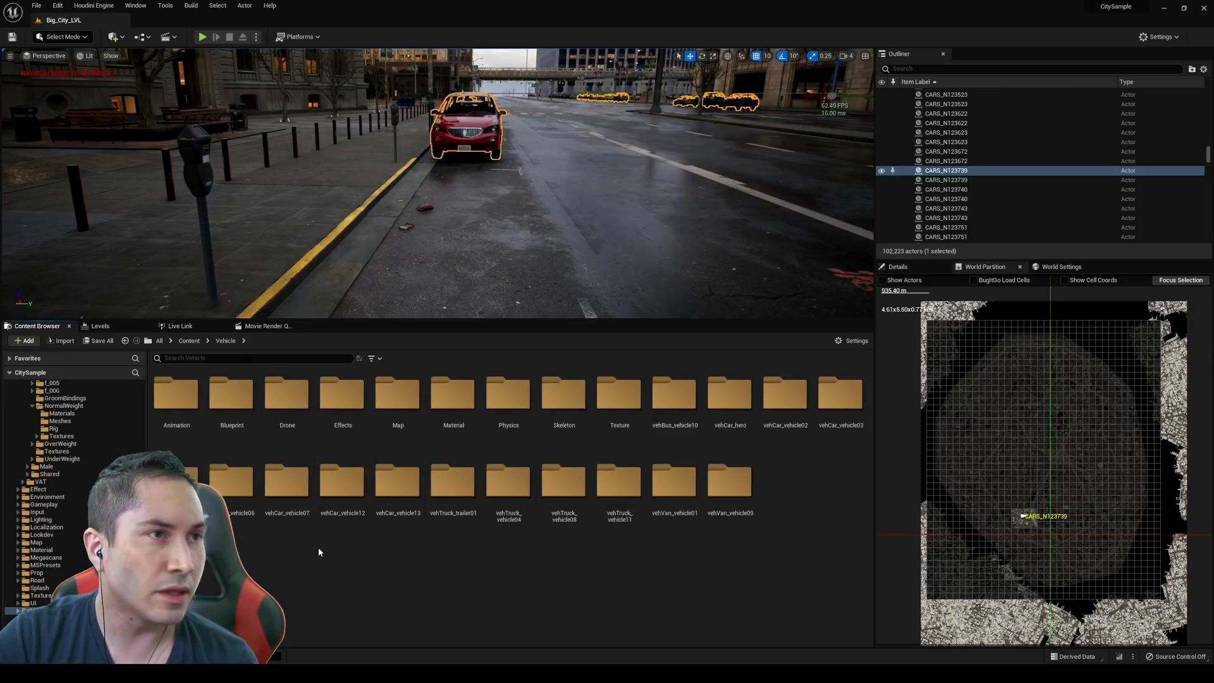
double_click(673, 391)
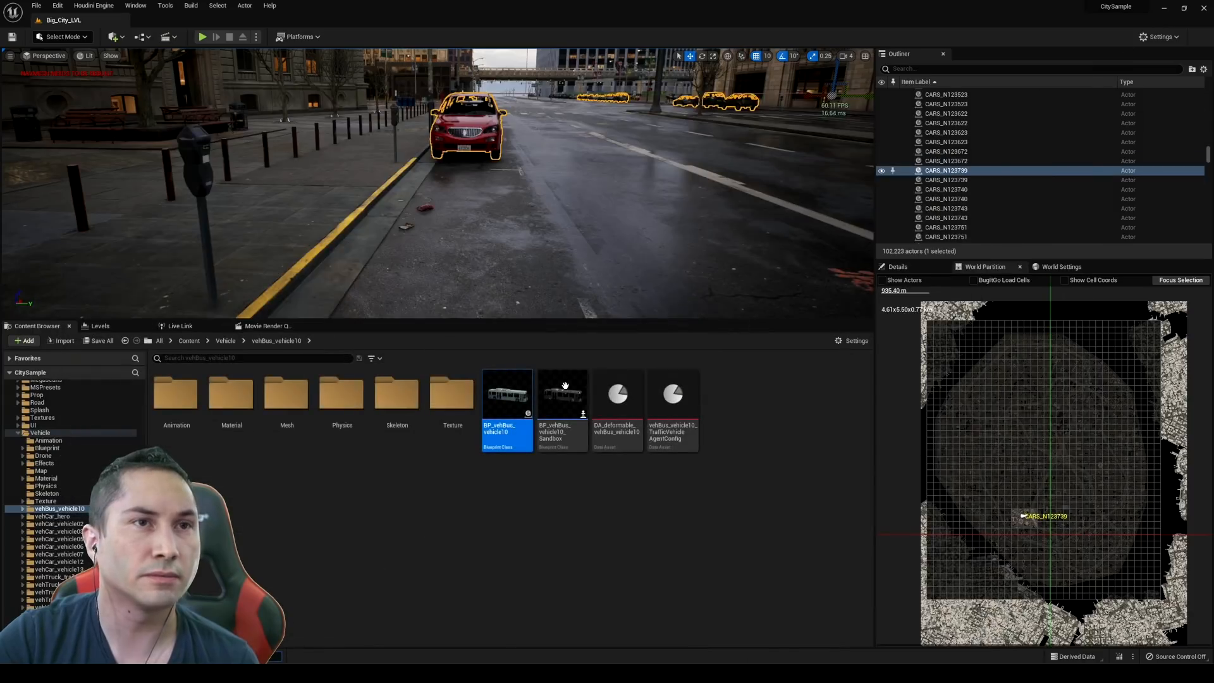
mouse_move(561, 396)
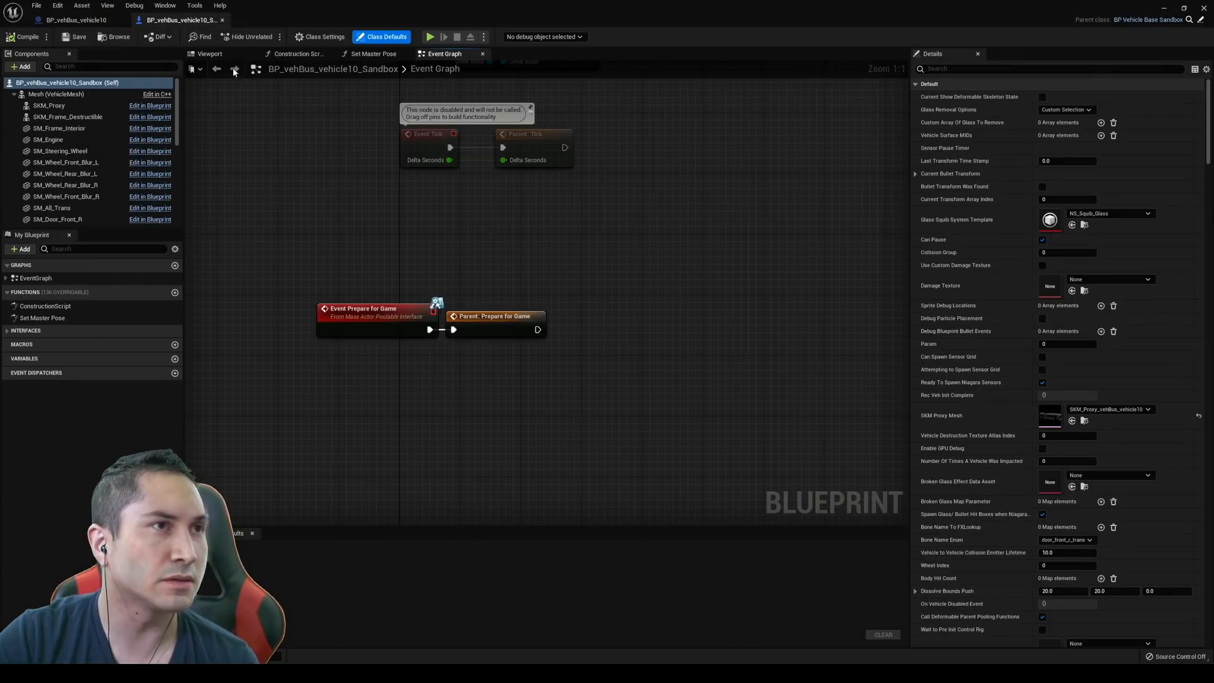
left_click(208, 53)
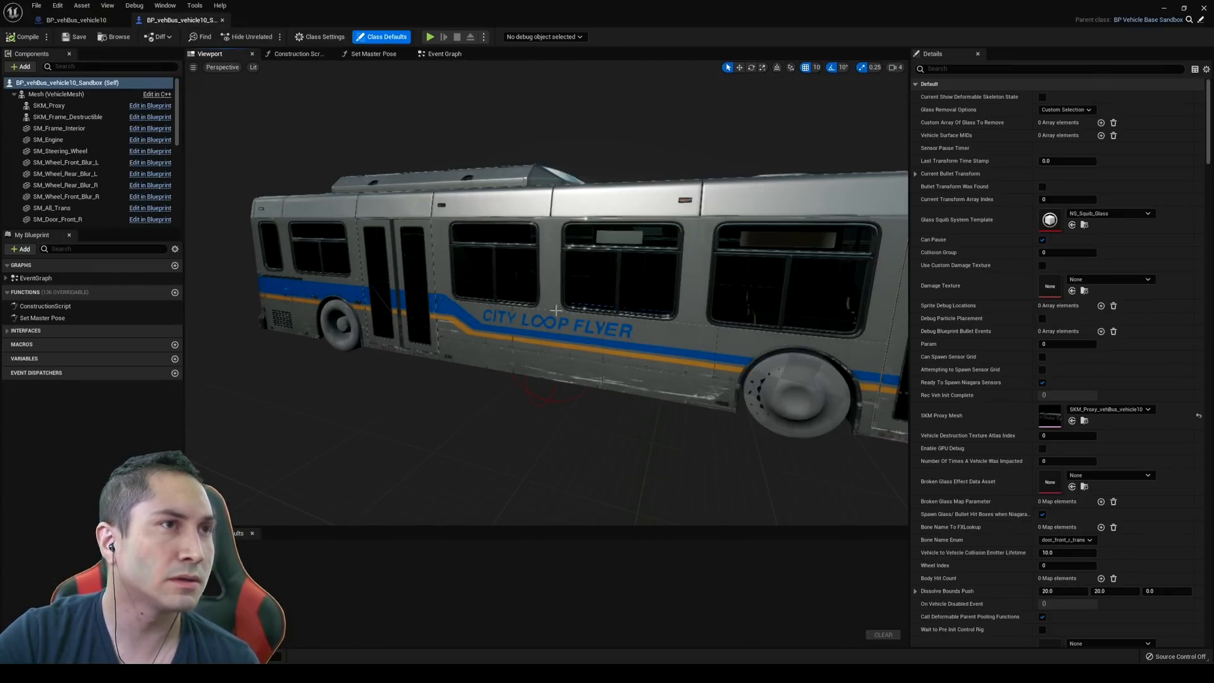
left_click(59, 128)
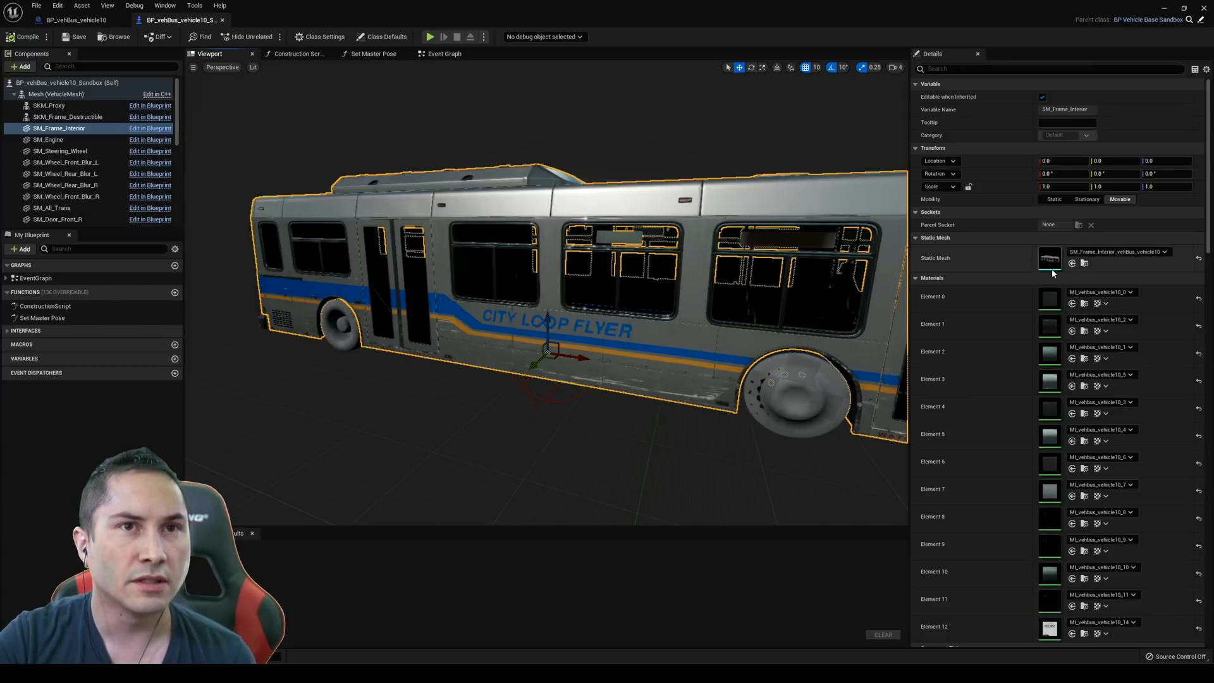
mouse_move(287, 157)
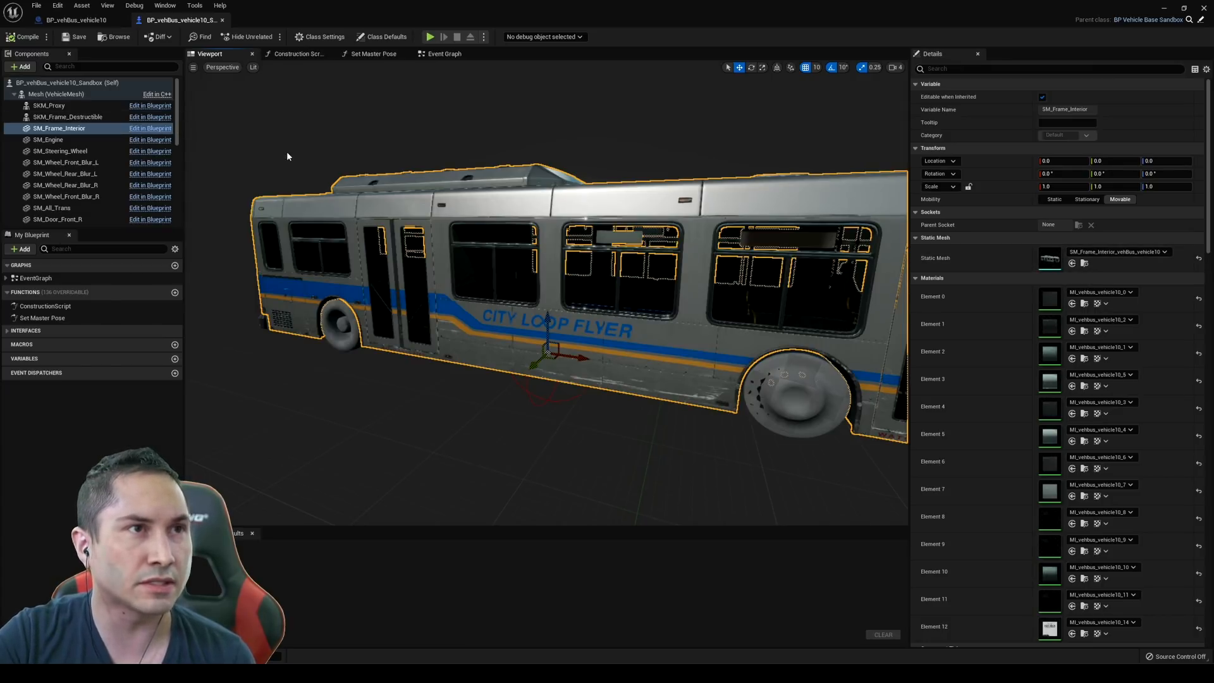
- View the placed bus frame in Nanite Triangles visualization, then restore Lit and return to the Vehicle folder
left_click(253, 67)
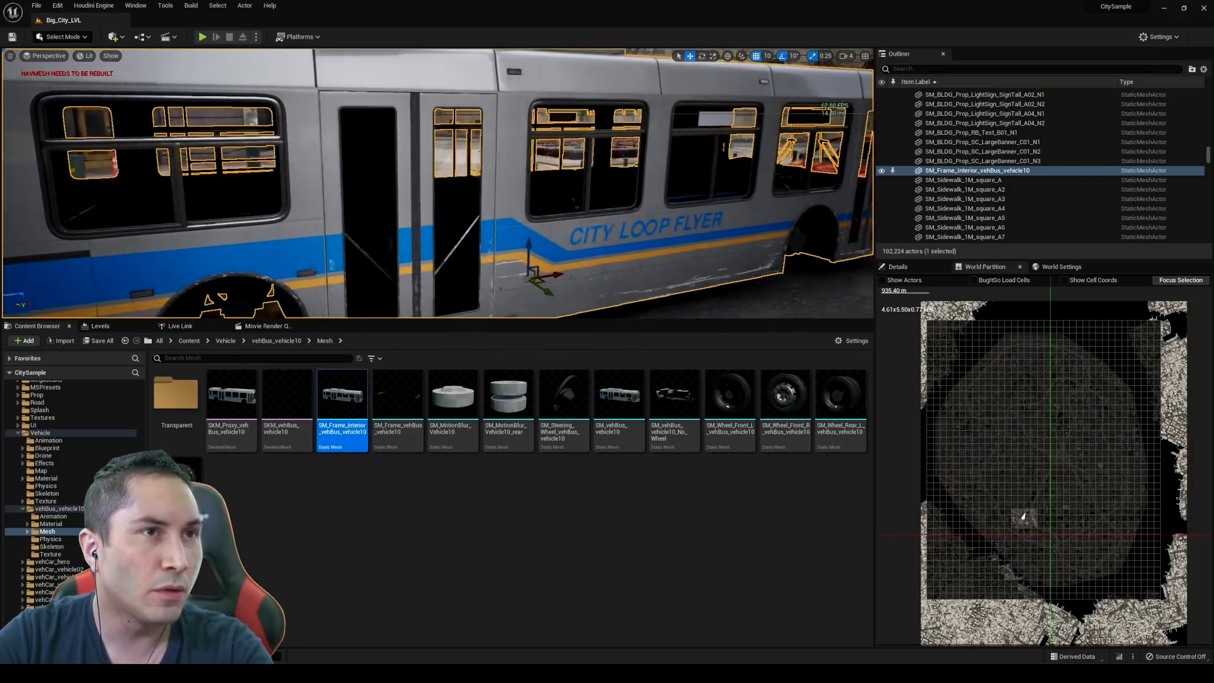
left_click(86, 54)
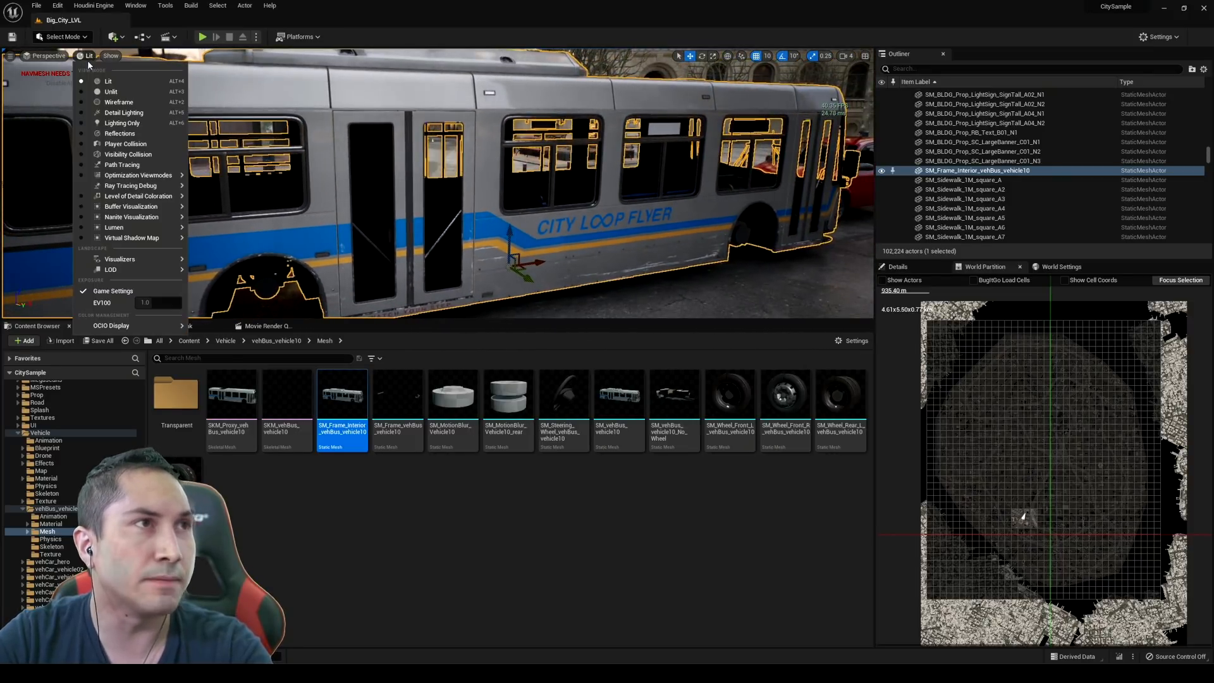
mouse_move(131, 216)
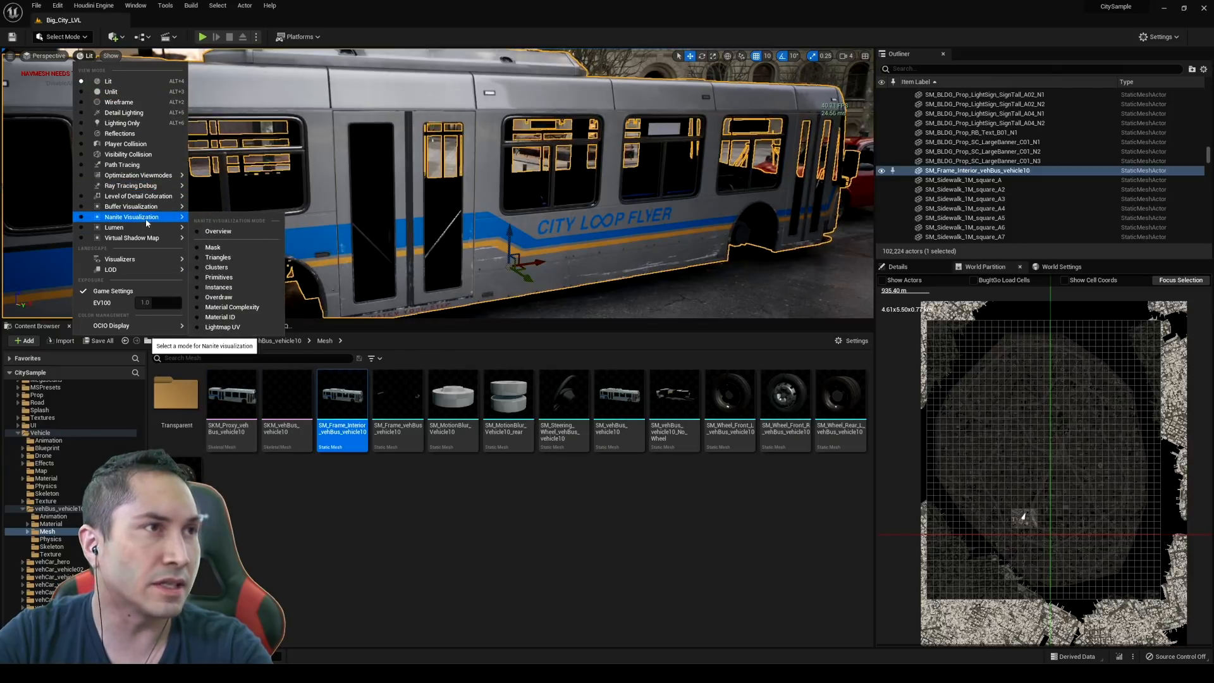
left_click(218, 257)
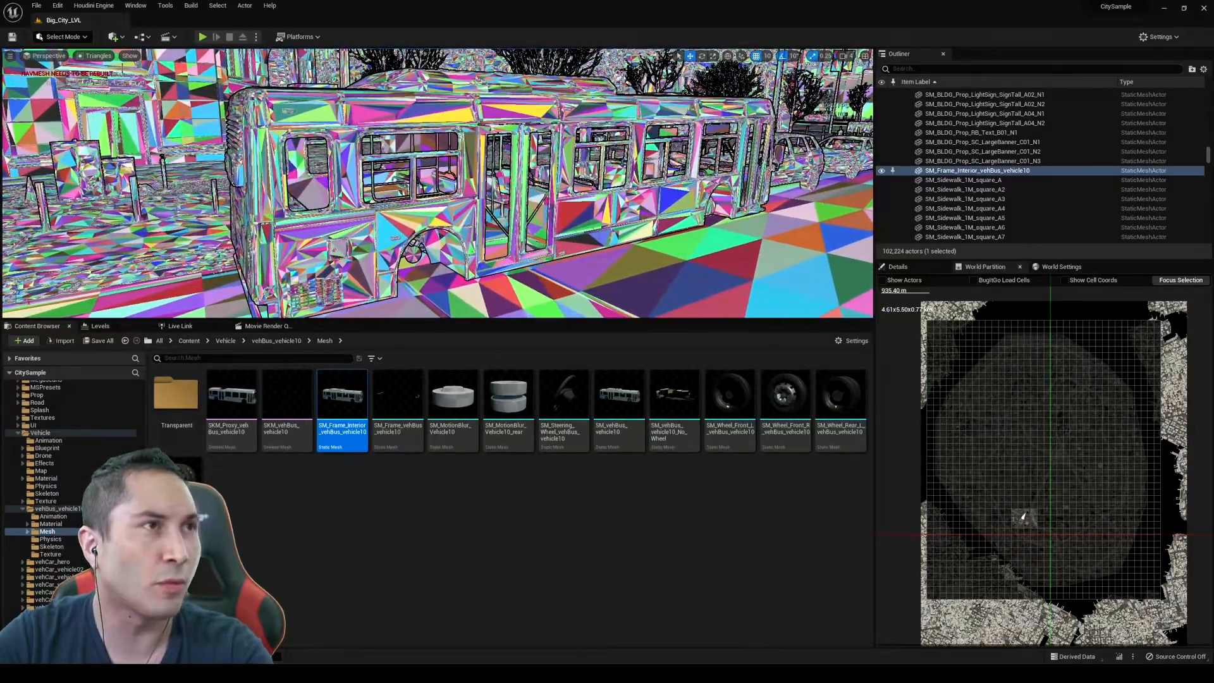
left_click(97, 54)
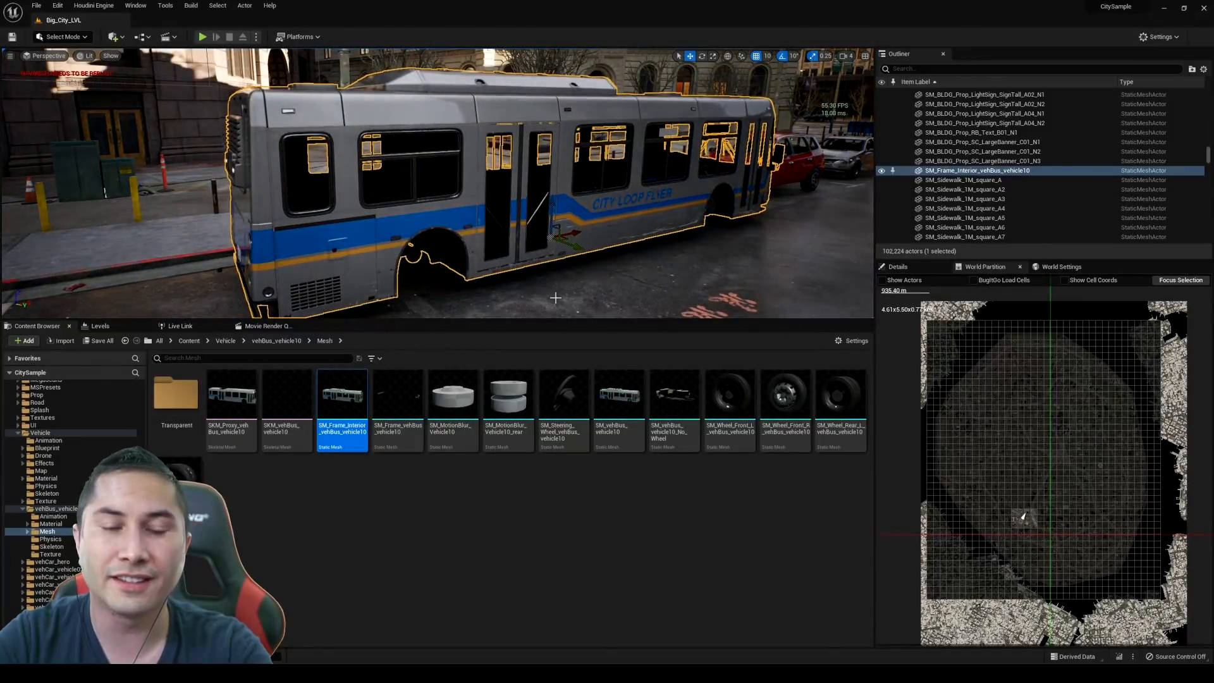
left_click(225, 340)
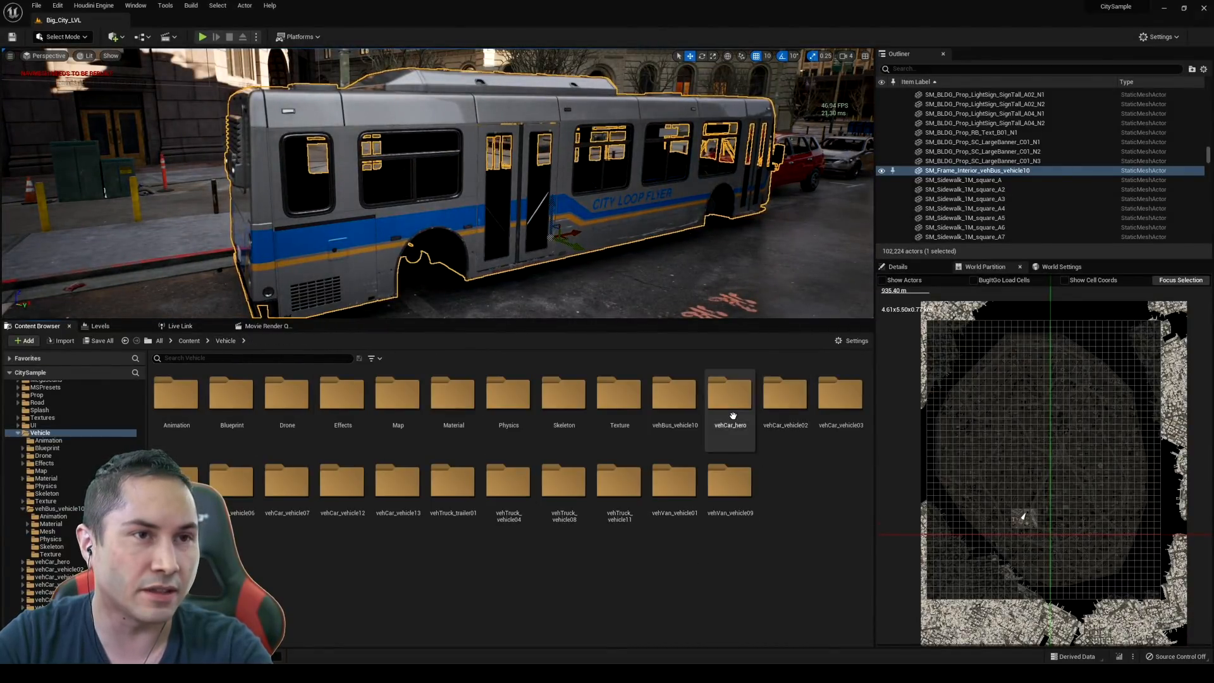
- Browse through the vehCar vehicle folders to find the white SUV (vehicle05)
double_click(728, 394)
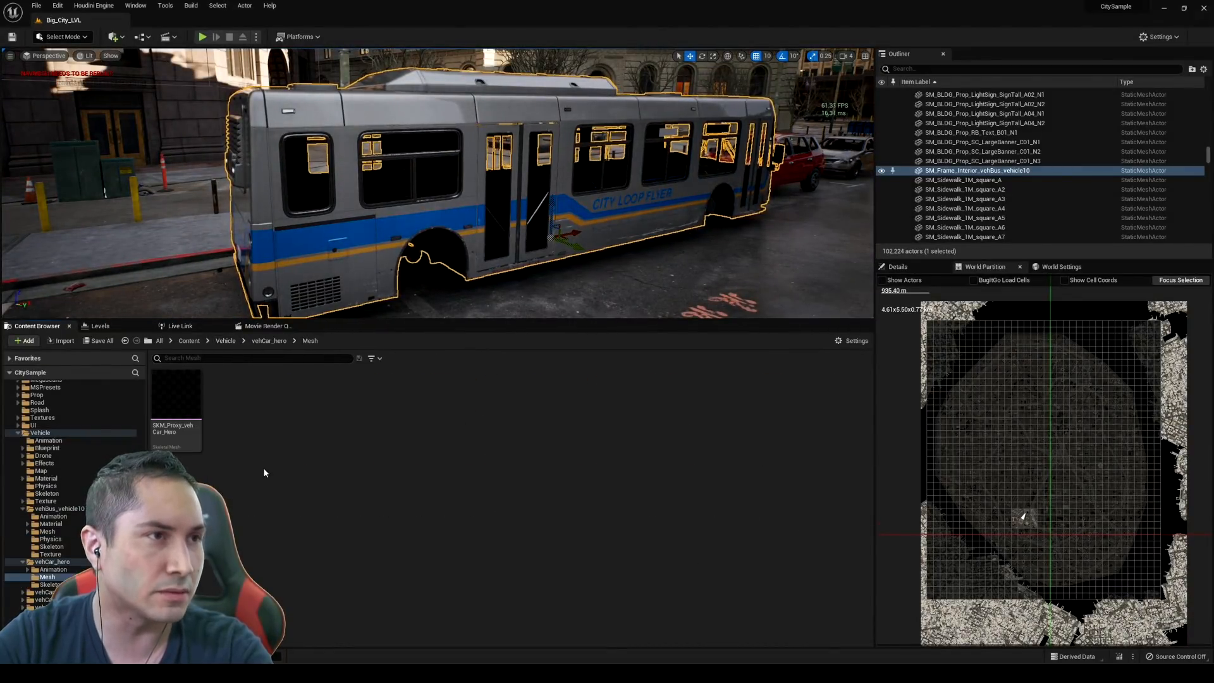
left_click(225, 340)
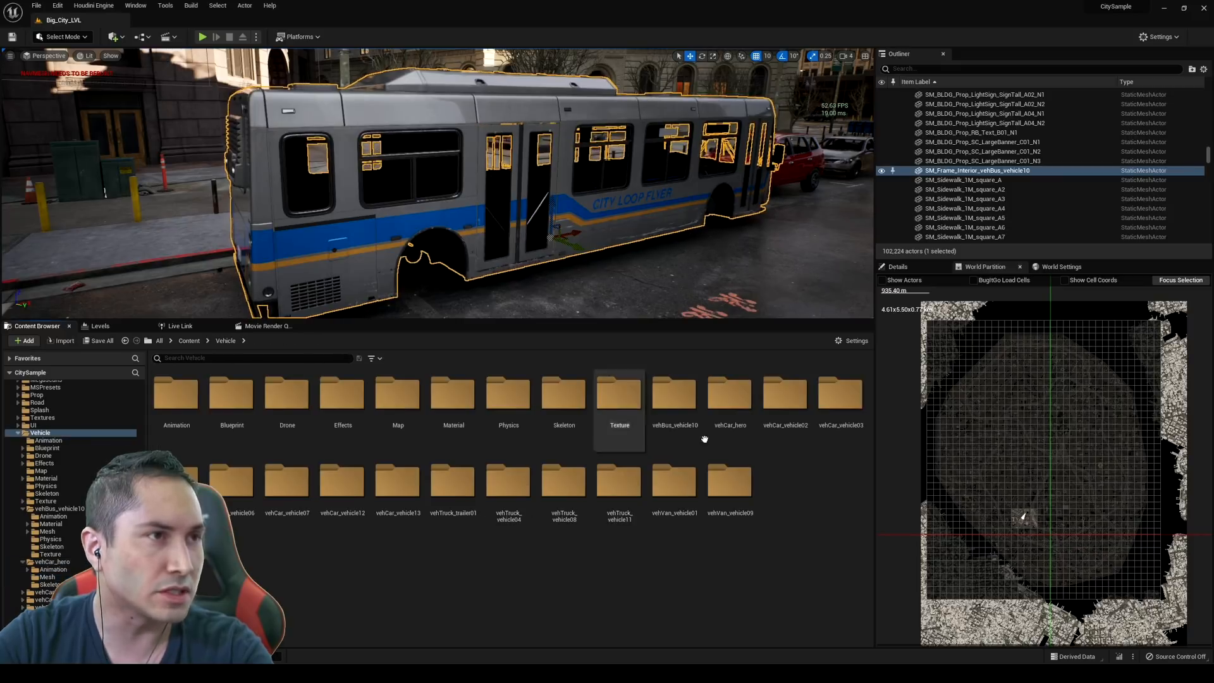
double_click(784, 393)
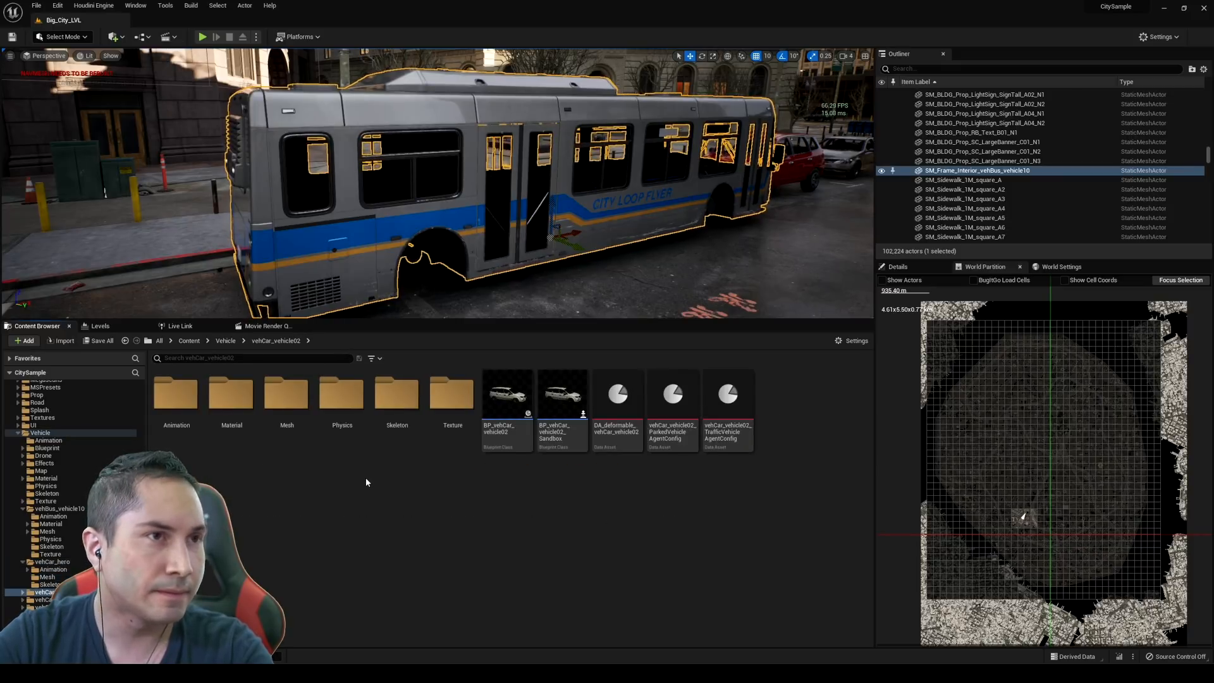
left_click(225, 340)
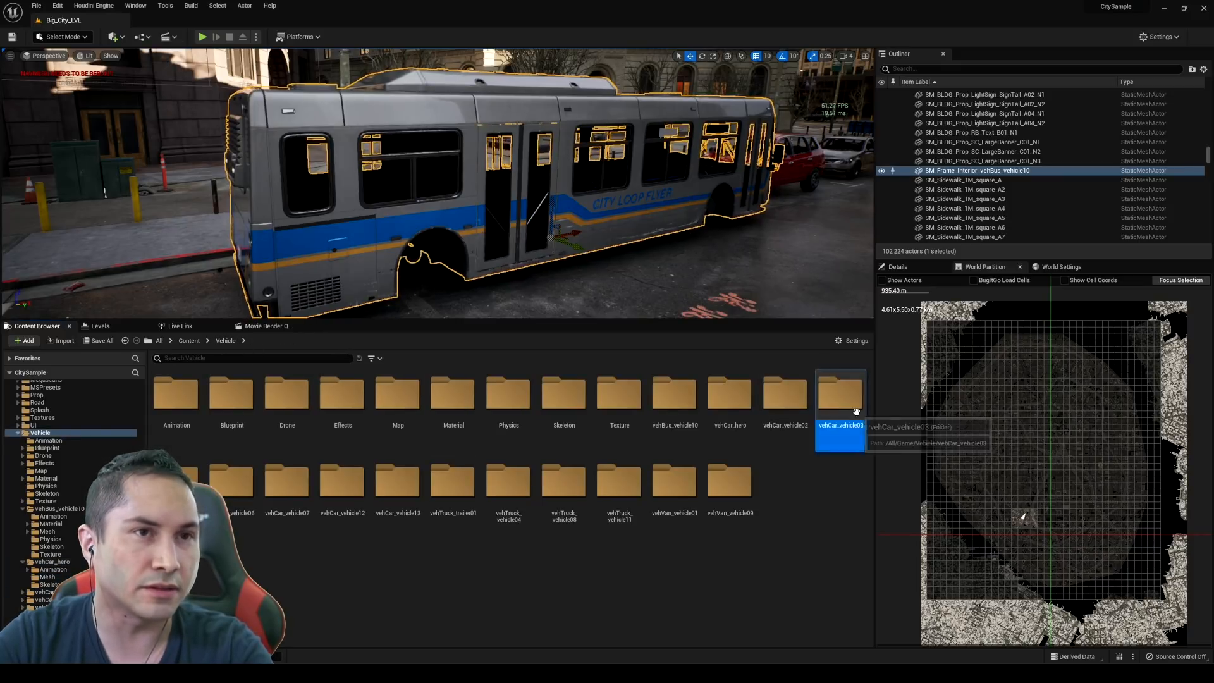
double_click(840, 391)
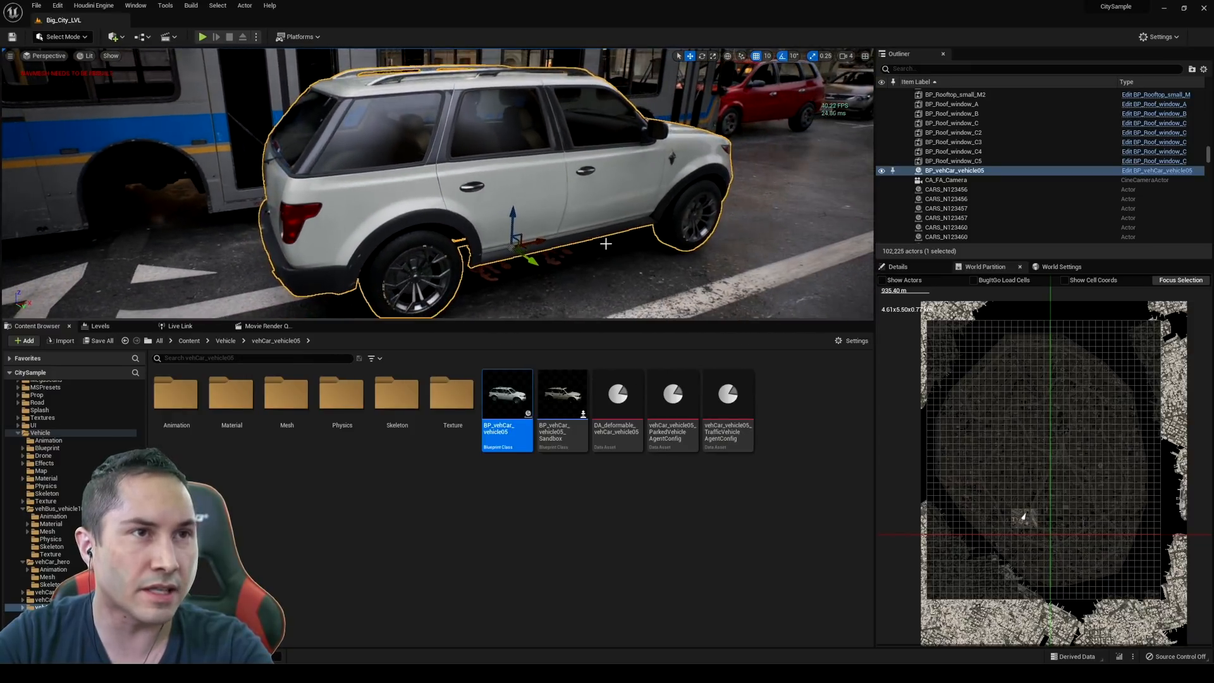
mouse_move(1126, 171)
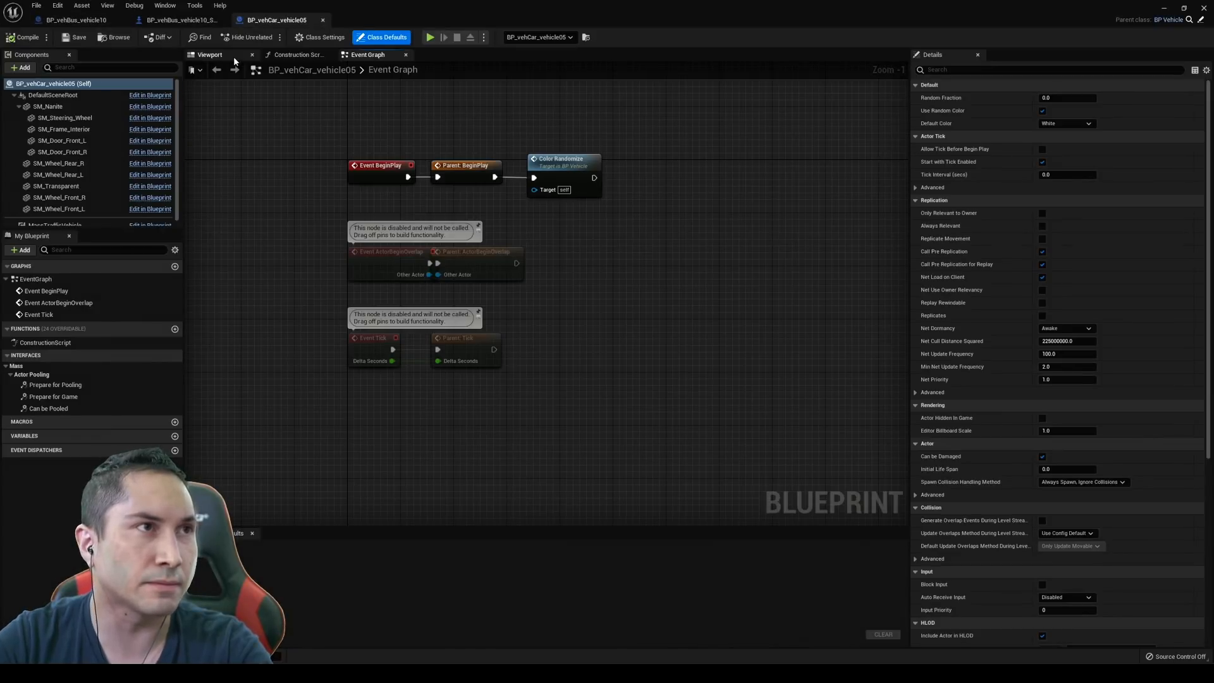
- Preview BP_vehCar_vehicle05 in 3D and highlight SM_Frame_vehCar_vehicle05 in its Mesh folder
left_click(48, 107)
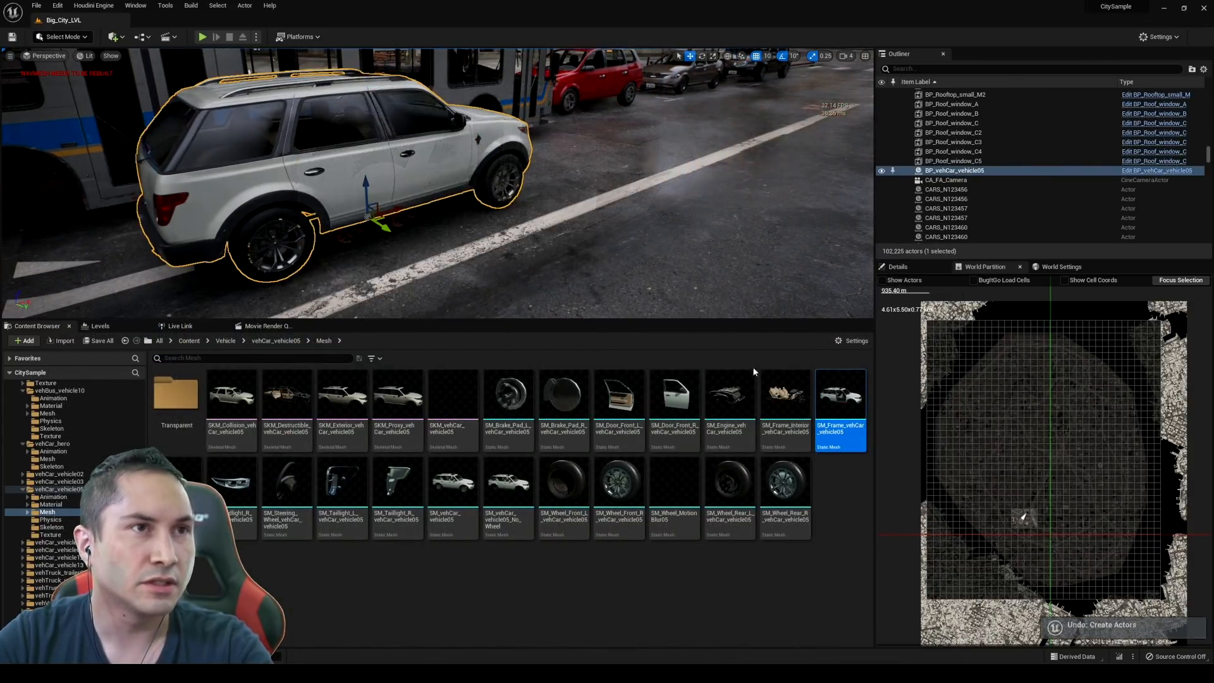
mouse_move(840, 399)
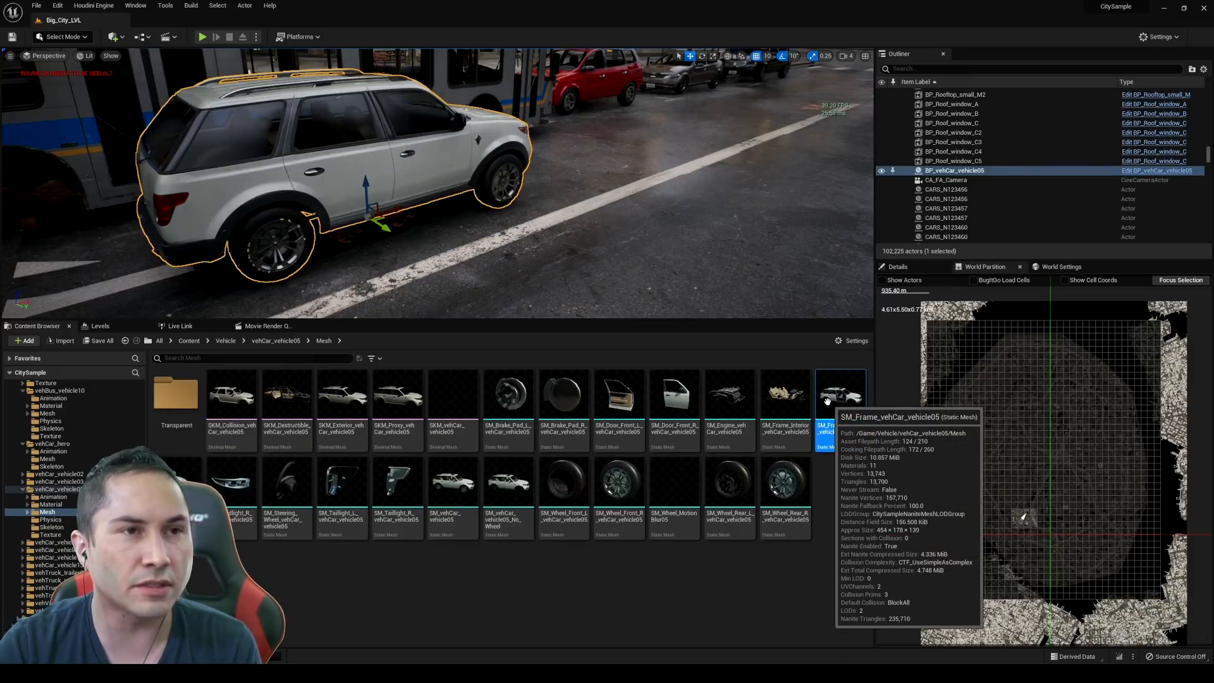
left_click(840, 396)
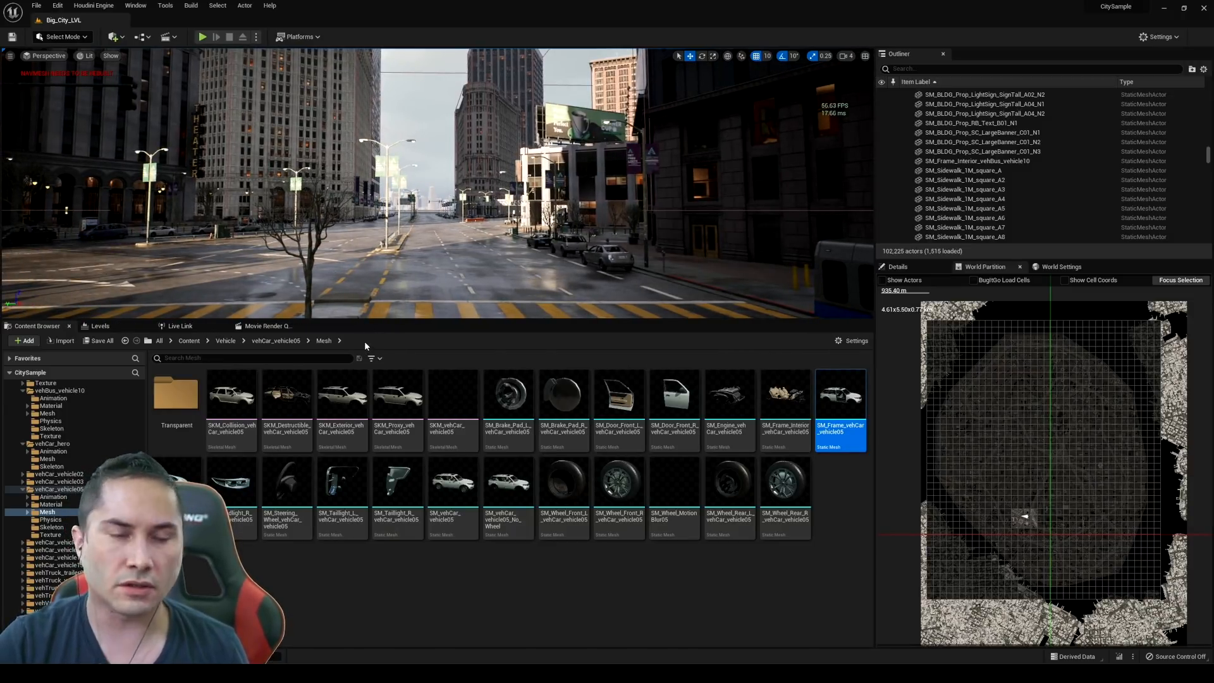
- Navigate the breadcrumb from Vehicle back up to the top-level Content folder
left_click(225, 340)
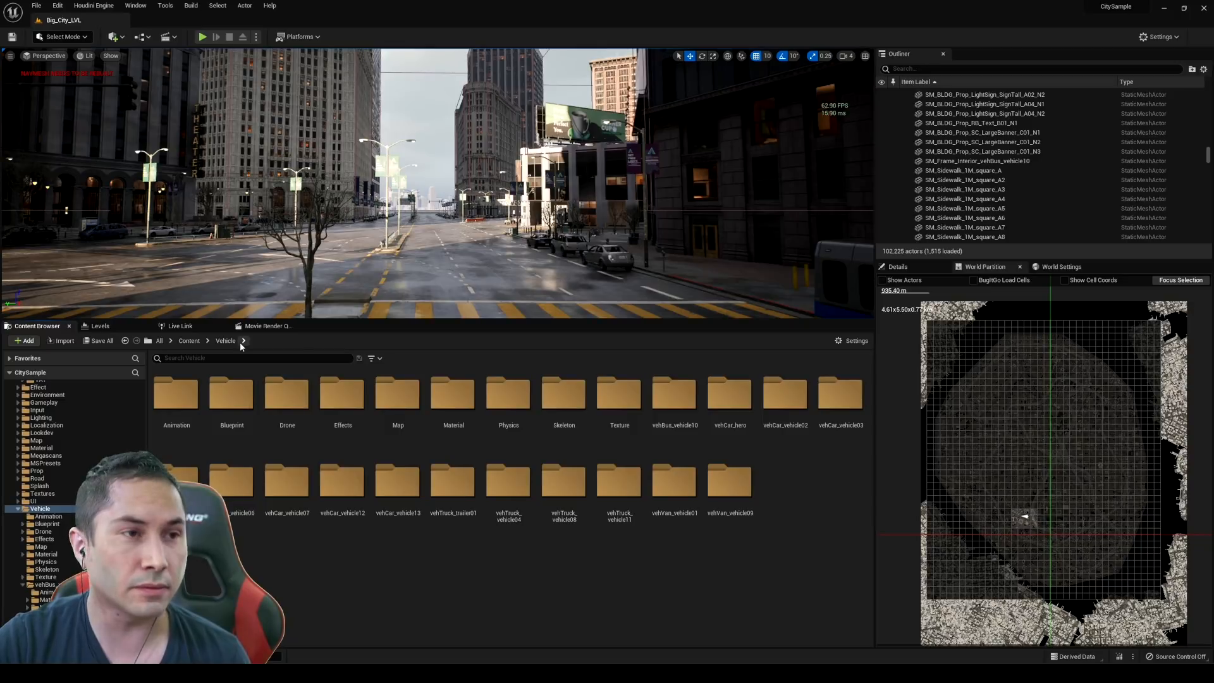
left_click(189, 341)
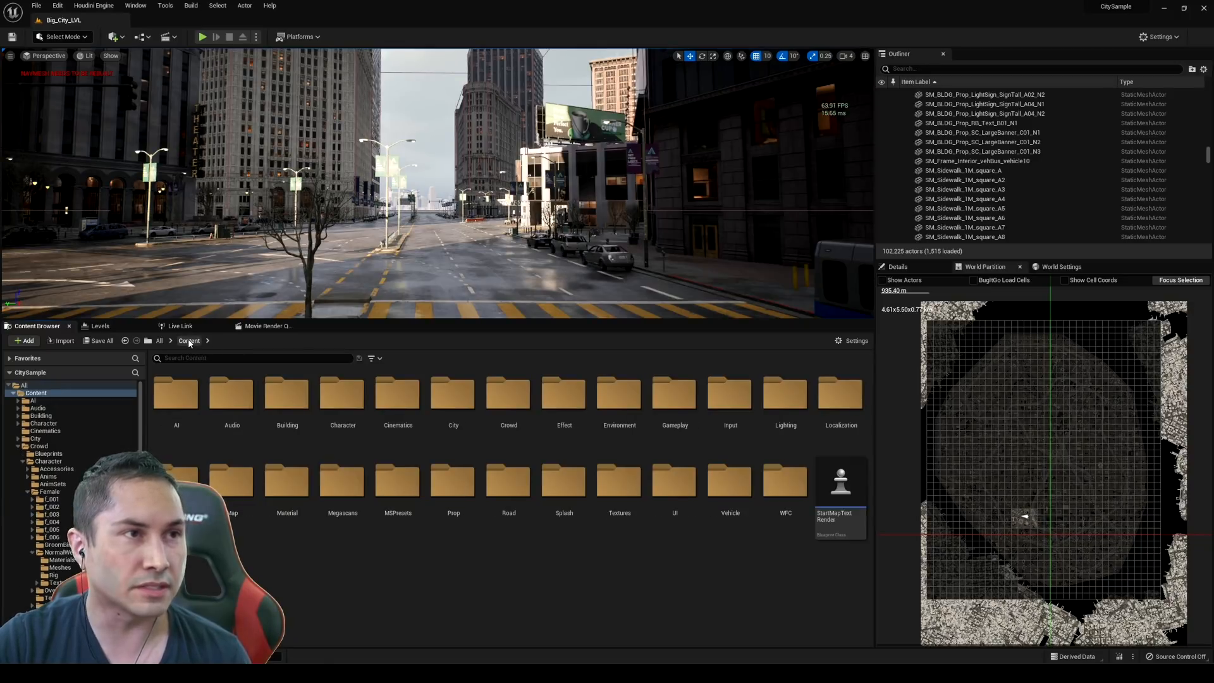